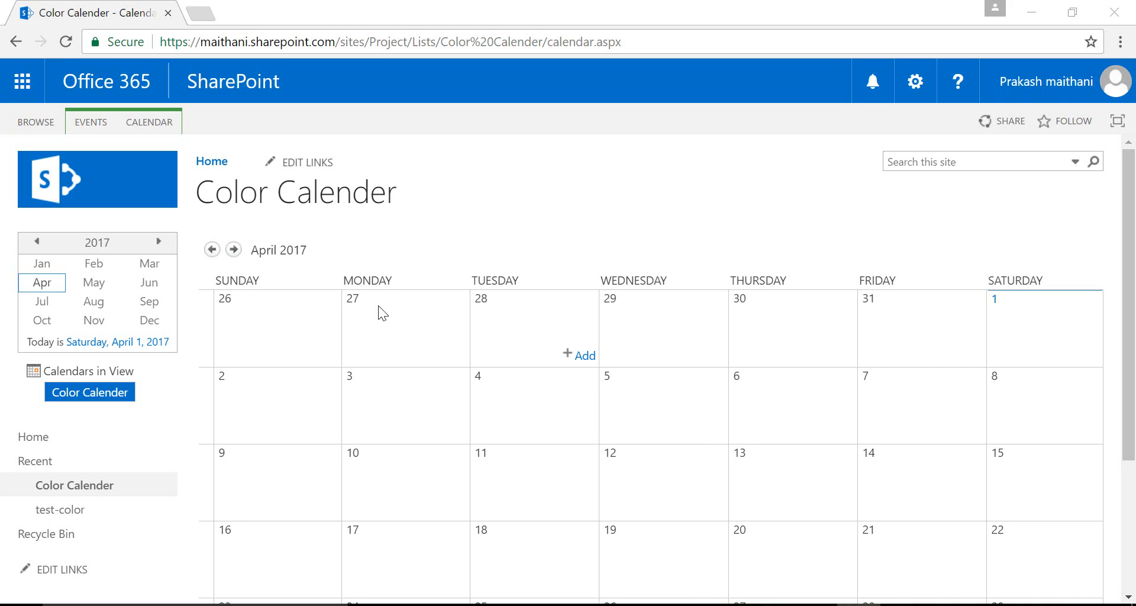
pyautogui.moveTo(345, 332)
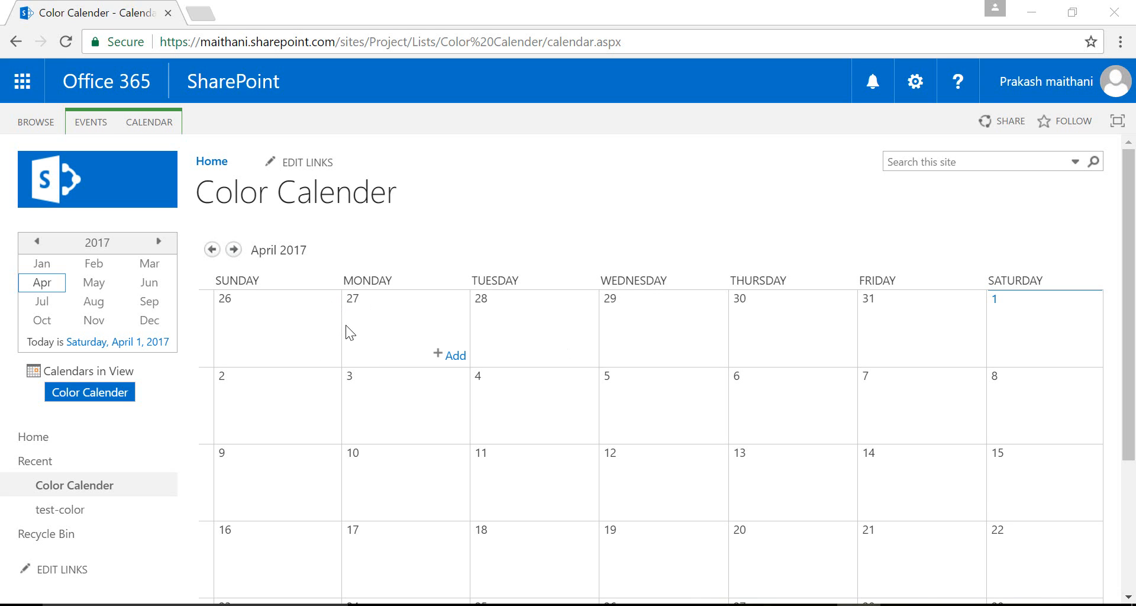
pyautogui.moveTo(263, 273)
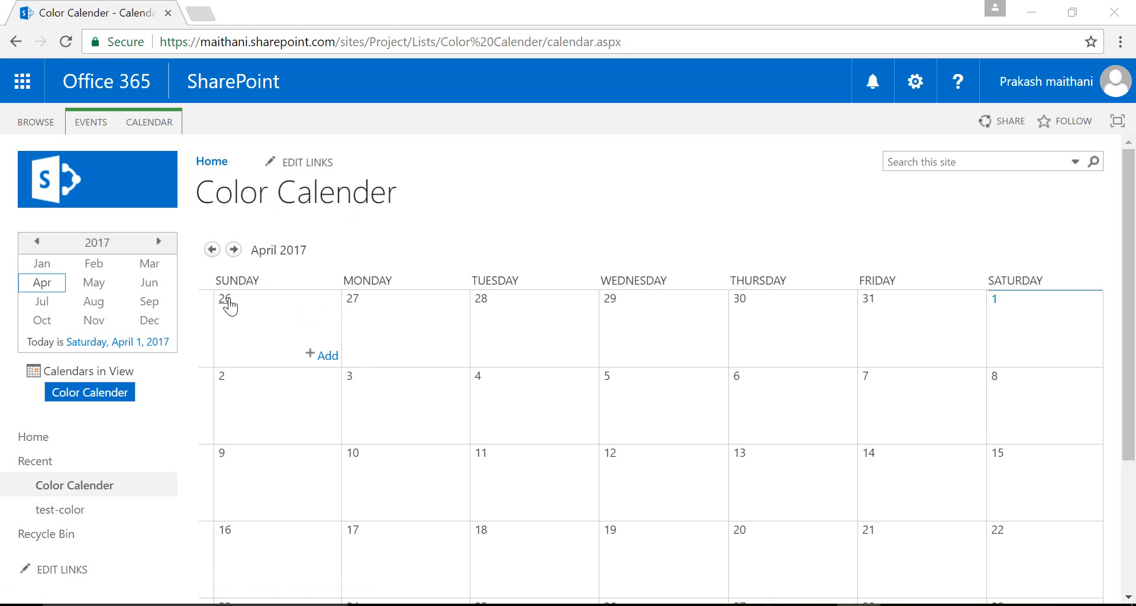
# Step: Start a new event on Sunday, March 26 titled test1, 1:00 to 2:00 am
pyautogui.click(322, 355)
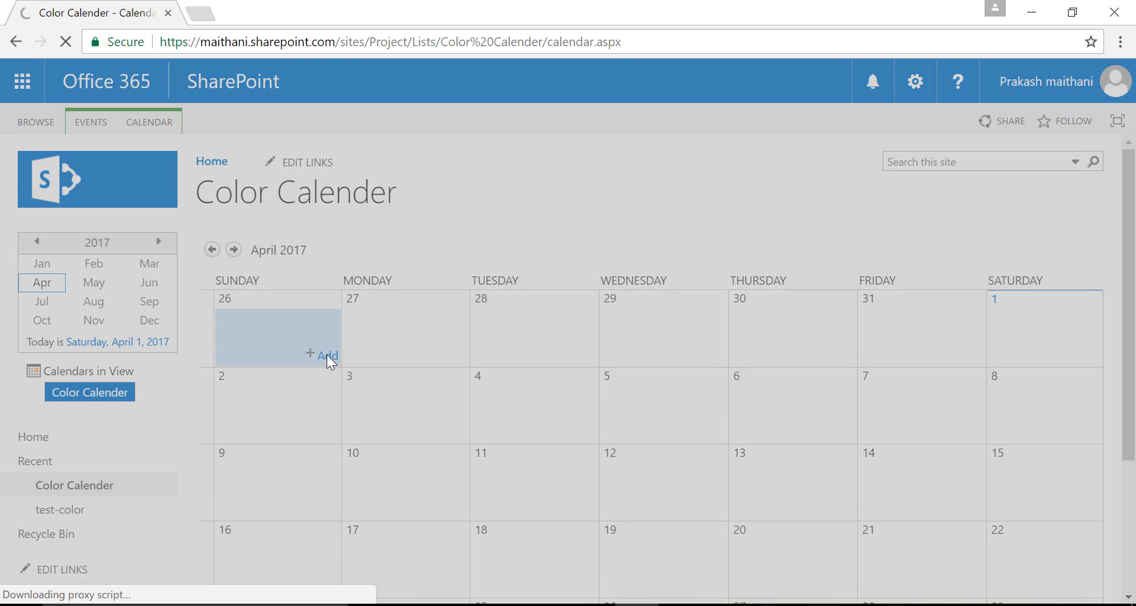
pyautogui.click(328, 355)
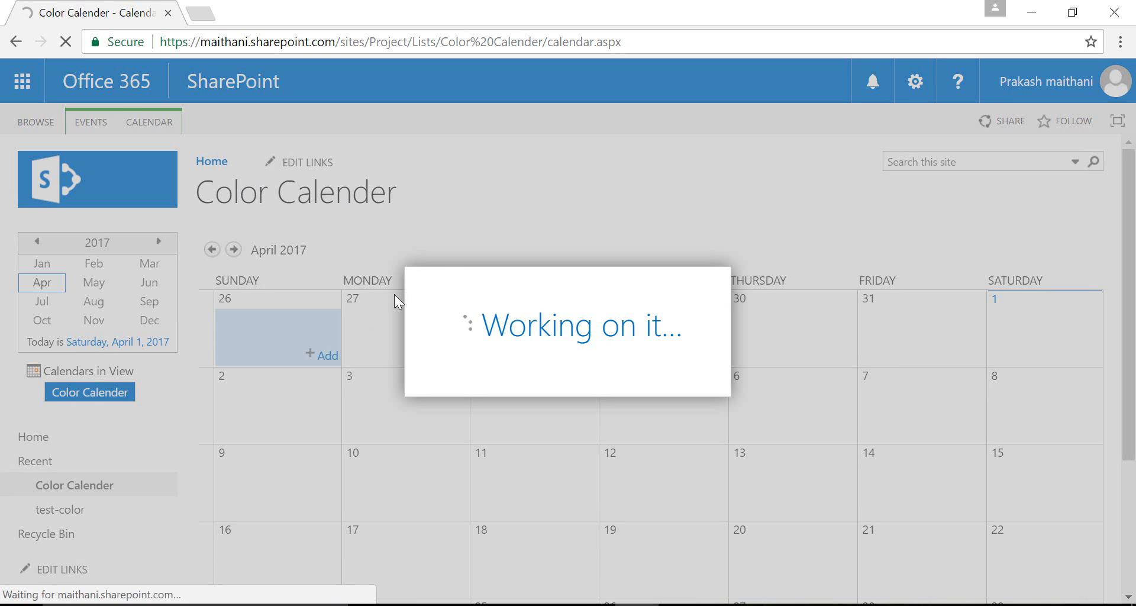
pyautogui.click(327, 357)
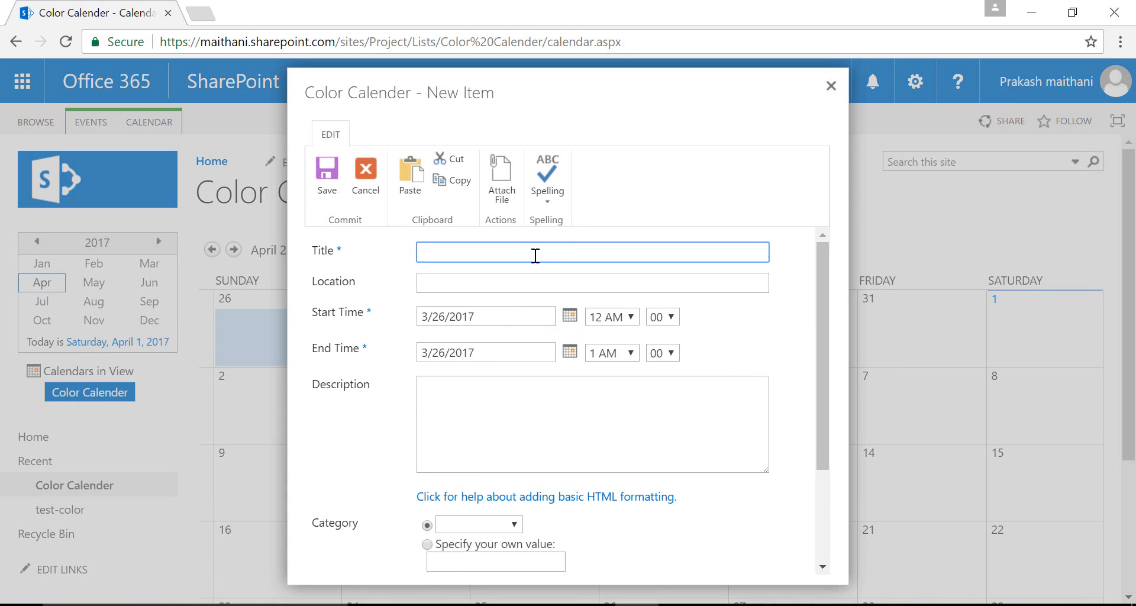
pyautogui.write('test')
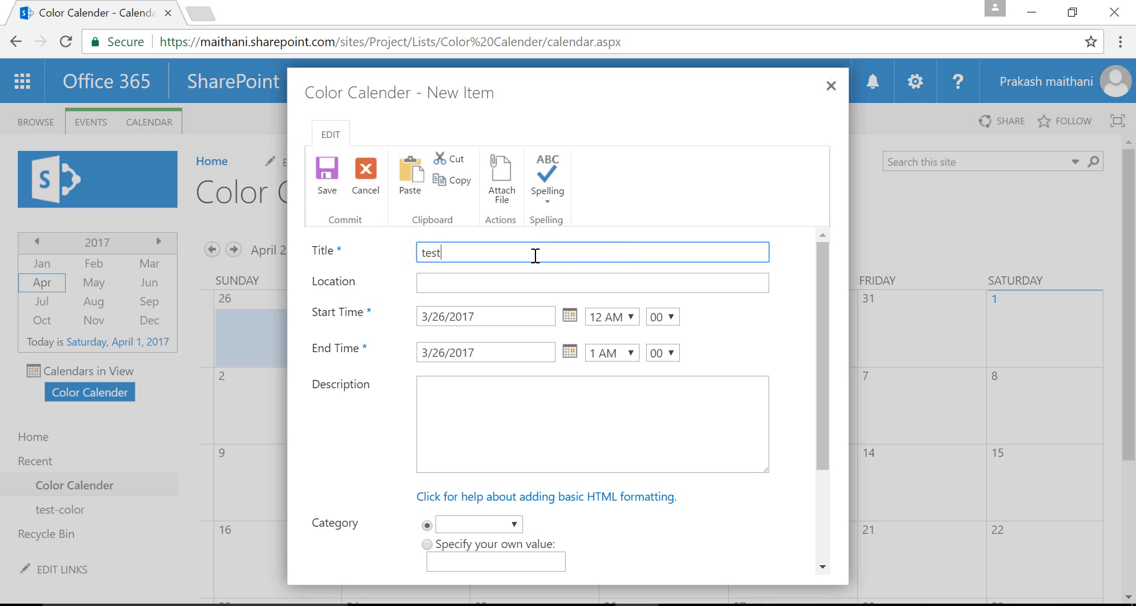
pyautogui.scroll(-3)
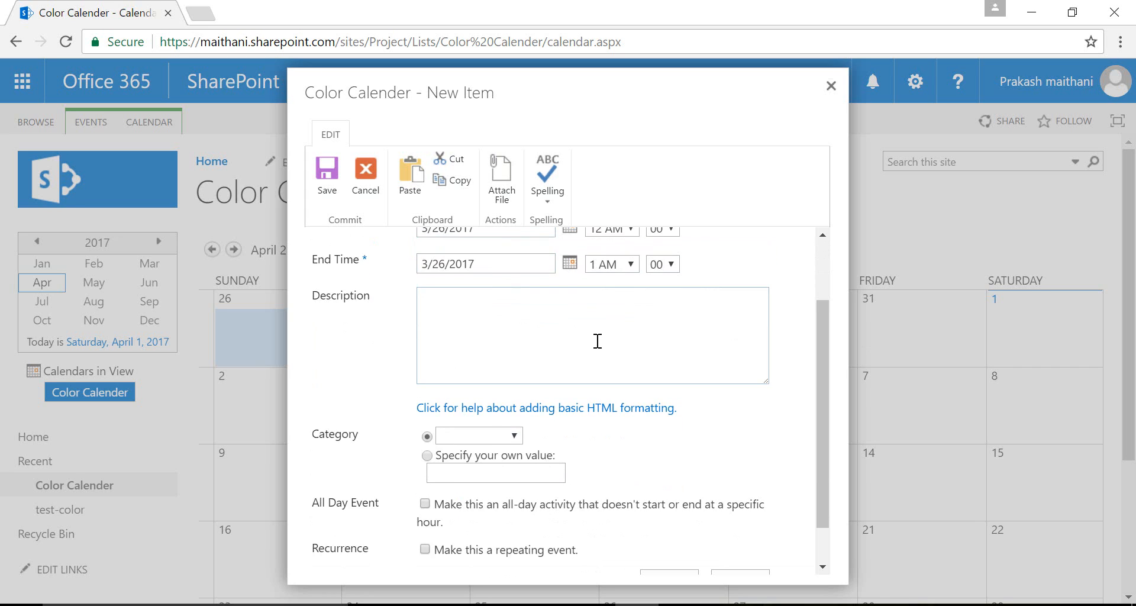
# Step: Set the event's Category to Meeting and save it
pyautogui.click(611, 317)
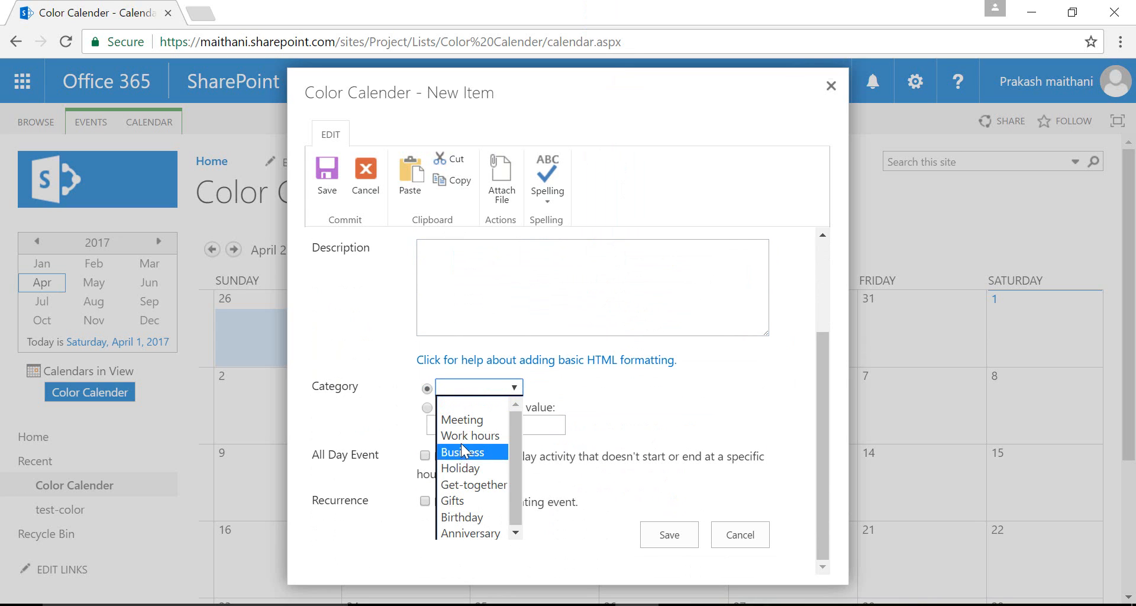
pyautogui.moveTo(470, 435)
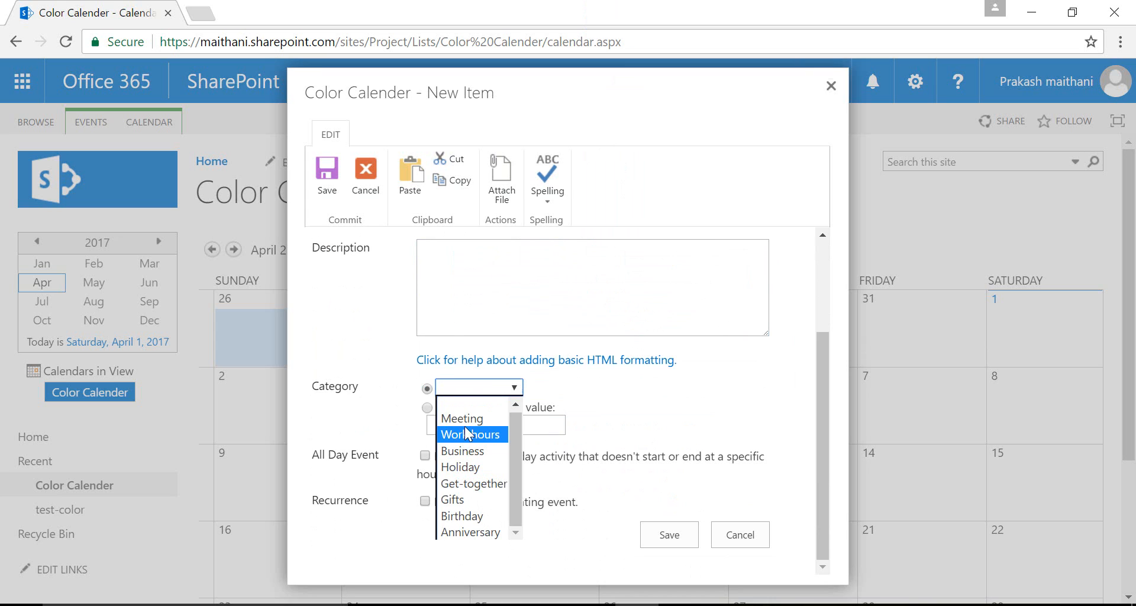
pyautogui.moveTo(463, 451)
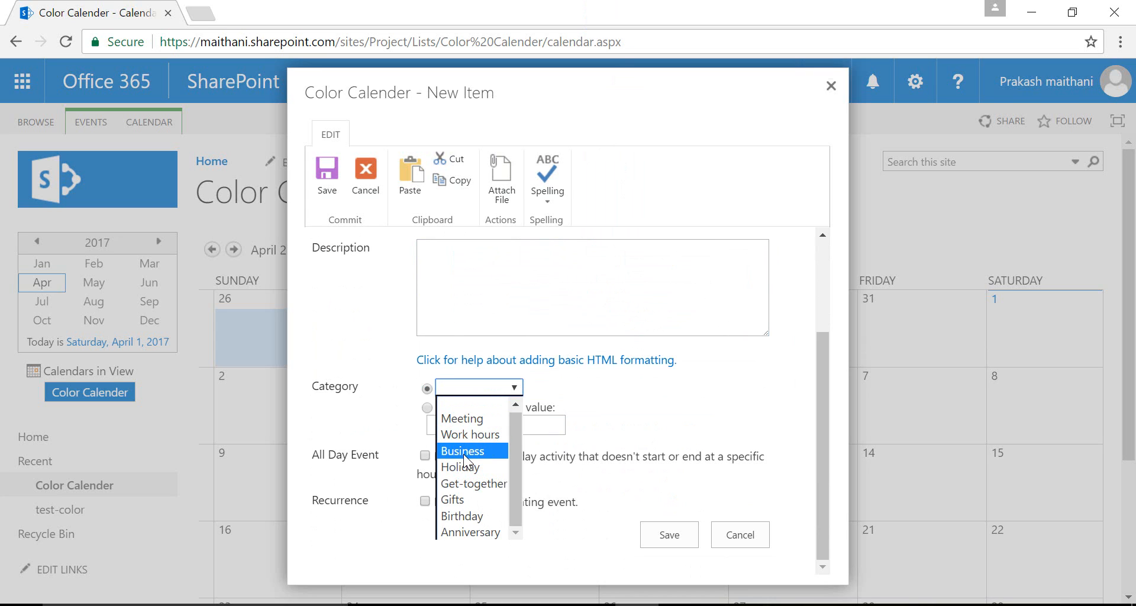
pyautogui.click(463, 419)
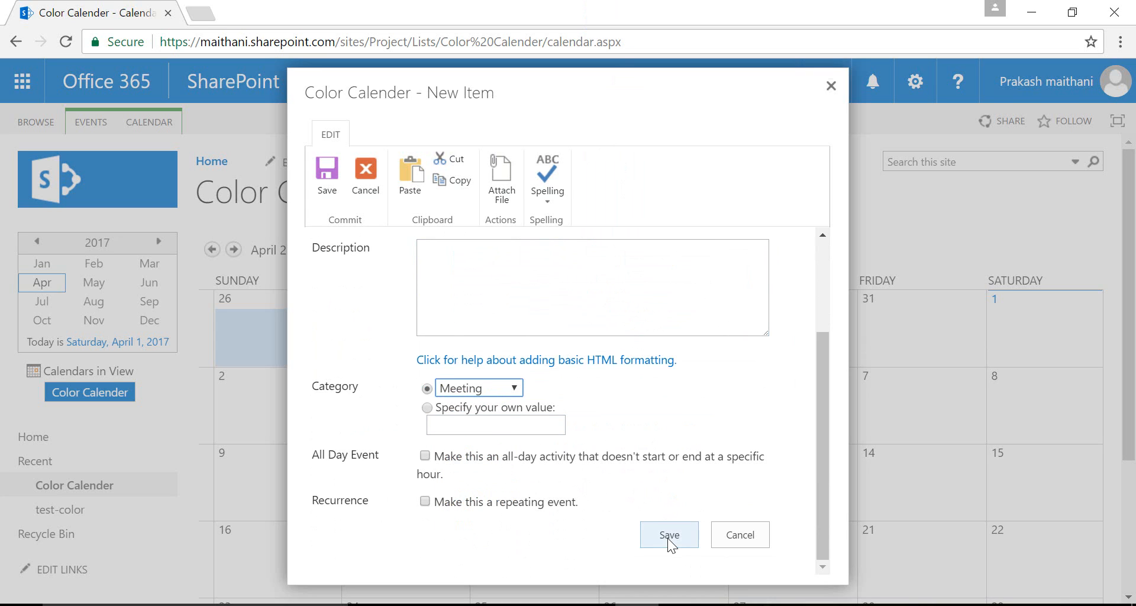
pyautogui.click(668, 535)
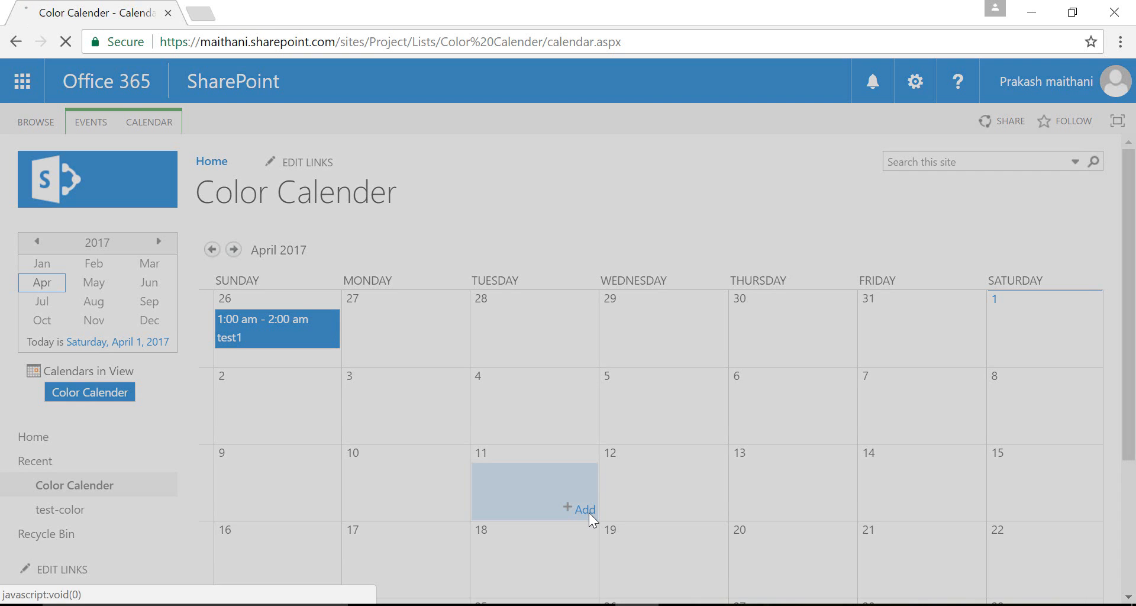
# Step: Add a Work hours event named test2 on Tuesday, April 11, 3:00 to 4:00 am, and save it
pyautogui.click(583, 510)
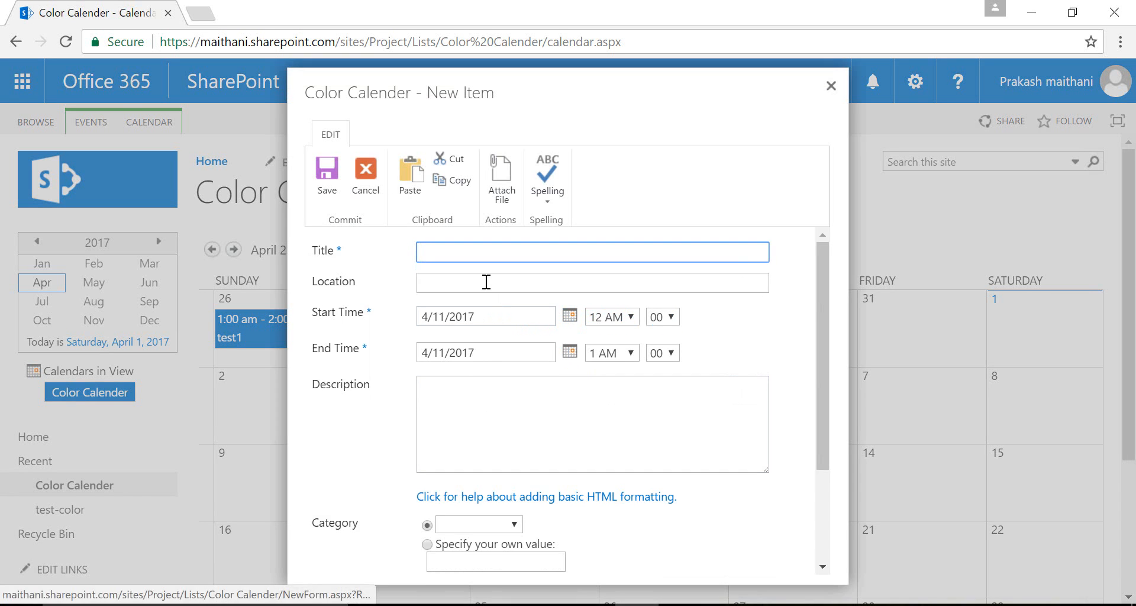
pyautogui.write('test')
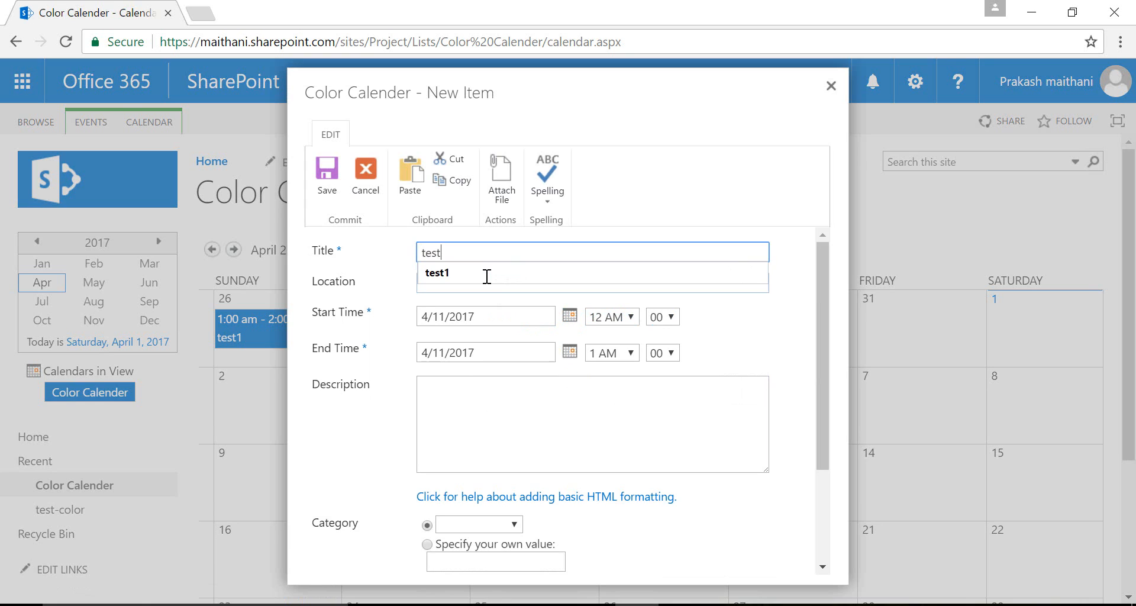
pyautogui.scroll(-3)
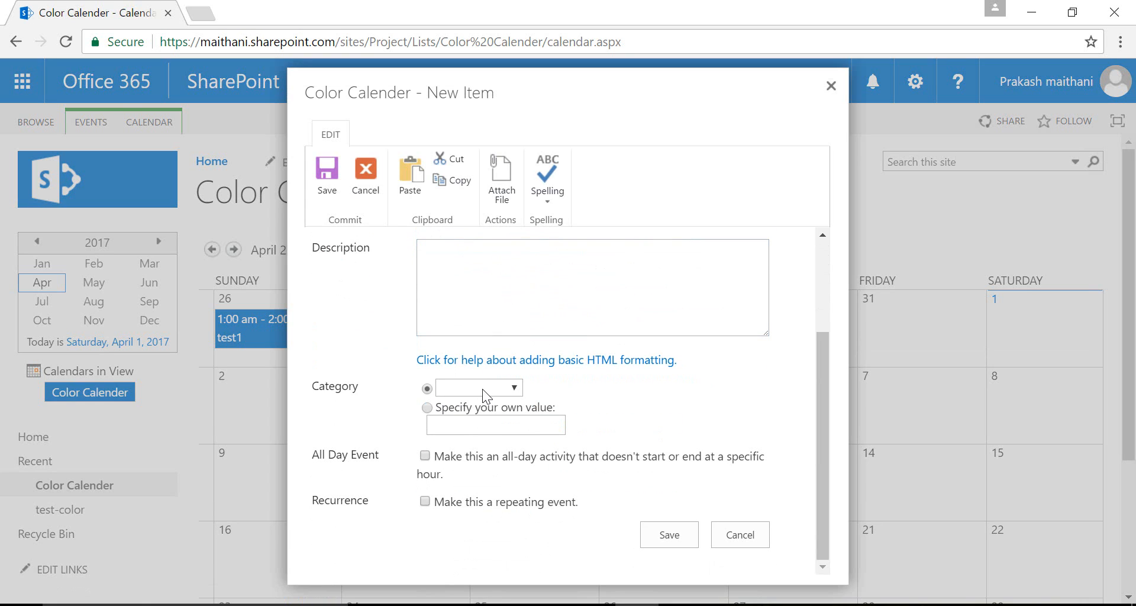
pyautogui.click(513, 387)
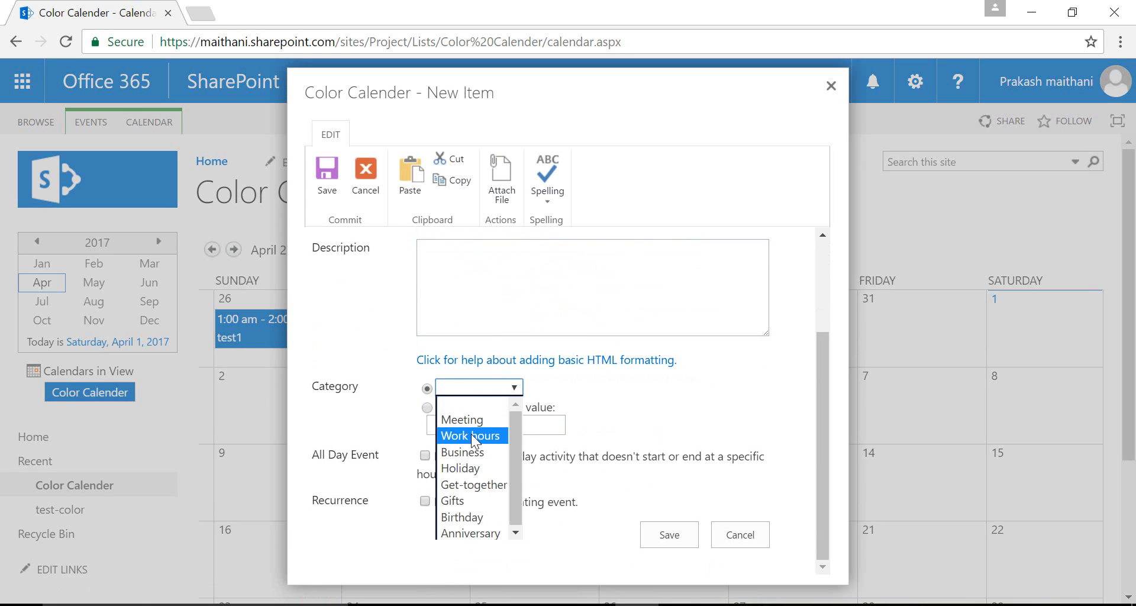
pyautogui.click(470, 436)
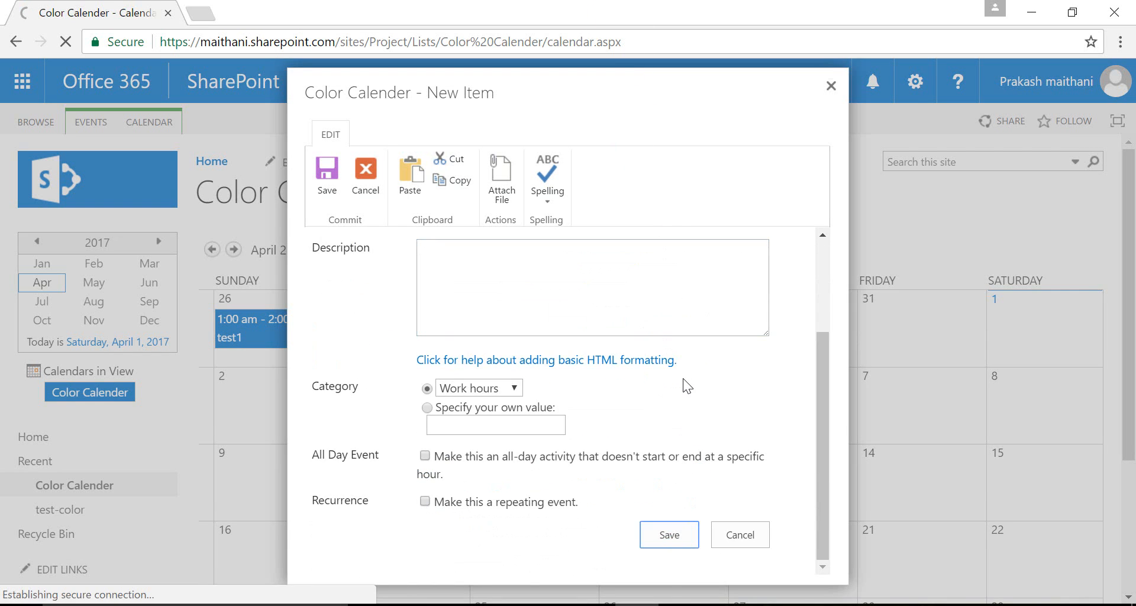
pyautogui.click(668, 533)
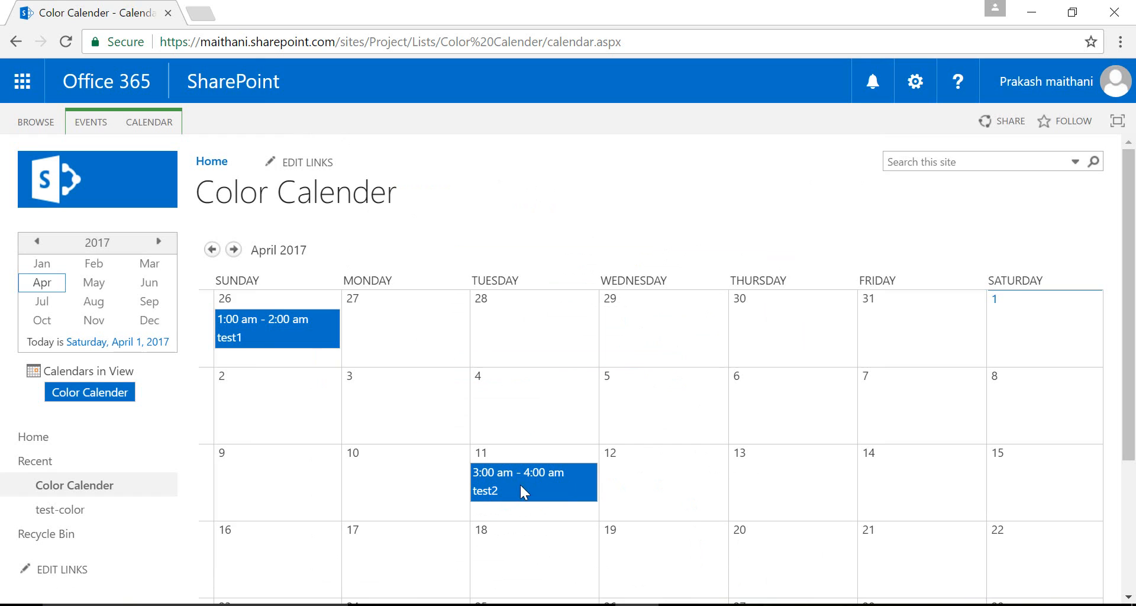
pyautogui.moveTo(545, 494)
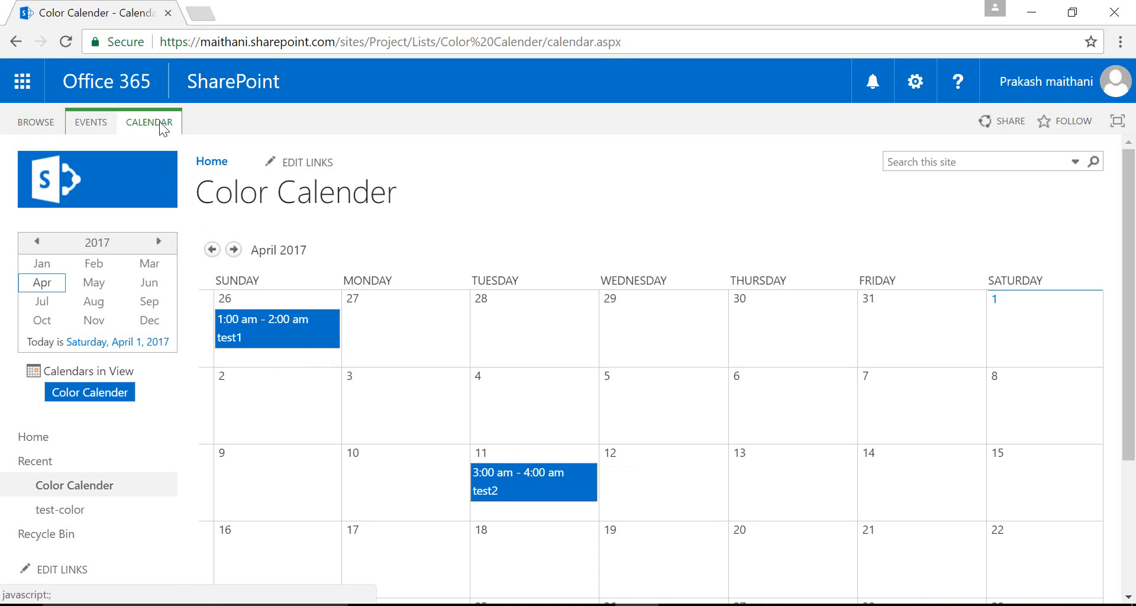
# Step: Reach the Create View page for the Color Calender from the Calendar ribbon
pyautogui.click(149, 122)
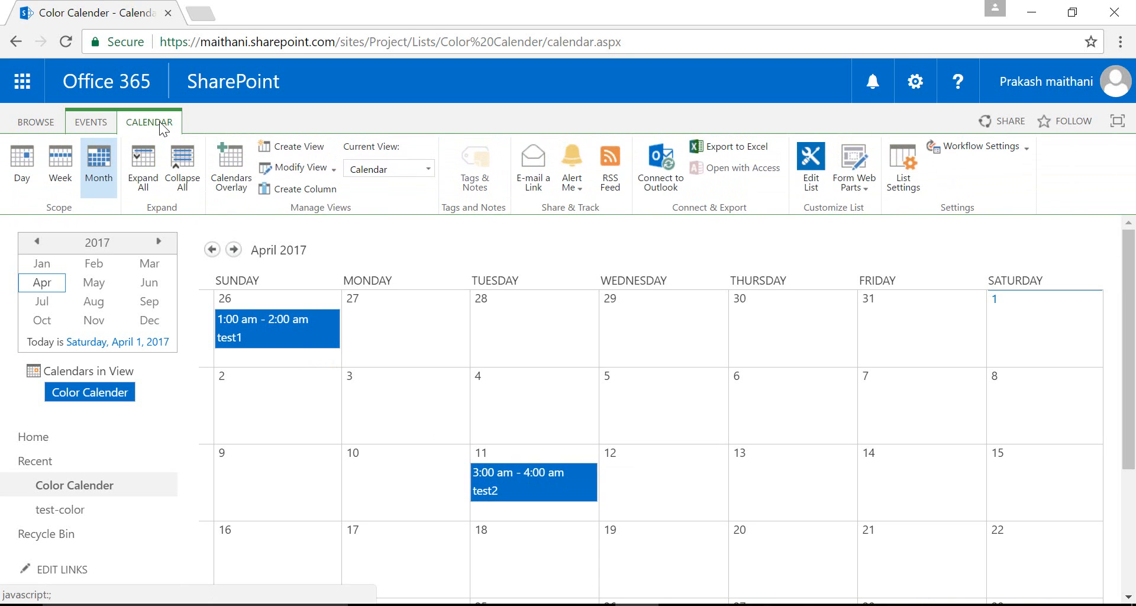
pyautogui.moveTo(175, 157)
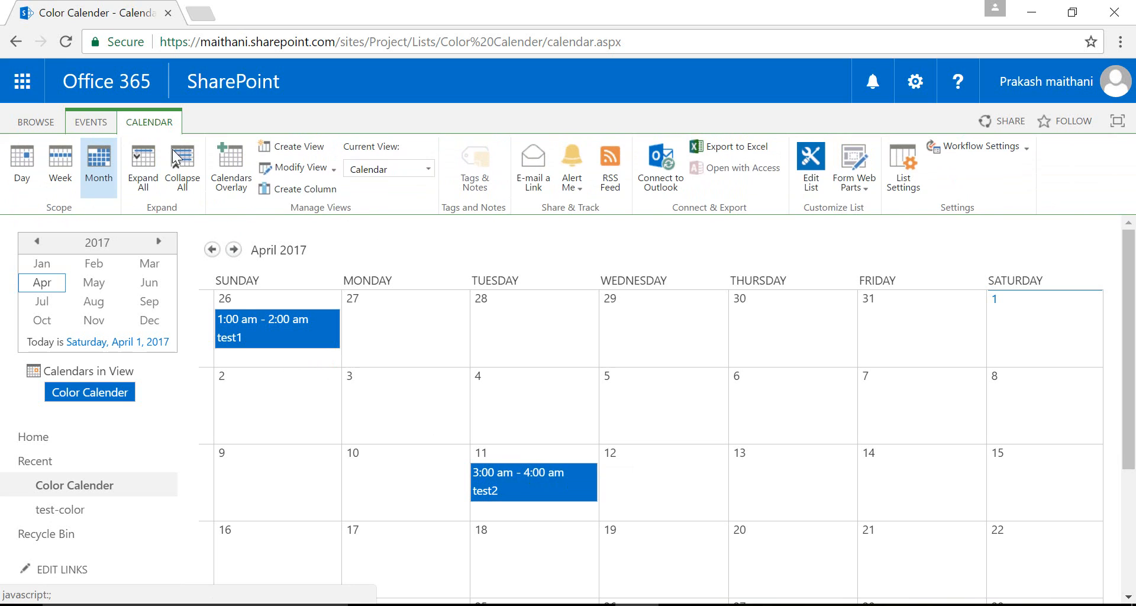
pyautogui.moveTo(231, 165)
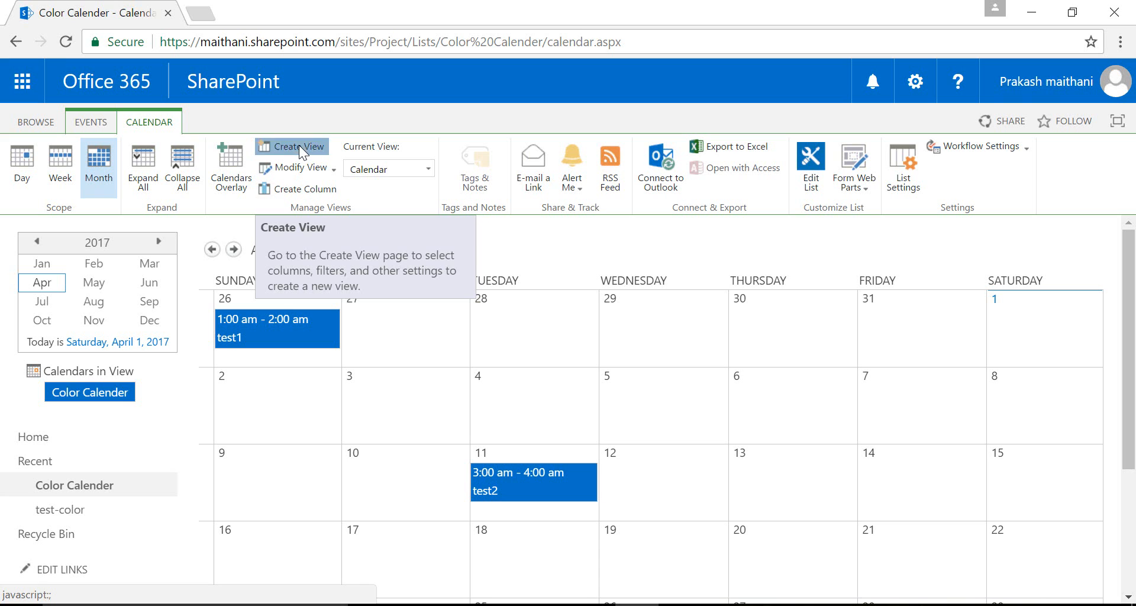
pyautogui.click(298, 145)
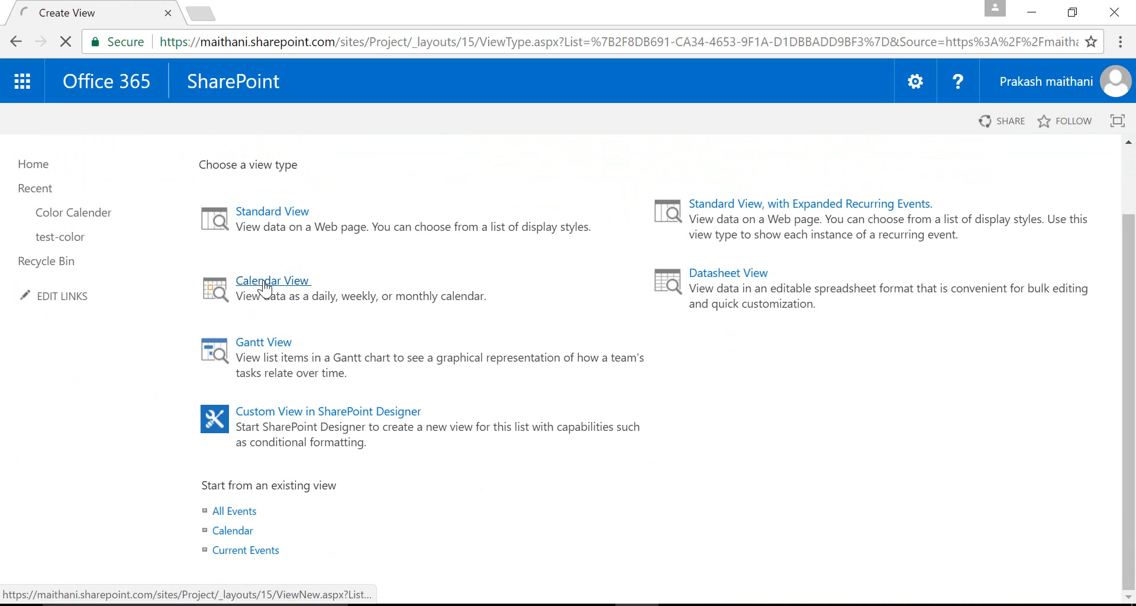
# Step: Begin a Calendar View named Meeting and move down to its column settings
pyautogui.click(273, 281)
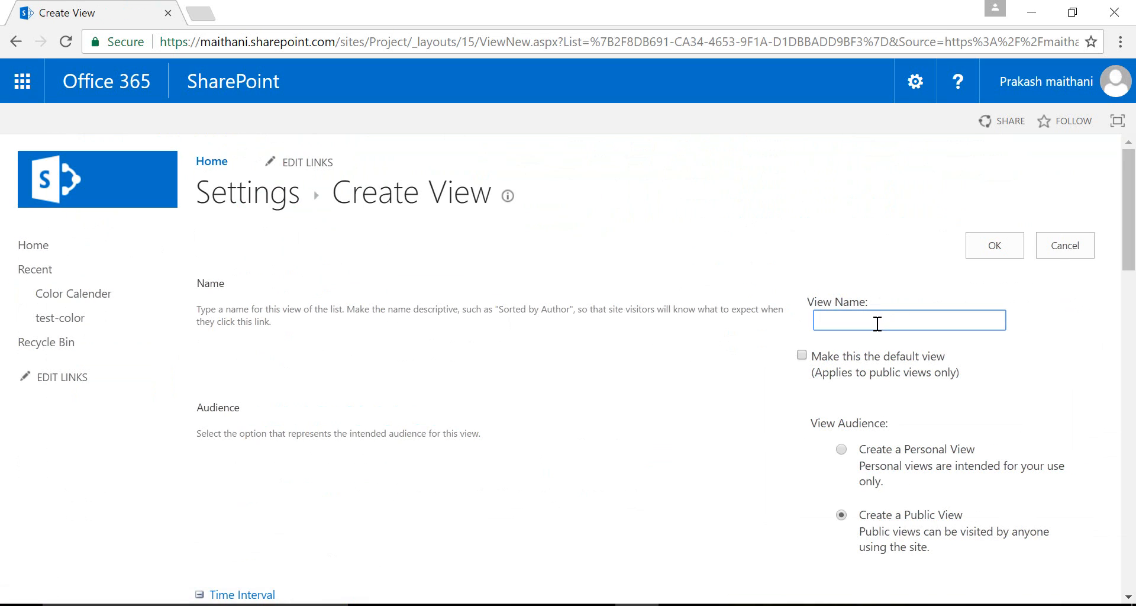
pyautogui.click(909, 319)
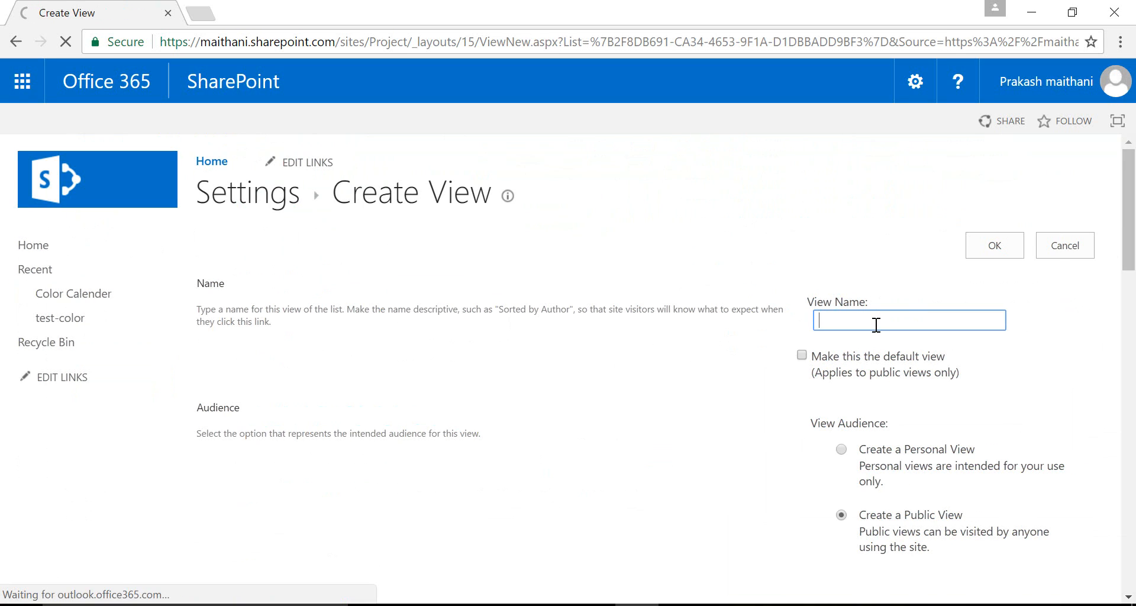
pyautogui.write('mee')
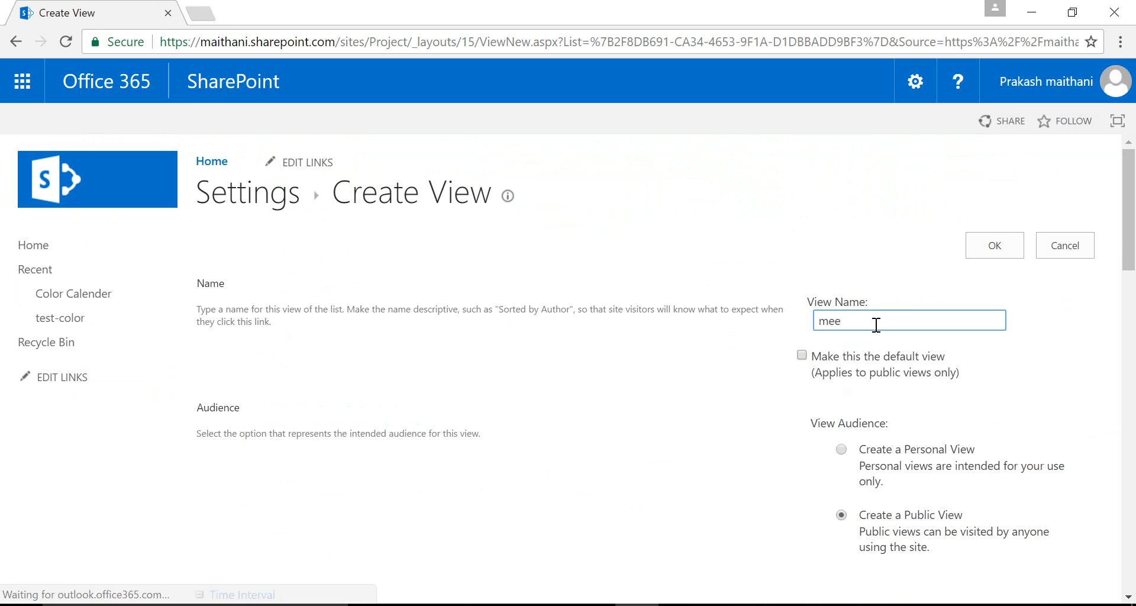
pyautogui.write('Meeting')
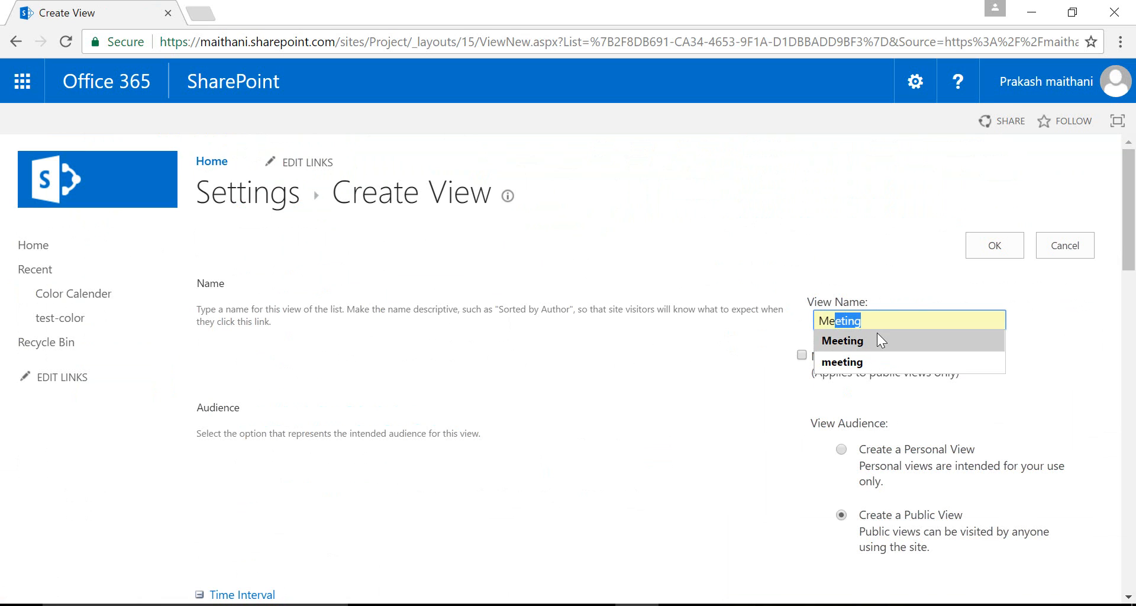
pyautogui.scroll(-3)
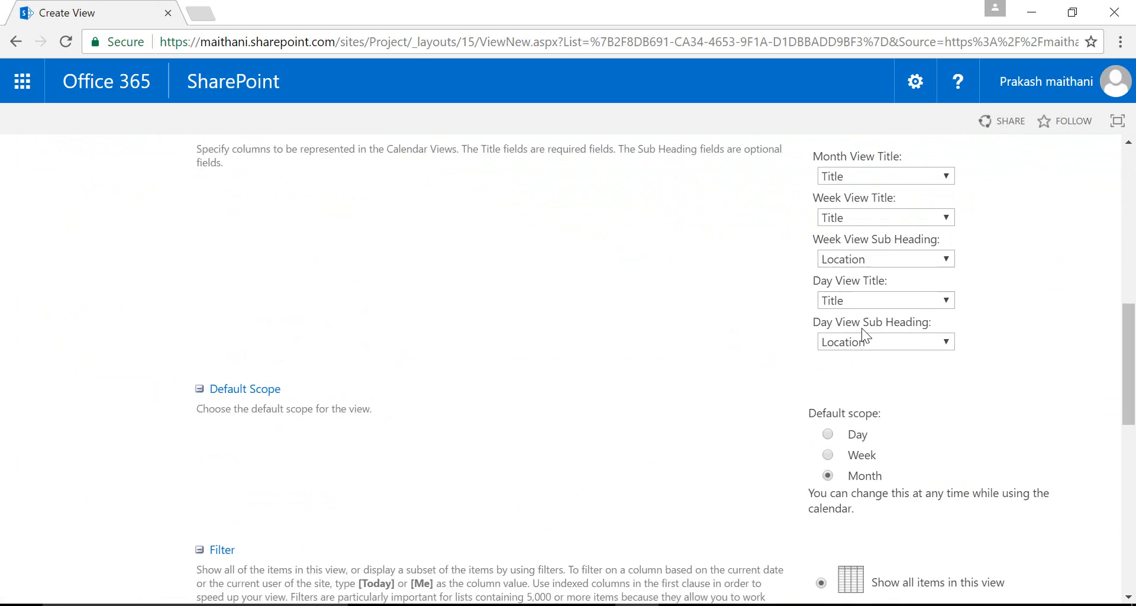
# Step: Filter the Meeting view to items whose Category is equal to Meeting
pyautogui.scroll(-3)
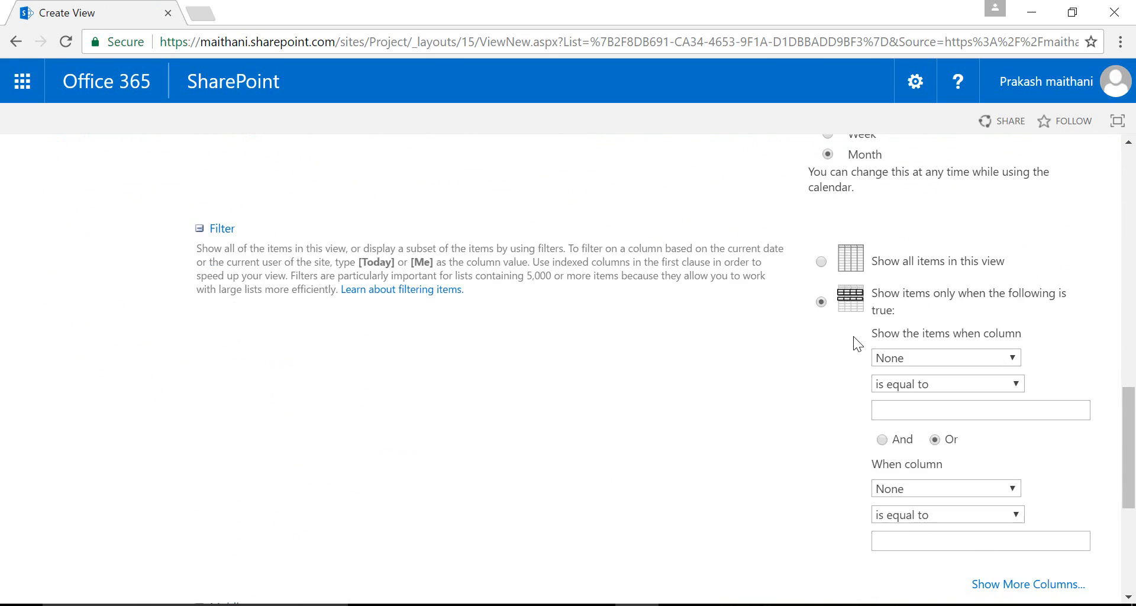
pyautogui.scroll(-3)
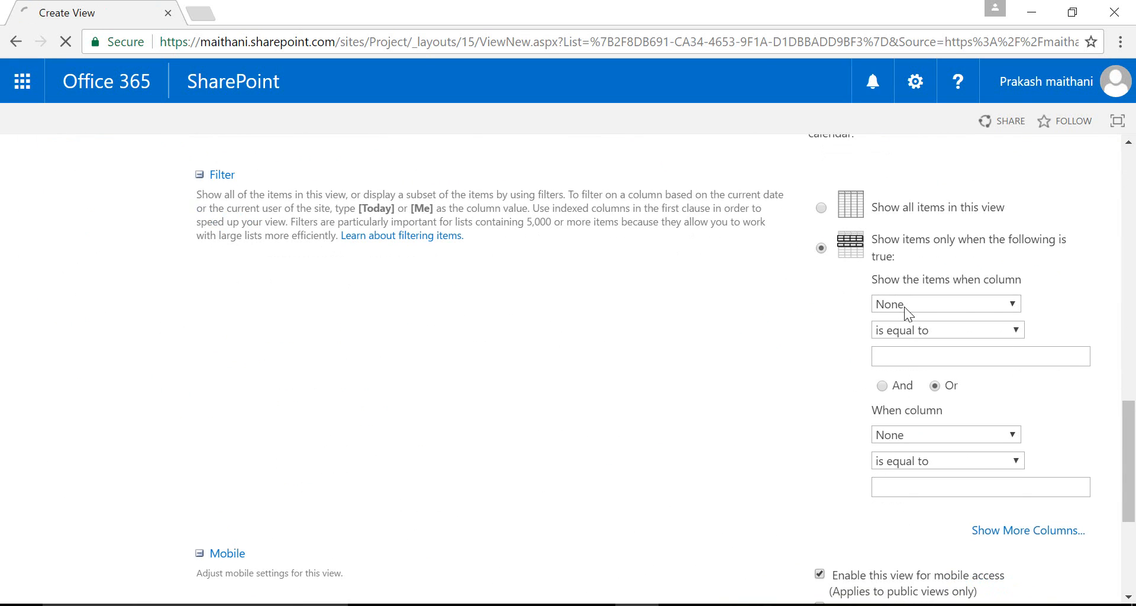
pyautogui.click(944, 304)
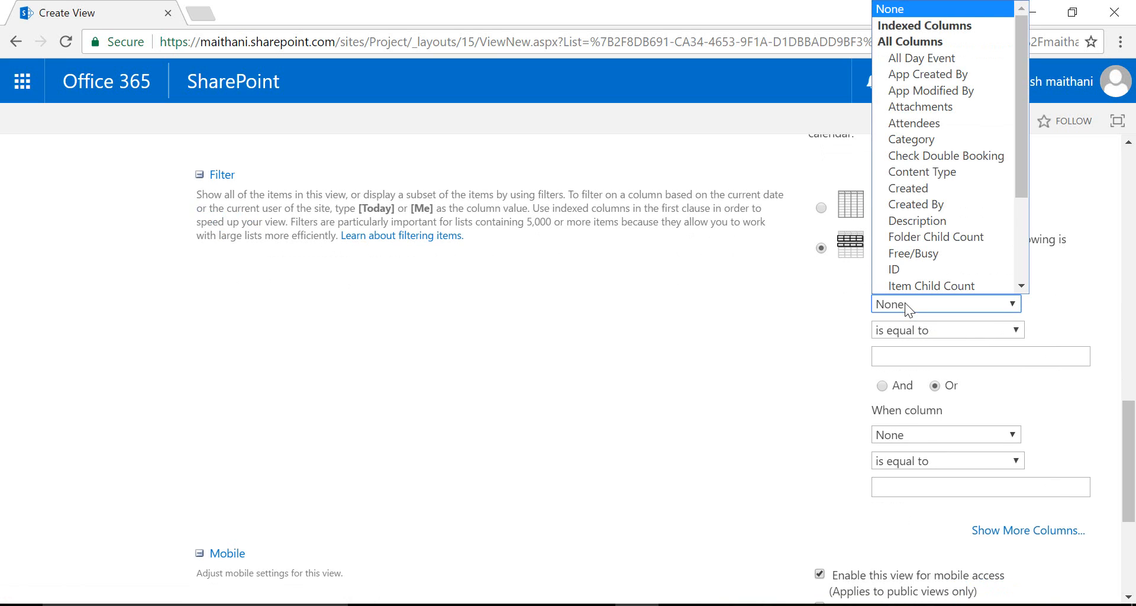
pyautogui.moveTo(911, 139)
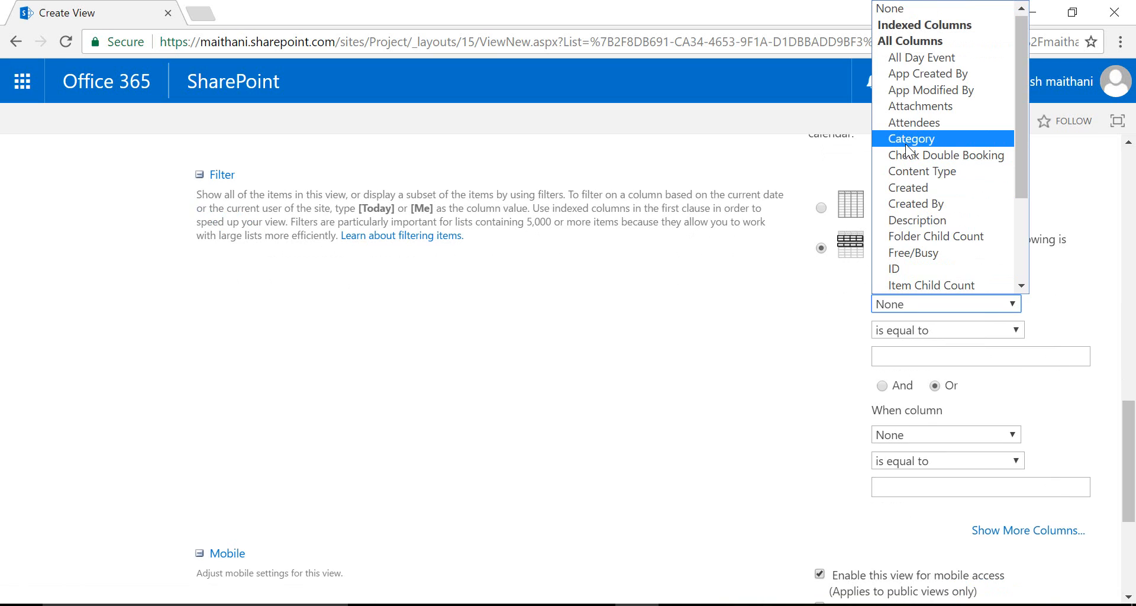
pyautogui.click(911, 138)
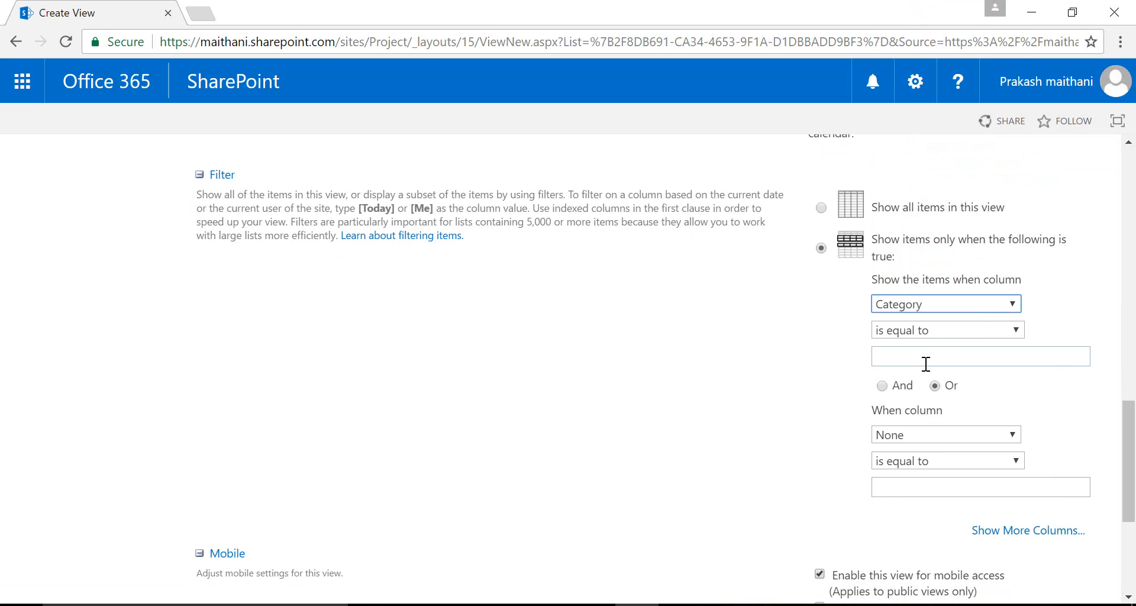
pyautogui.click(980, 356)
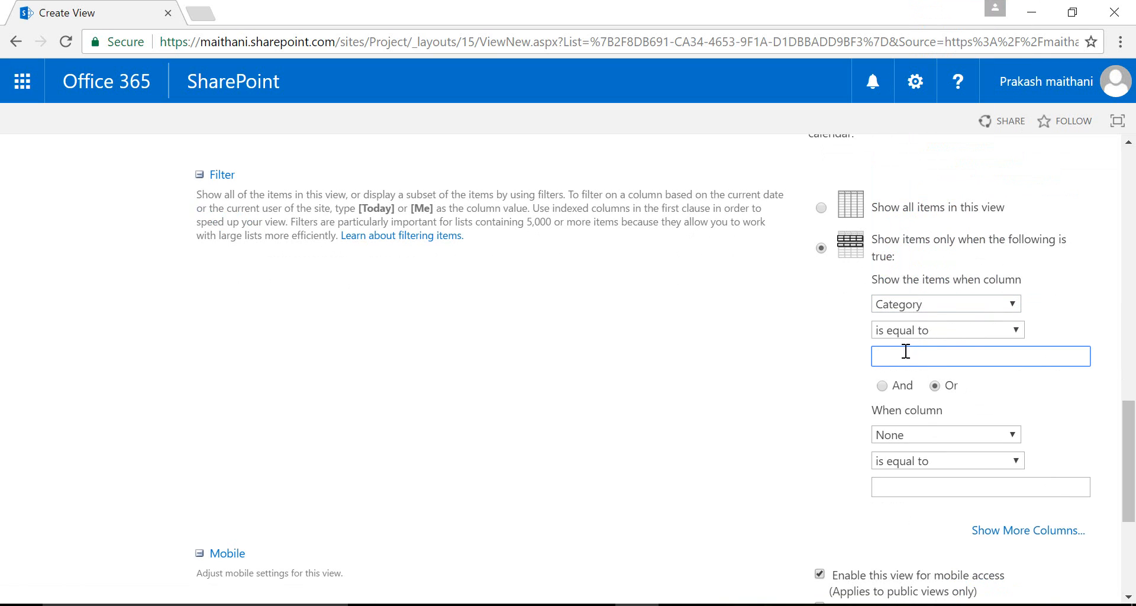
pyautogui.click(980, 356)
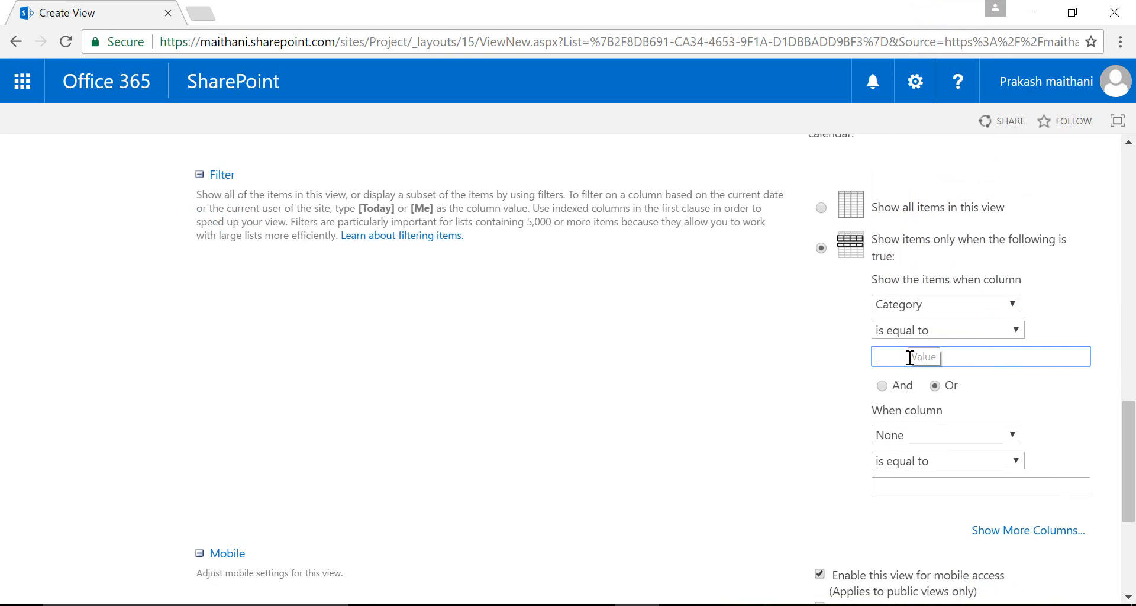
pyautogui.write('Meeting')
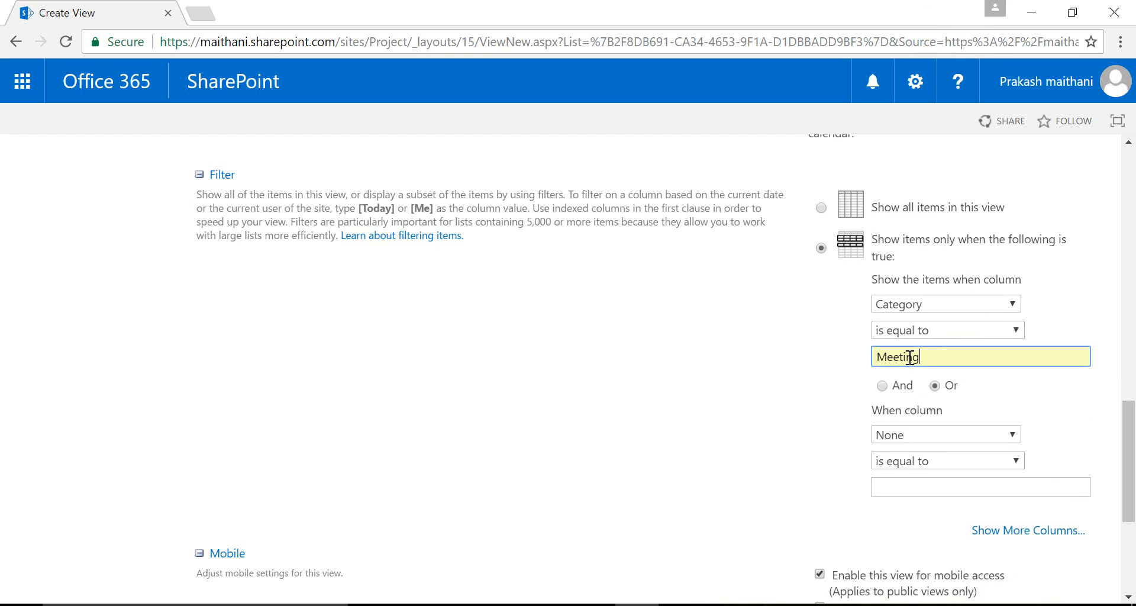
# Step: Save the Meeting view so the calendar shows only test1
pyautogui.scroll(-3)
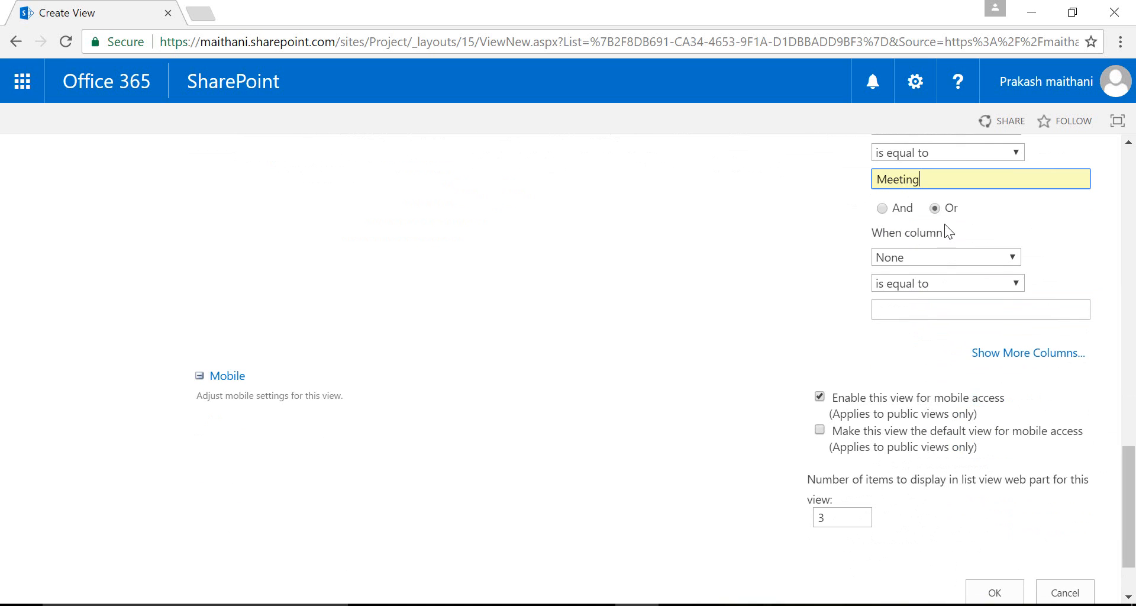
pyautogui.scroll(-3)
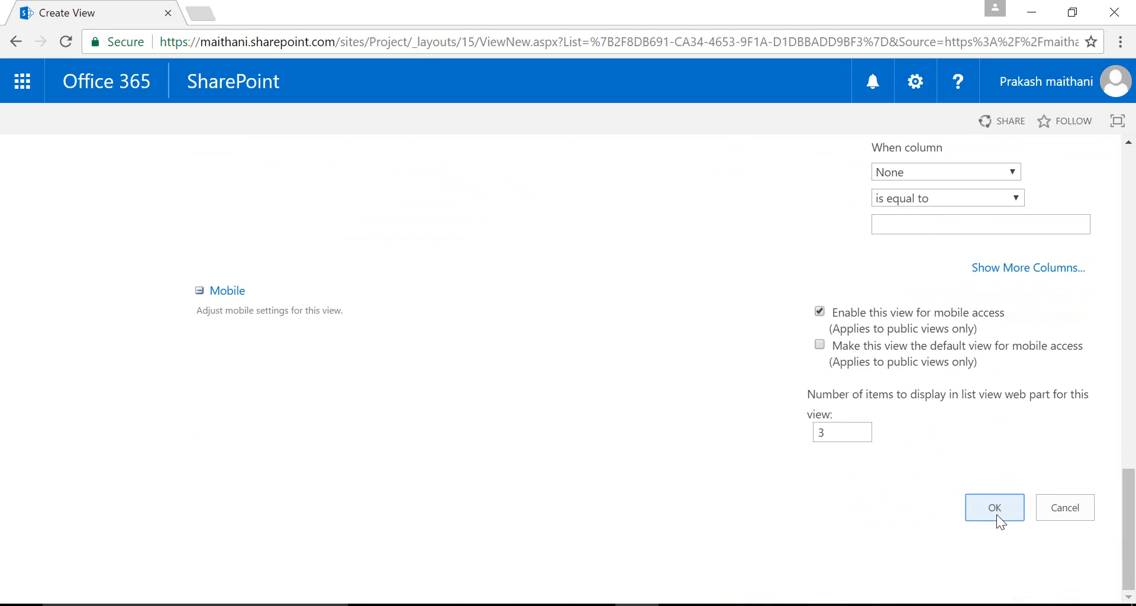
pyautogui.click(995, 508)
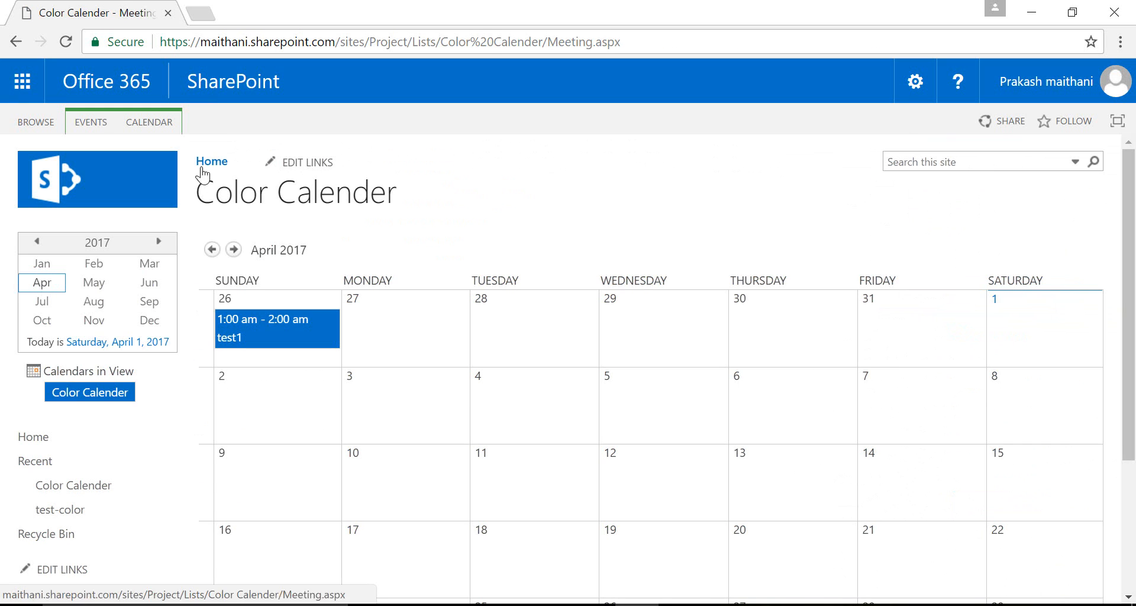
# Step: Start a second Calendar View named Work hours
pyautogui.click(149, 121)
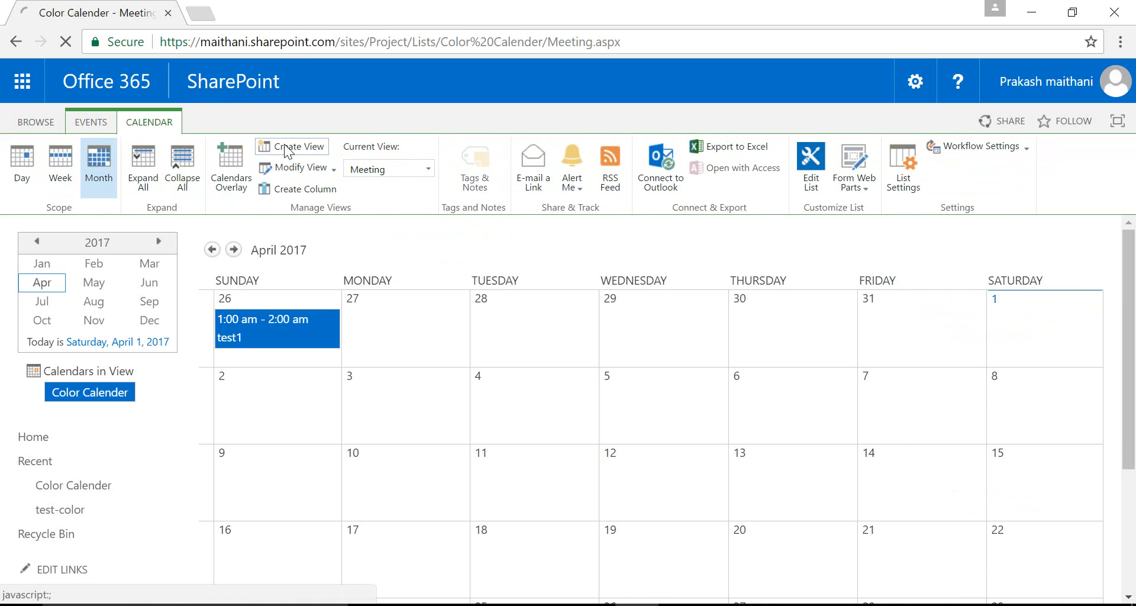
pyautogui.click(298, 147)
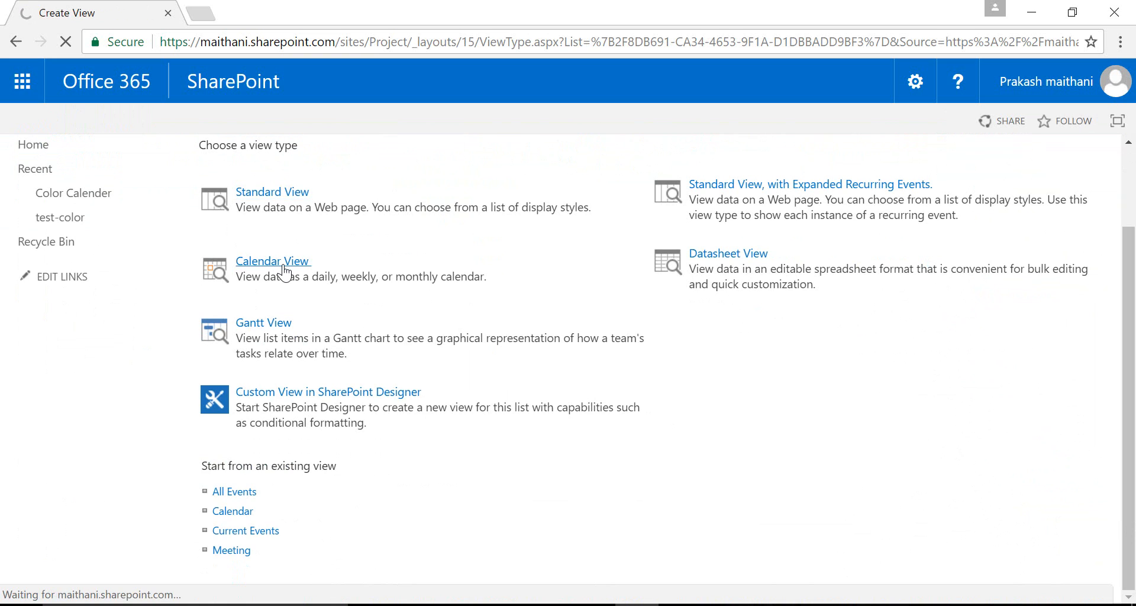
pyautogui.click(274, 260)
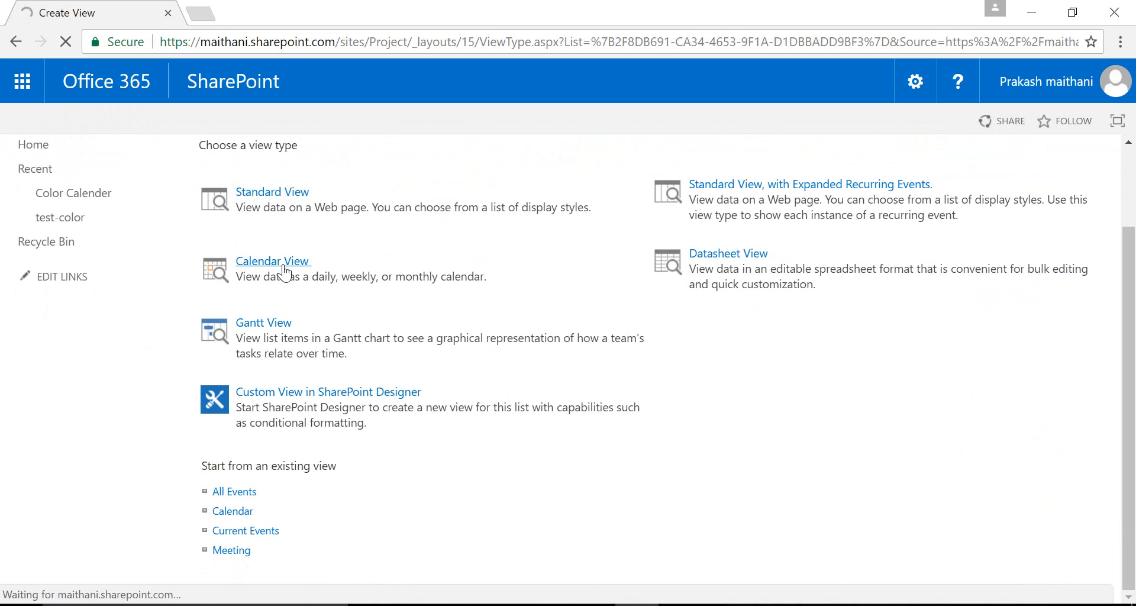
pyautogui.click(272, 260)
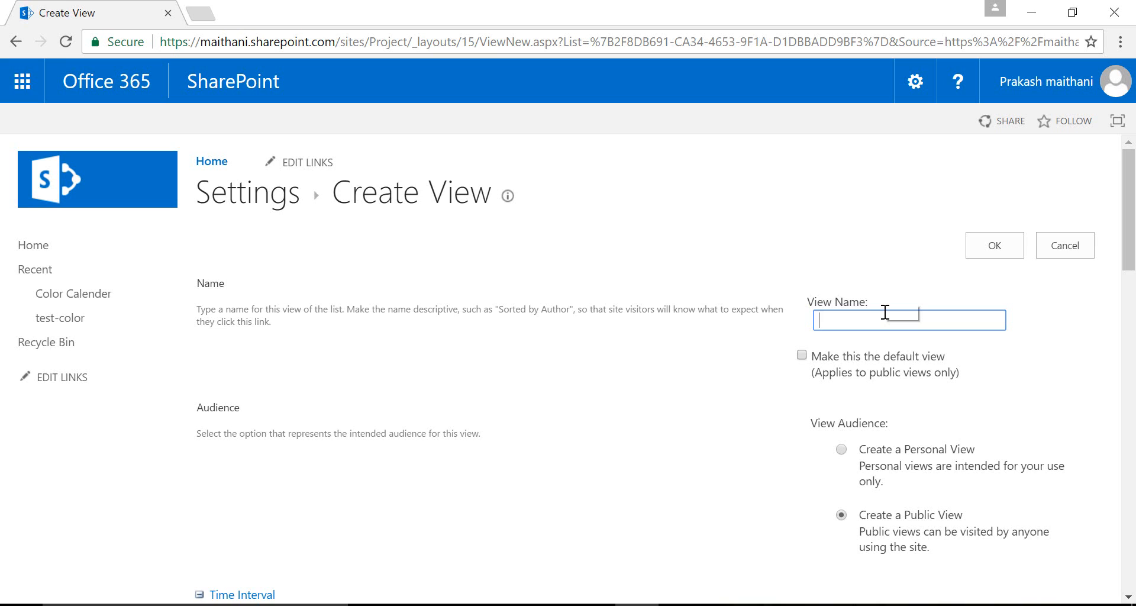
pyautogui.write('wo')
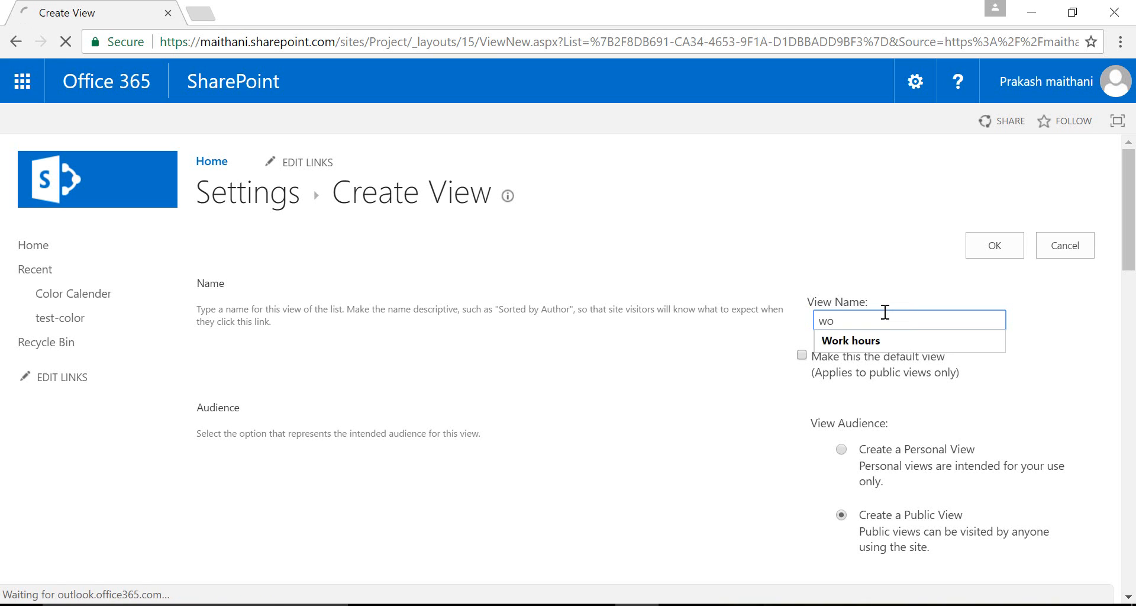
pyautogui.press('Backspace')
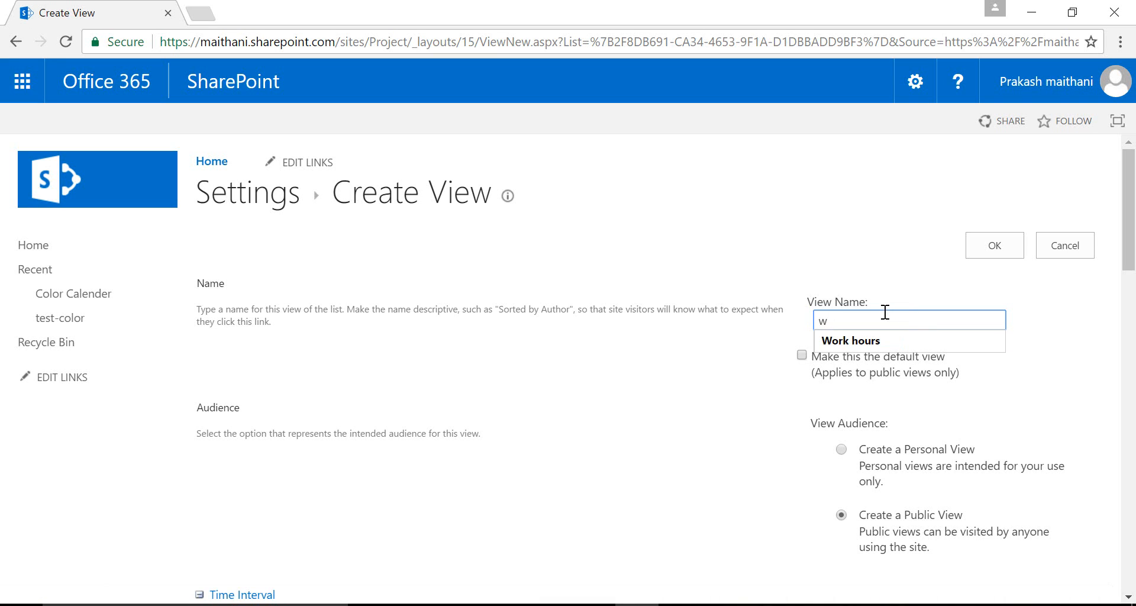
pyautogui.scroll(-3)
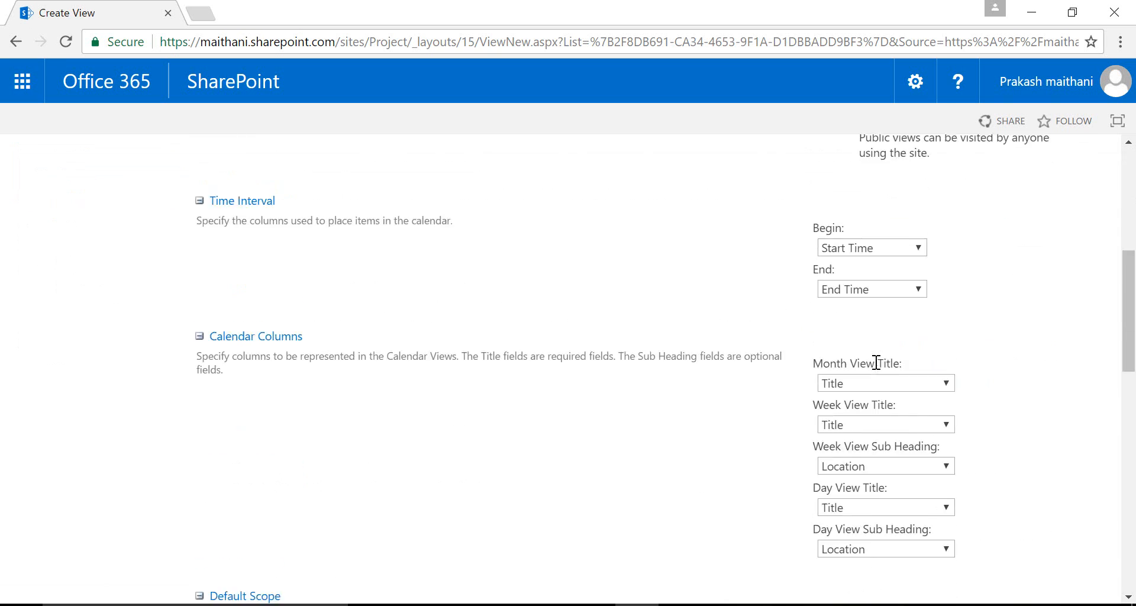
pyautogui.scroll(-3)
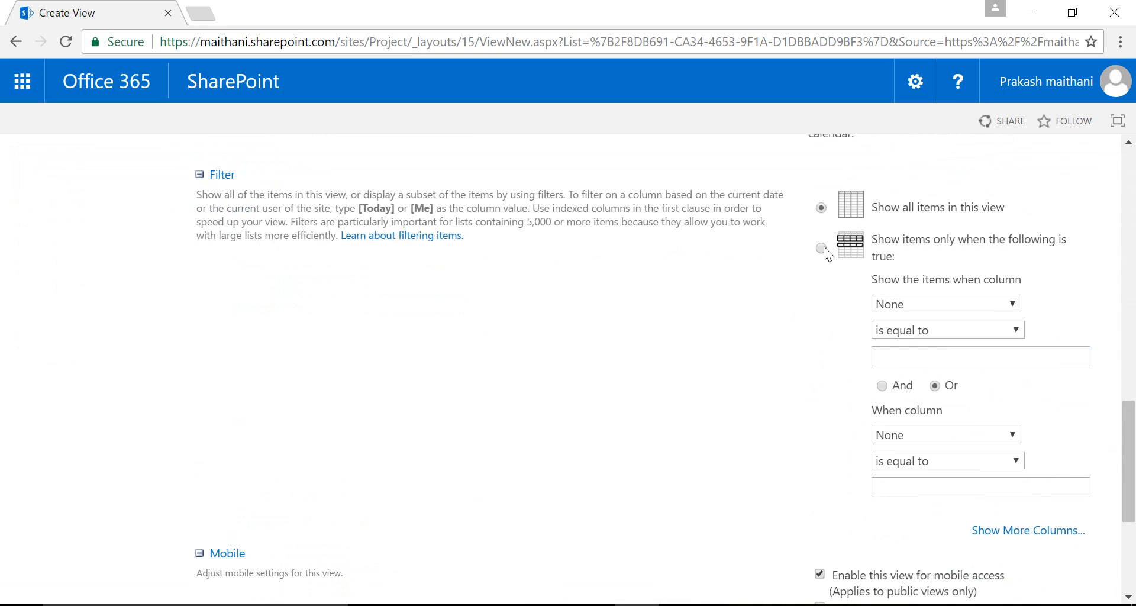
# Step: Filter the view to Category is equal to Work hours and save it
pyautogui.click(821, 247)
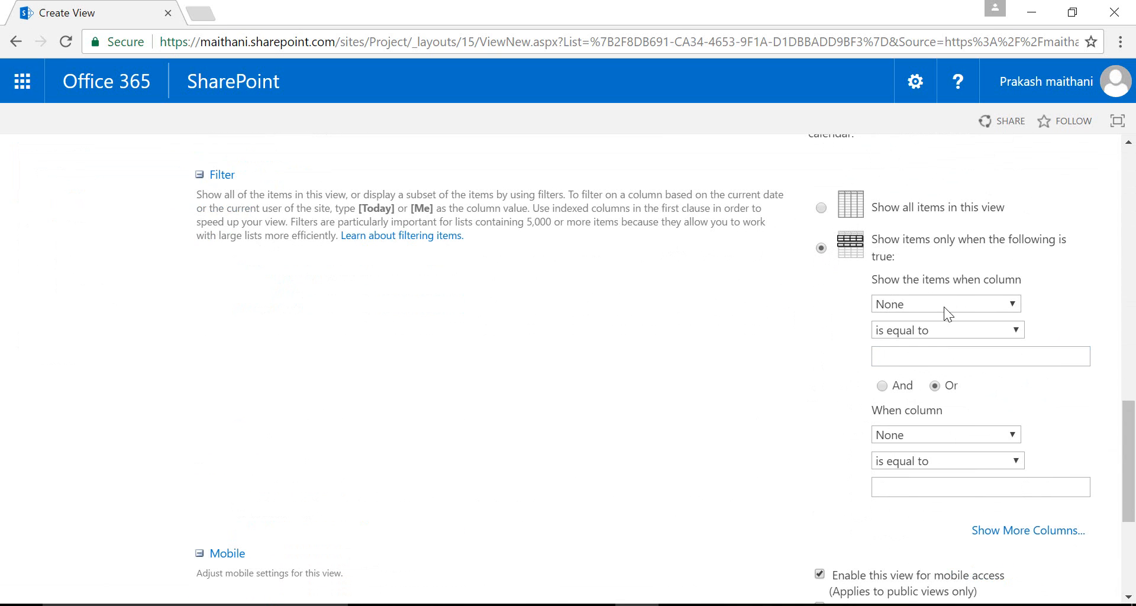
pyautogui.click(944, 303)
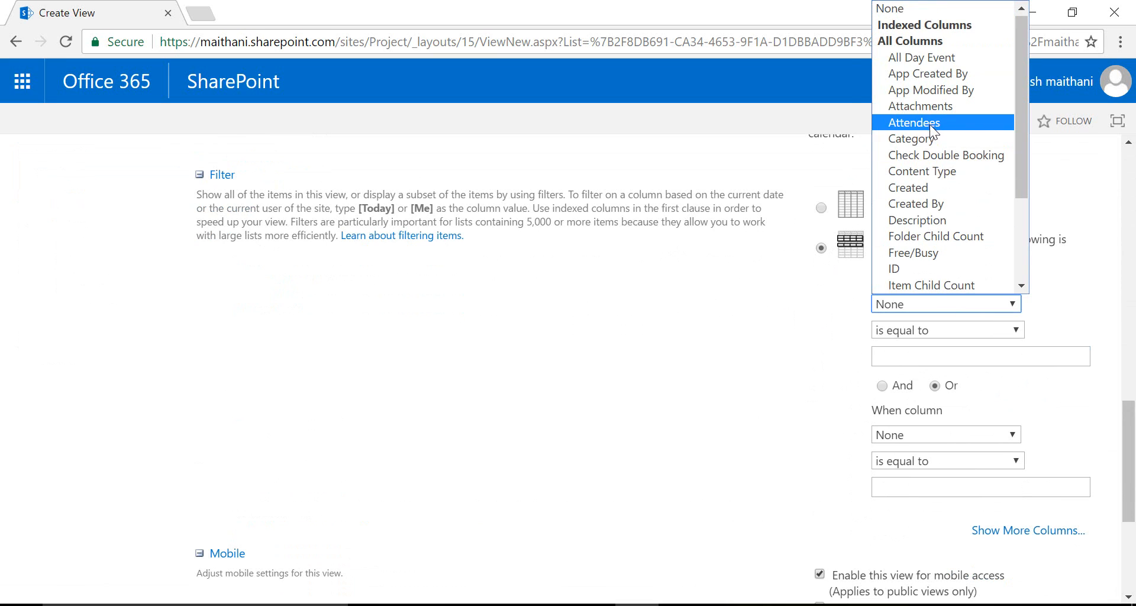
pyautogui.click(915, 138)
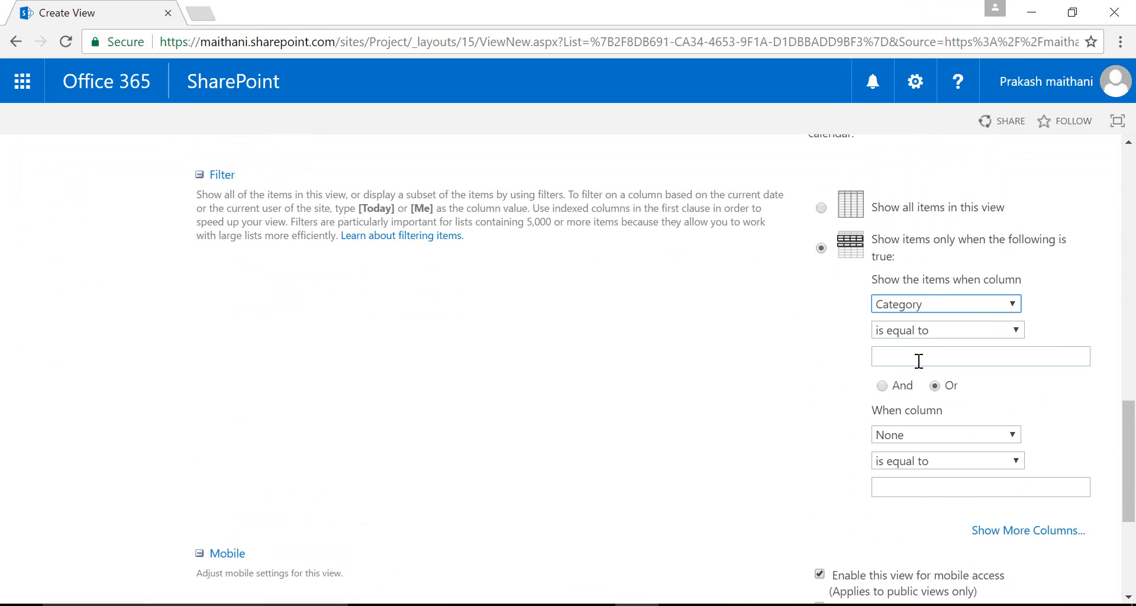
pyautogui.click(980, 356)
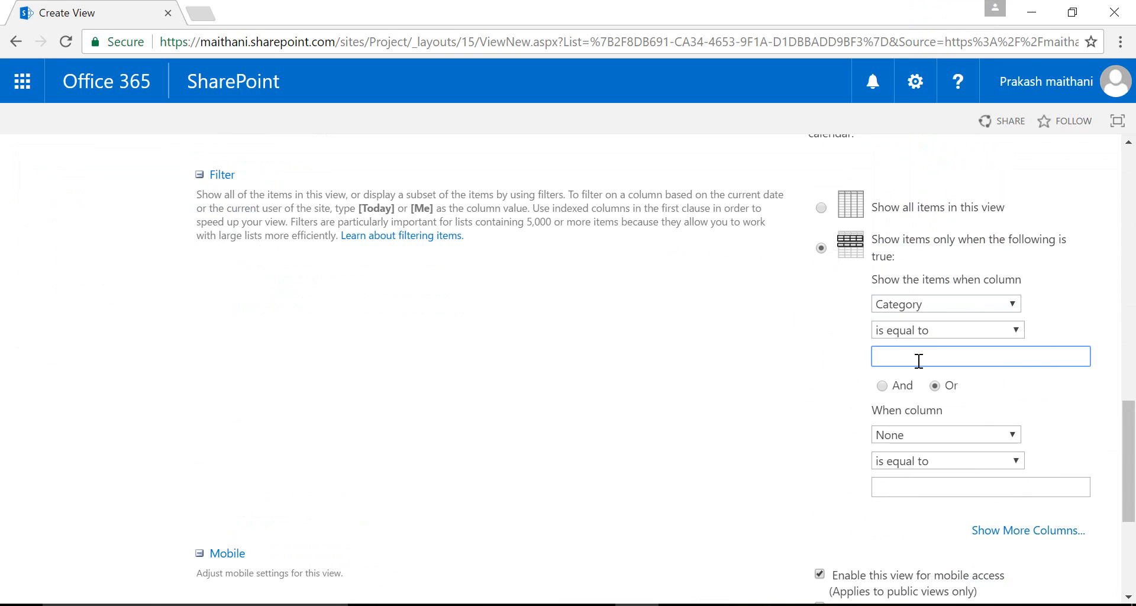
pyautogui.write('Work hours')
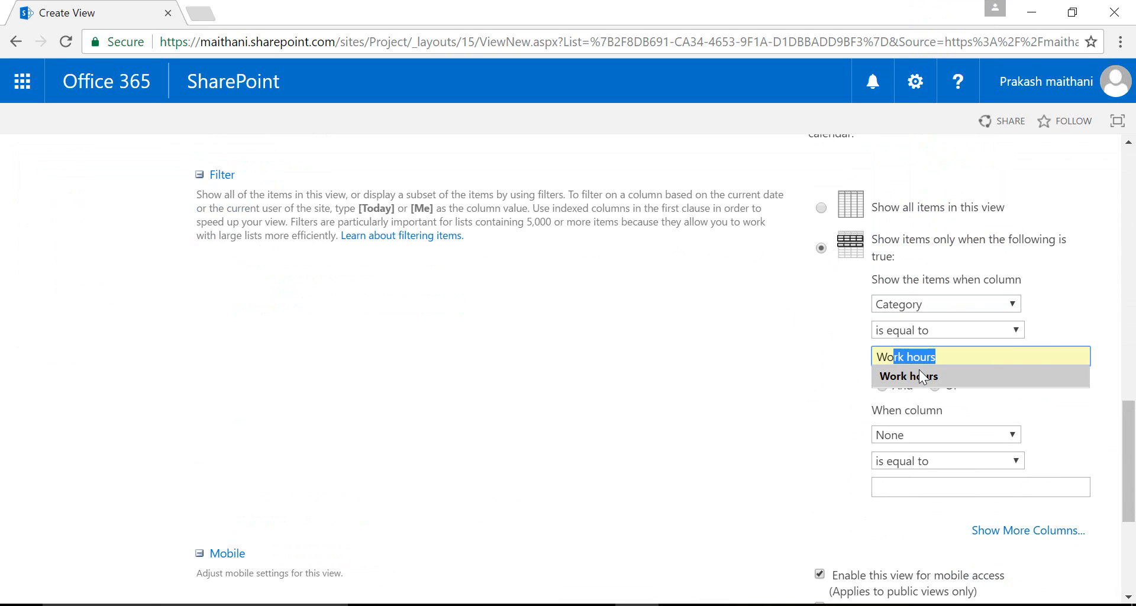
pyautogui.scroll(-3)
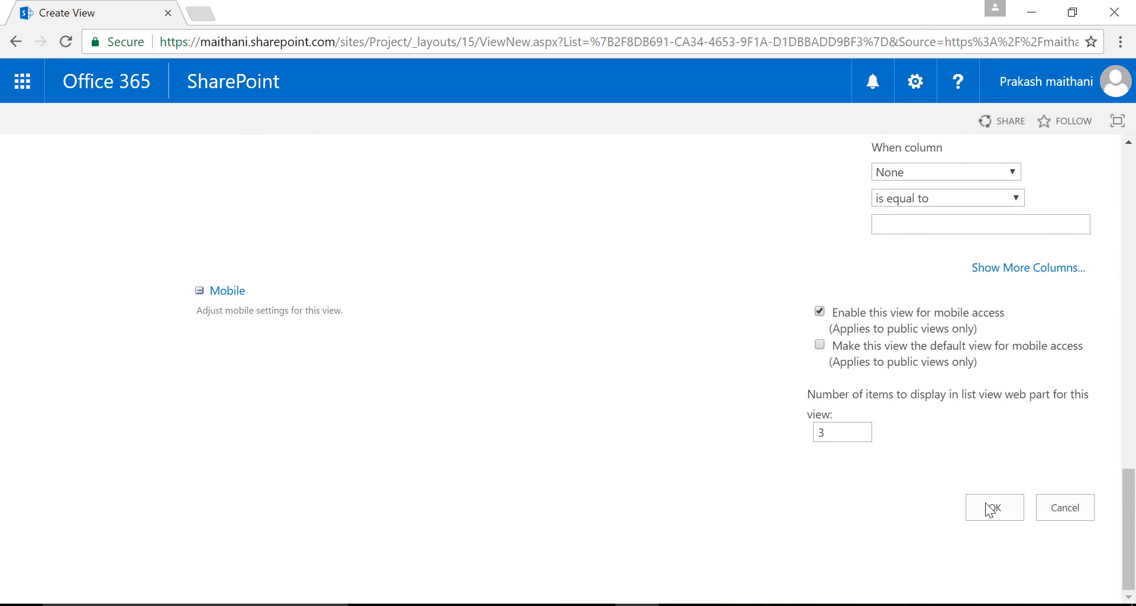
pyautogui.click(993, 508)
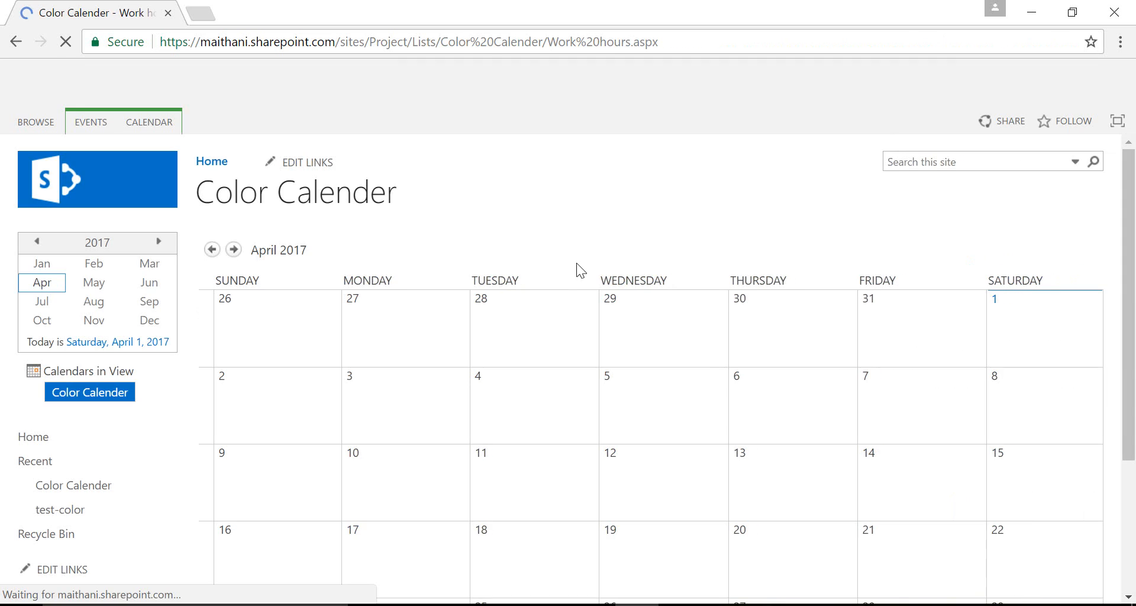
# Step: Start a third Calendar View named Business
pyautogui.click(149, 122)
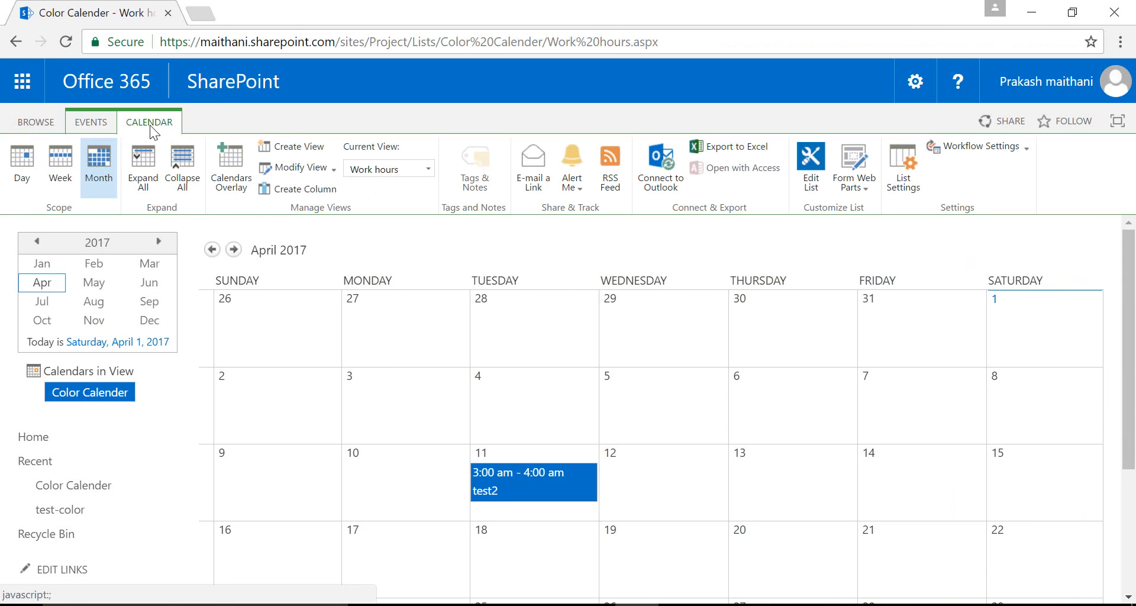
pyautogui.click(298, 147)
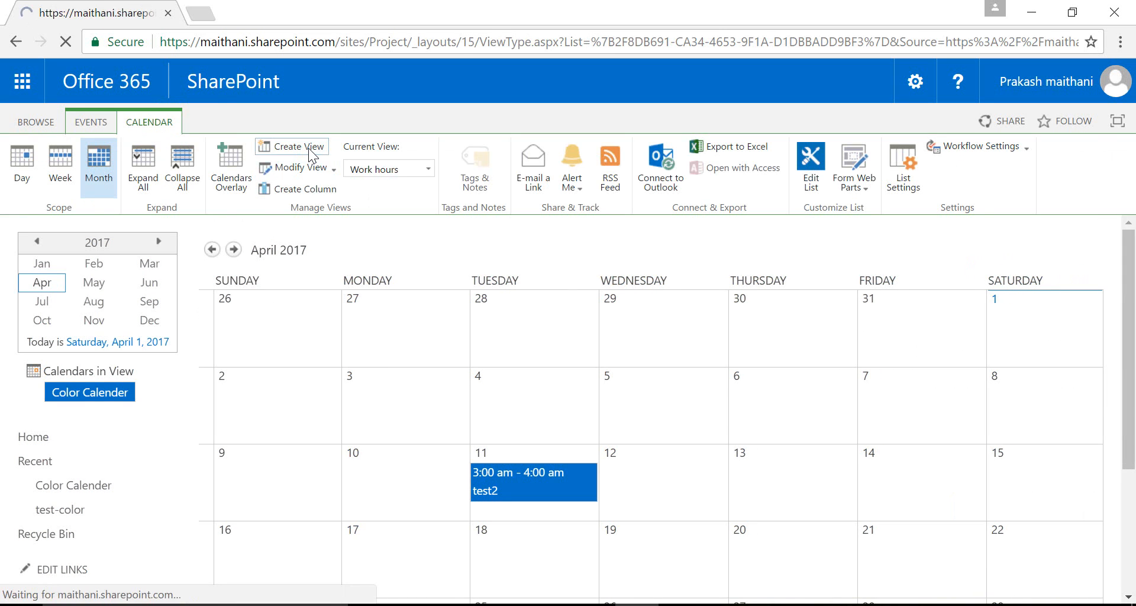
pyautogui.click(298, 146)
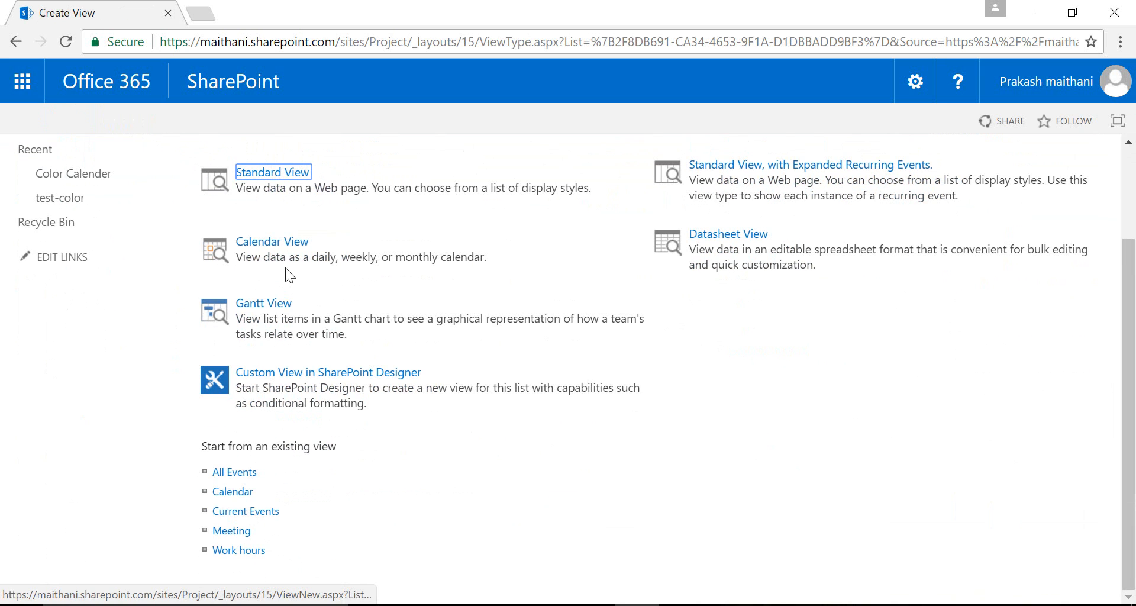
pyautogui.click(273, 172)
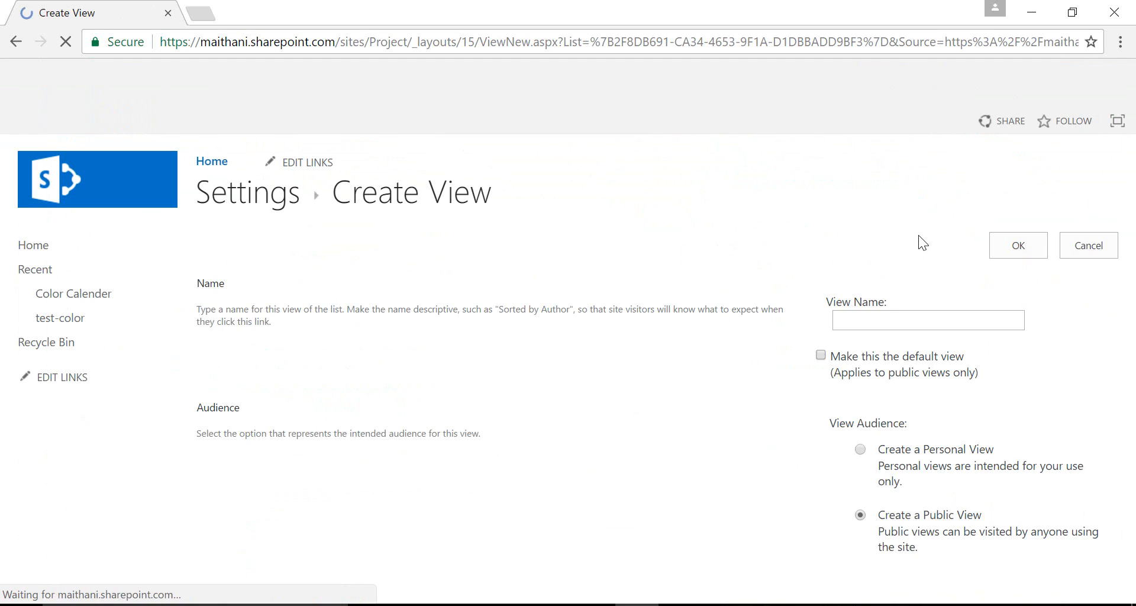
pyautogui.write('B')
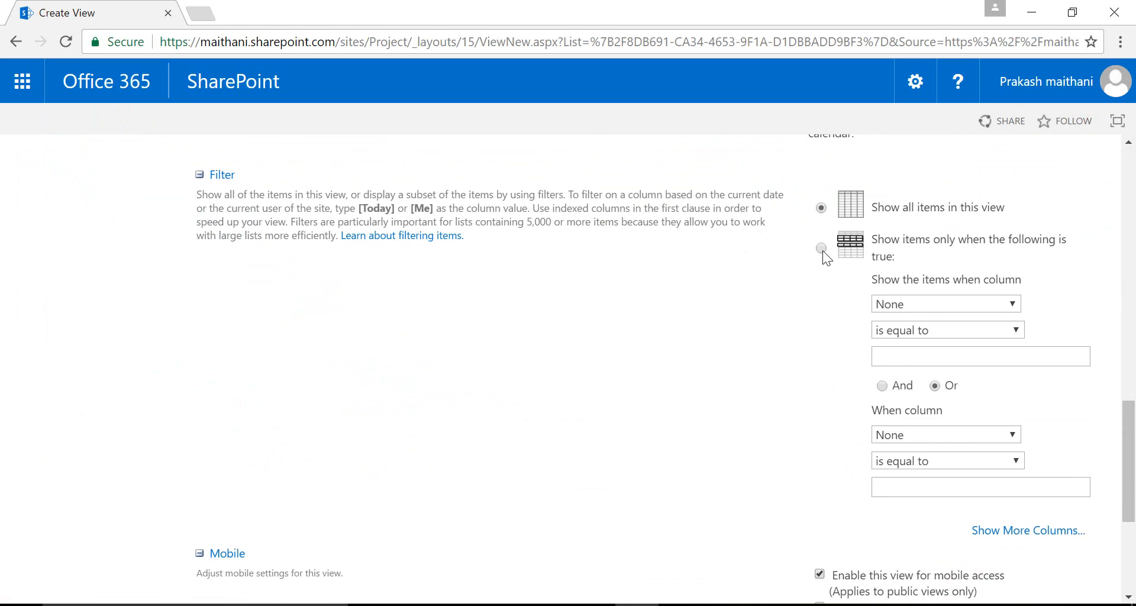
# Step: Filter the view to Category is equal to Business and save it
pyautogui.click(944, 303)
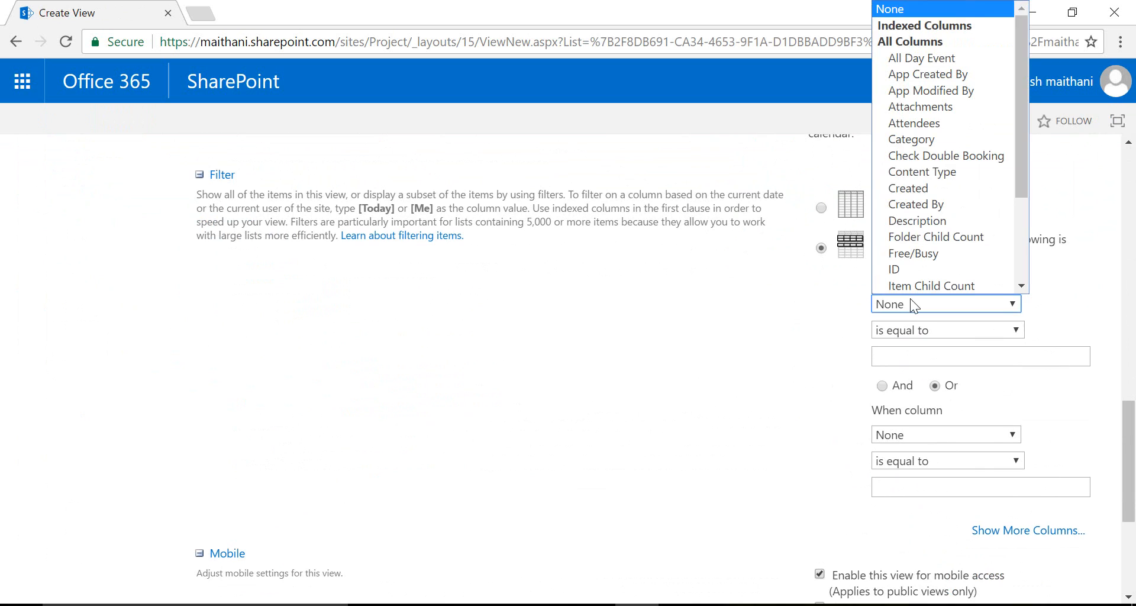
pyautogui.click(912, 140)
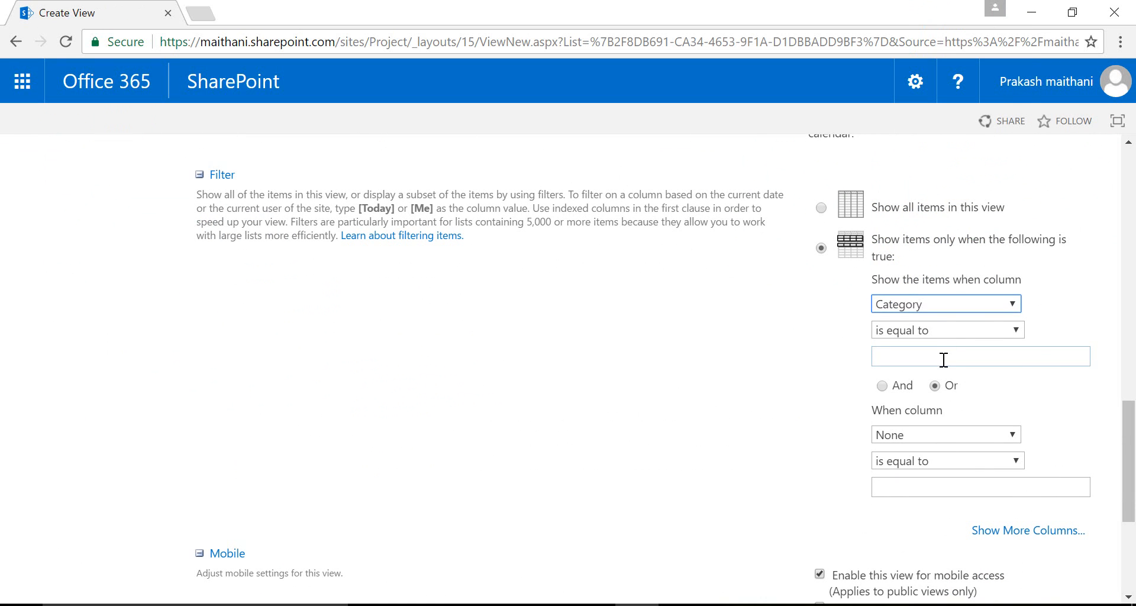
pyautogui.write('Business')
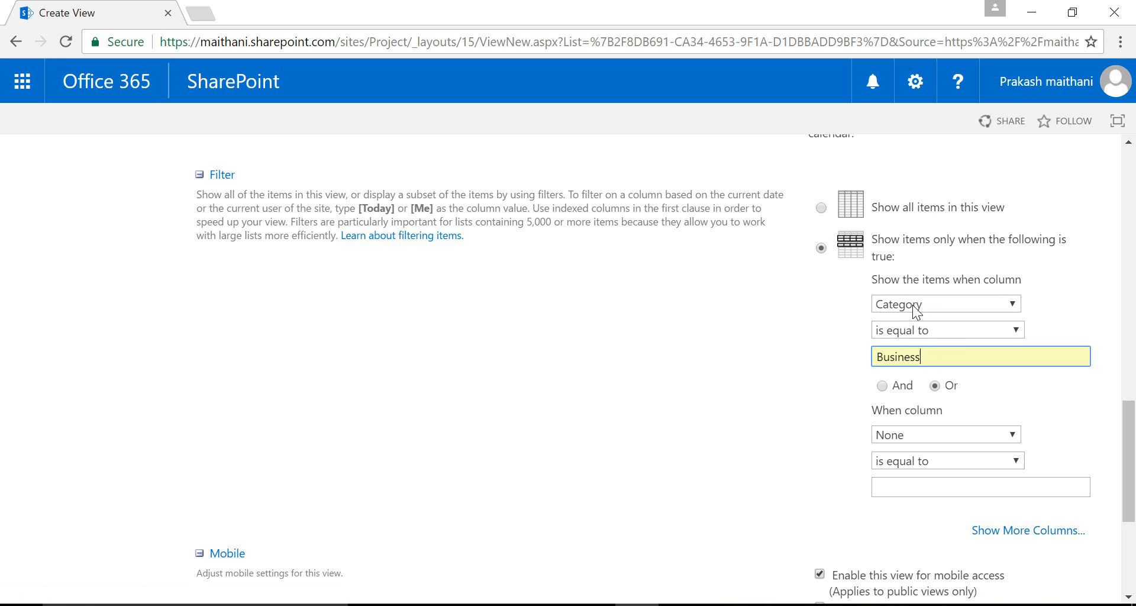
pyautogui.doubleClick(898, 356)
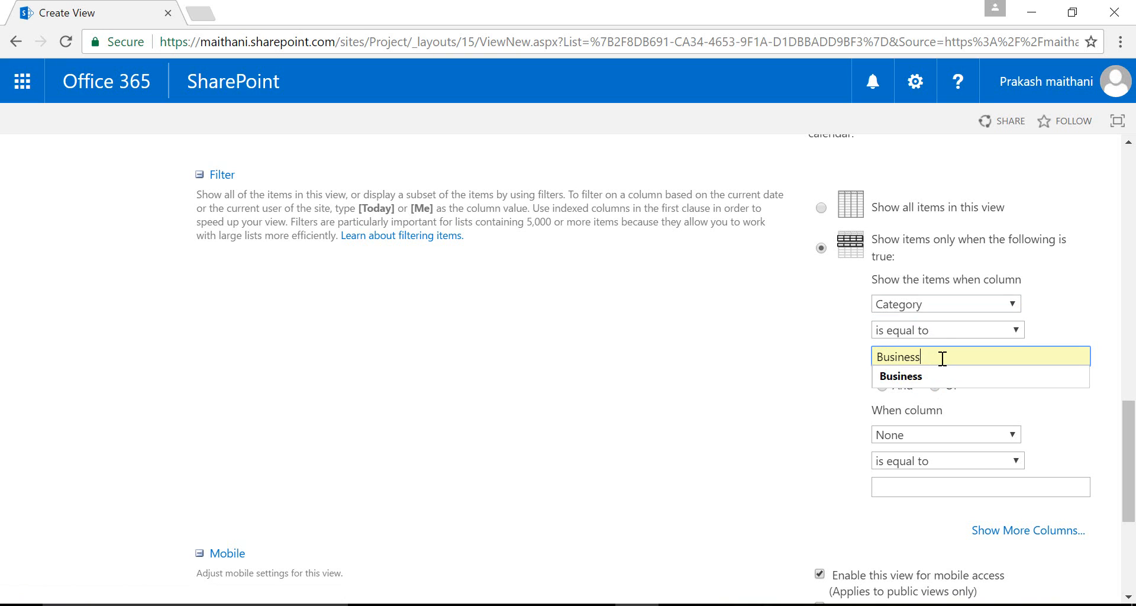
pyautogui.moveTo(828, 414)
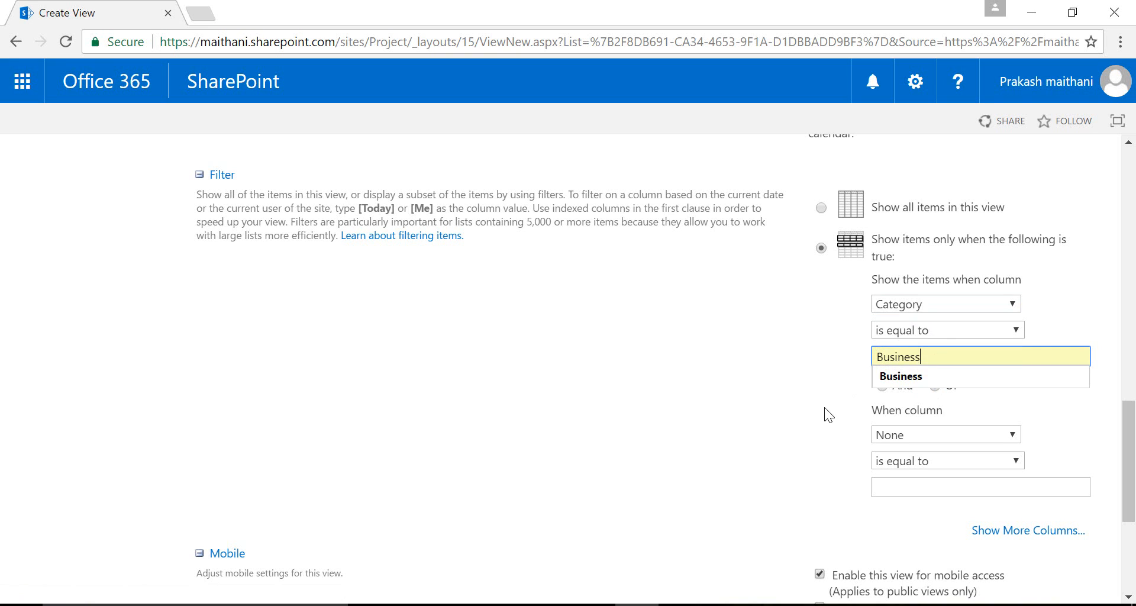
pyautogui.scroll(-3)
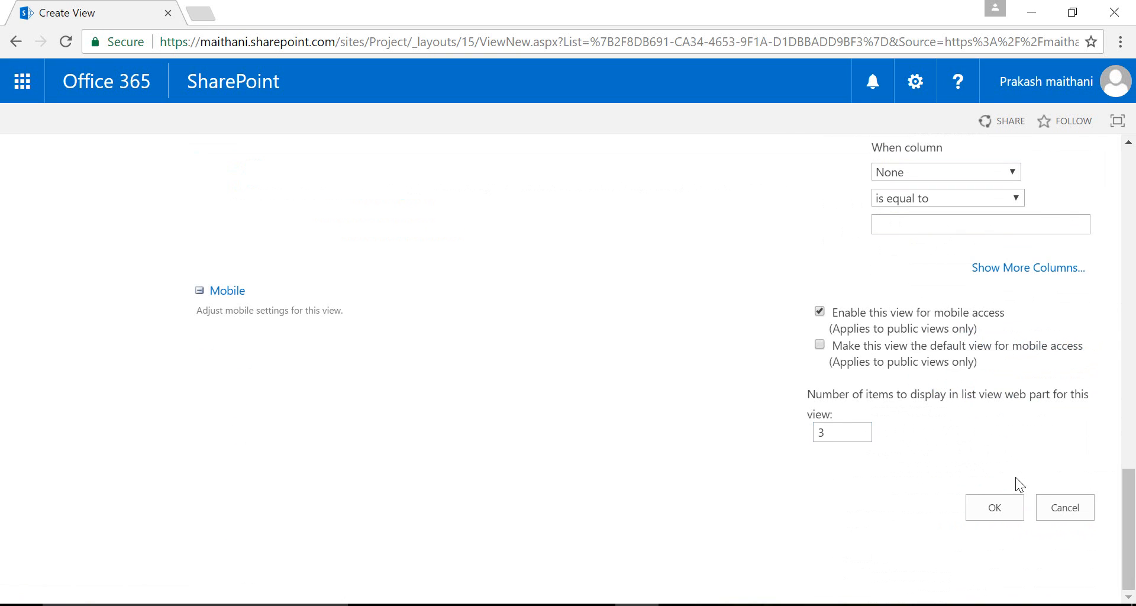
pyautogui.click(993, 507)
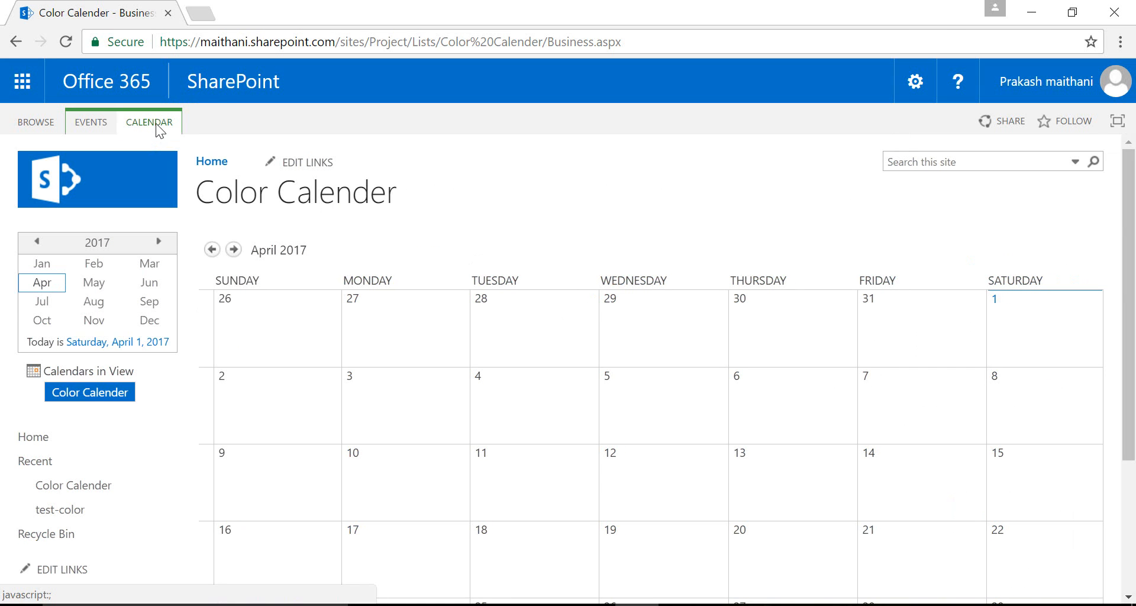
# Step: In Calendars Overlay, start a new overlay calendar named Meeting
pyautogui.click(149, 122)
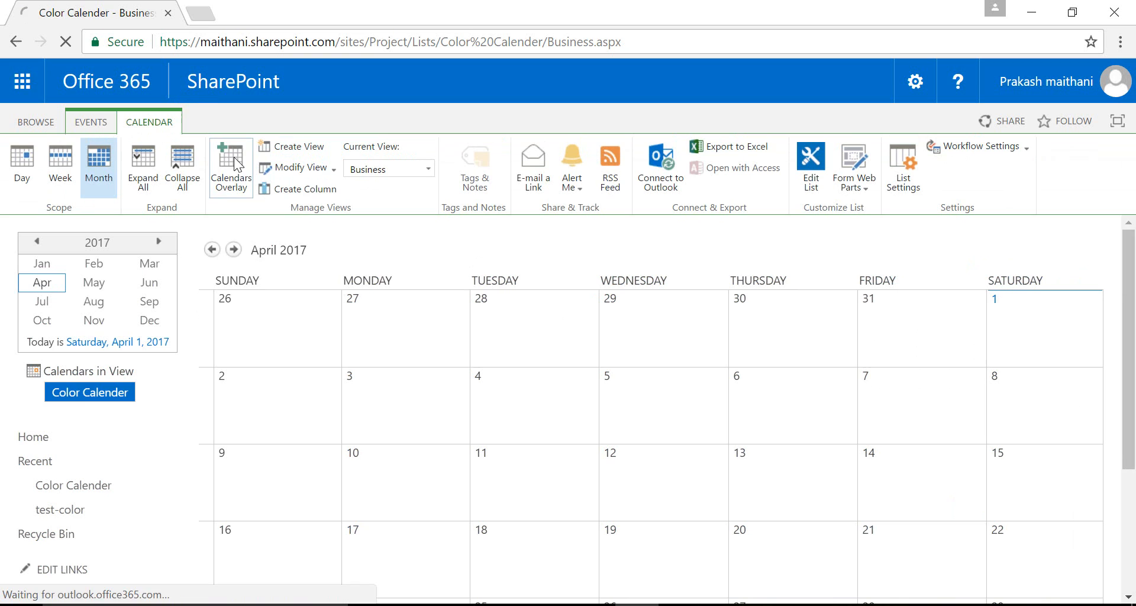
pyautogui.click(229, 163)
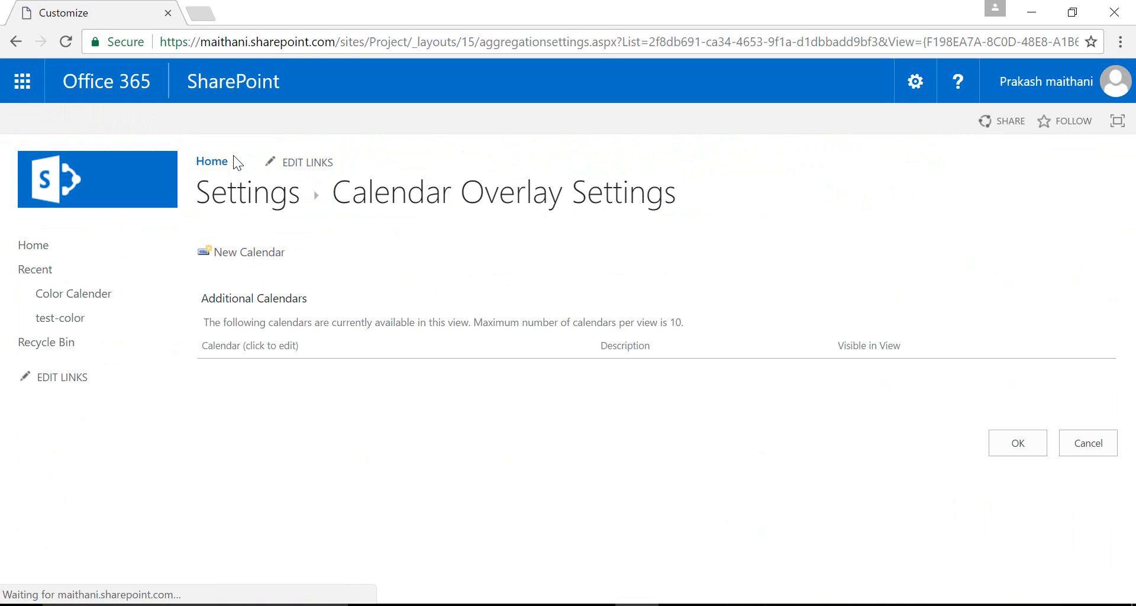
pyautogui.click(248, 252)
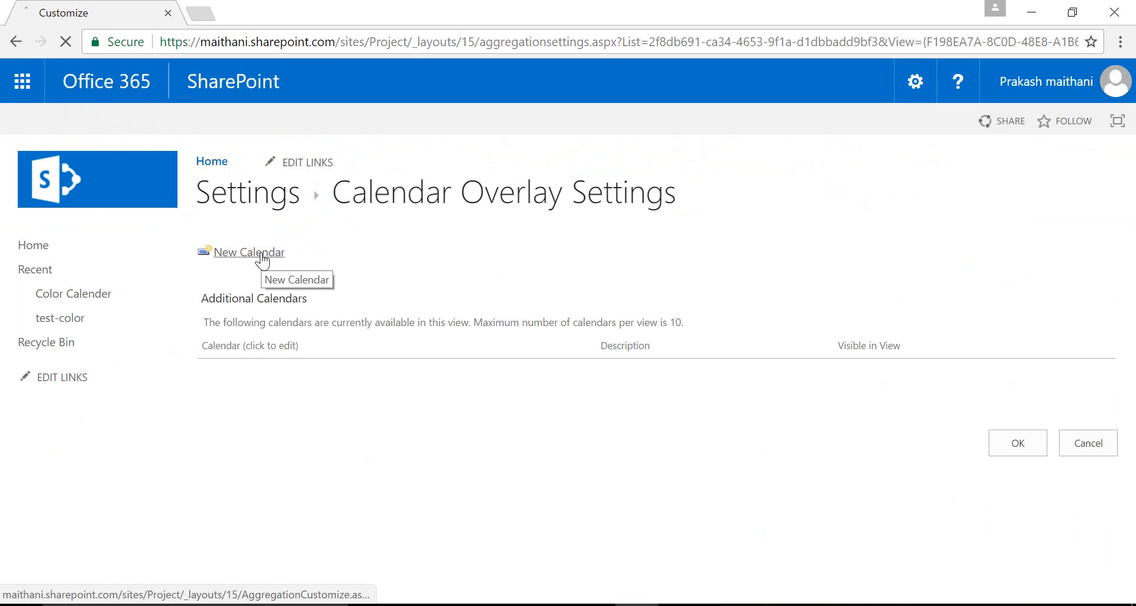
pyautogui.click(247, 253)
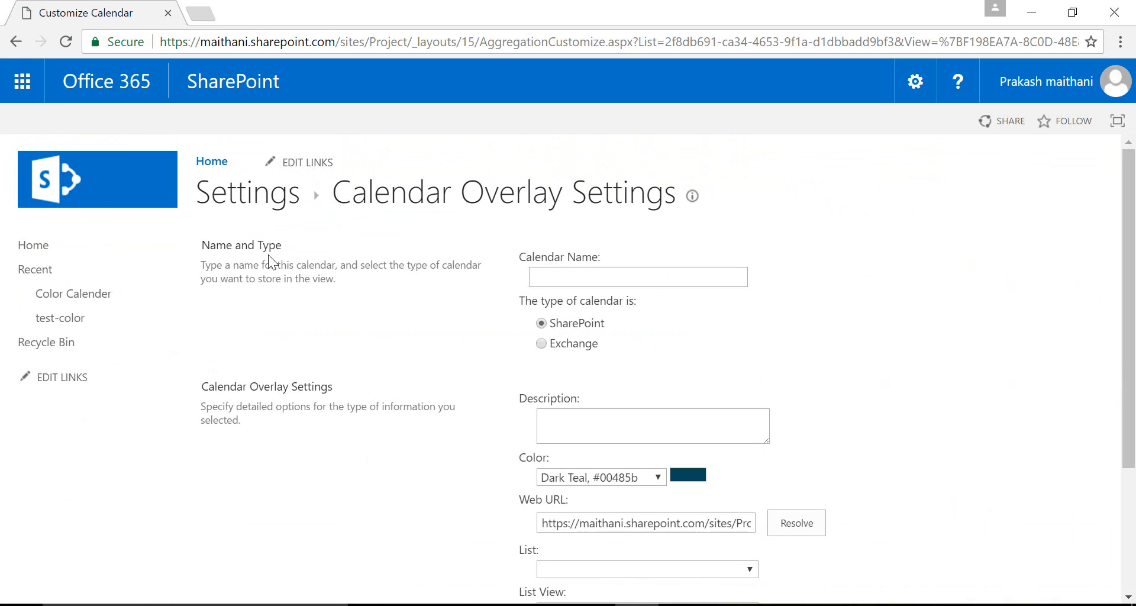
pyautogui.click(638, 275)
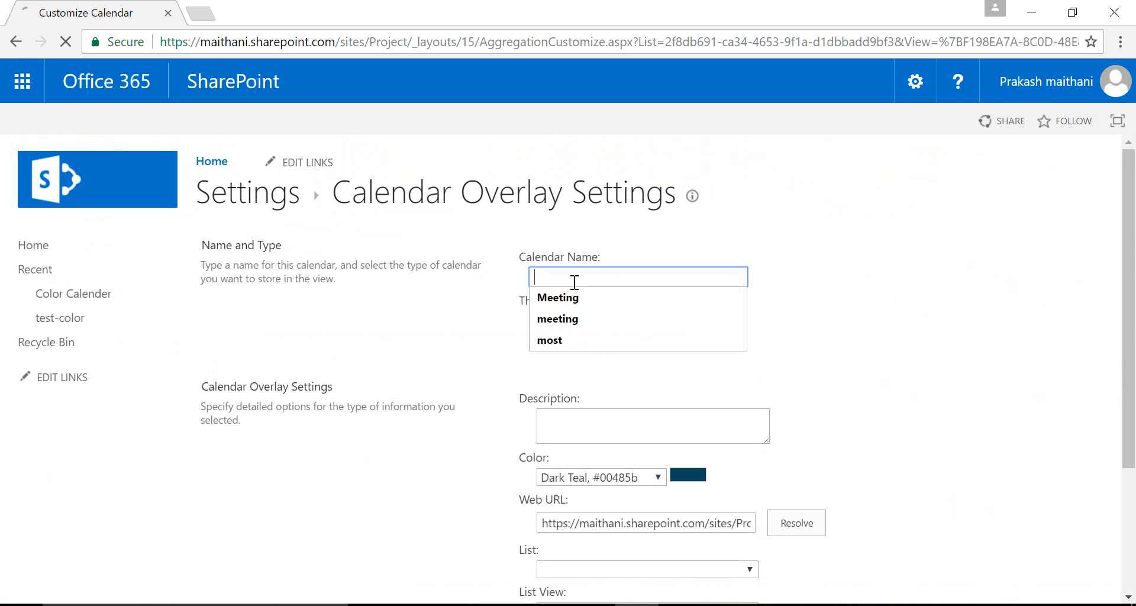
pyautogui.write('Mee')
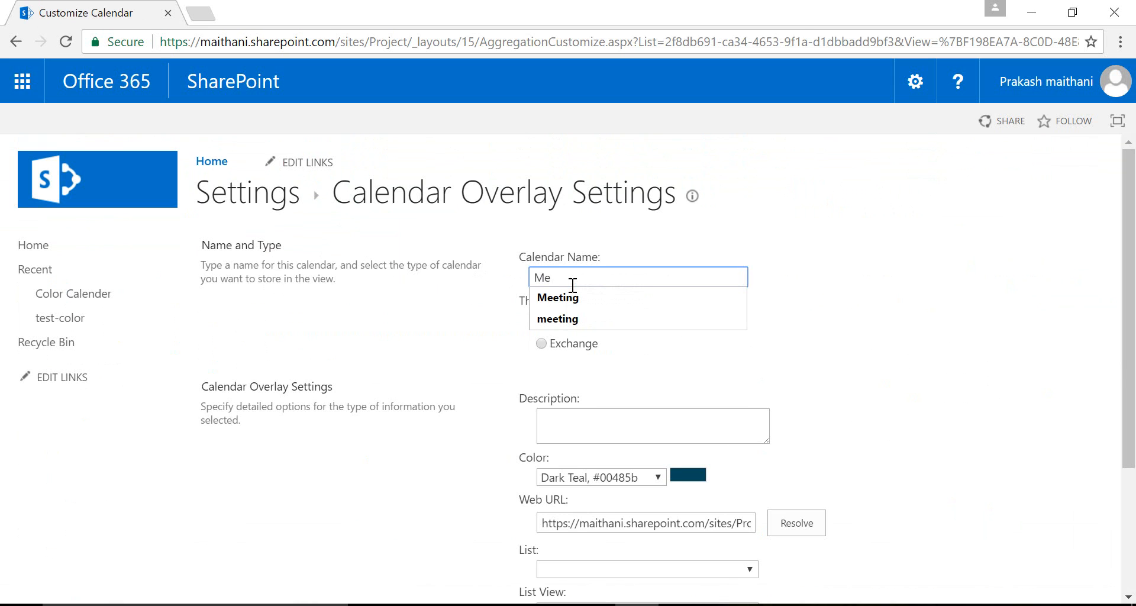
pyautogui.click(557, 297)
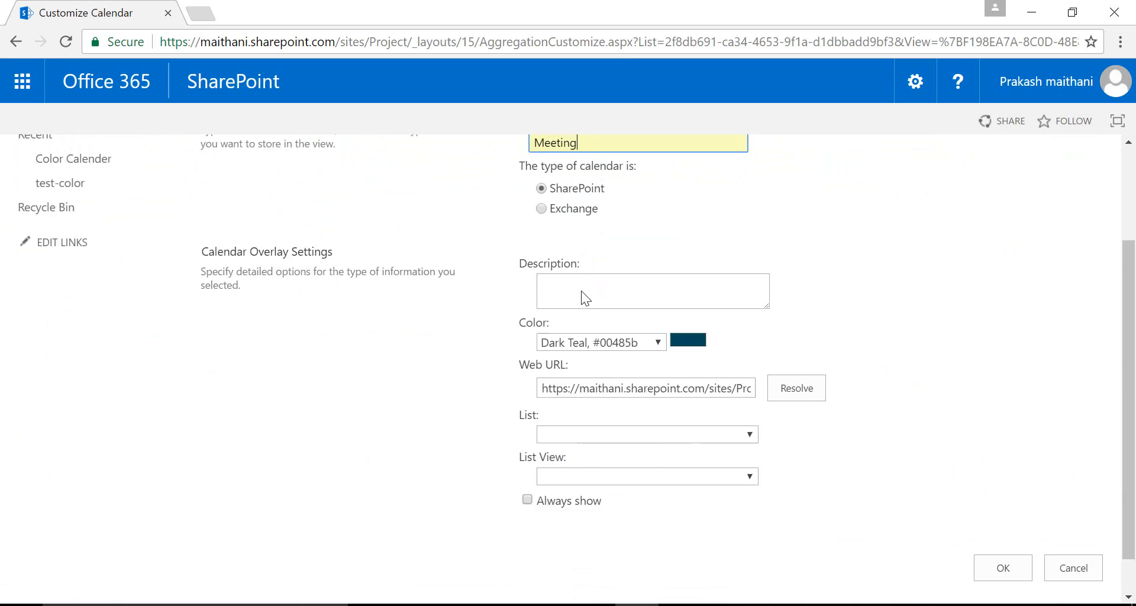
# Step: Make the overlay red and resolve the site to use the Color Calender list
pyautogui.click(655, 342)
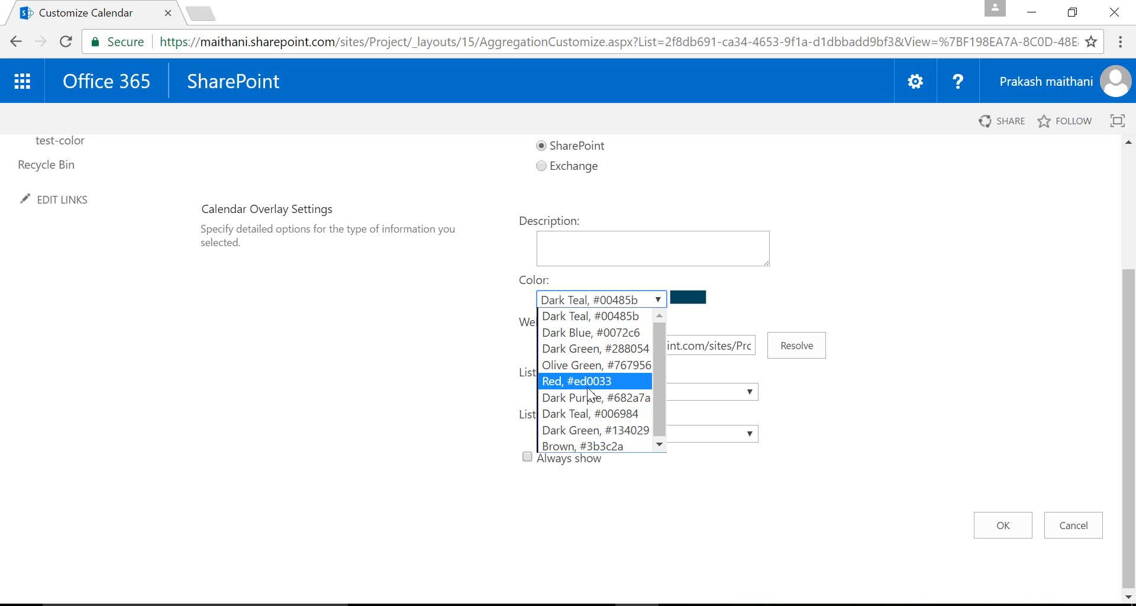
pyautogui.click(577, 381)
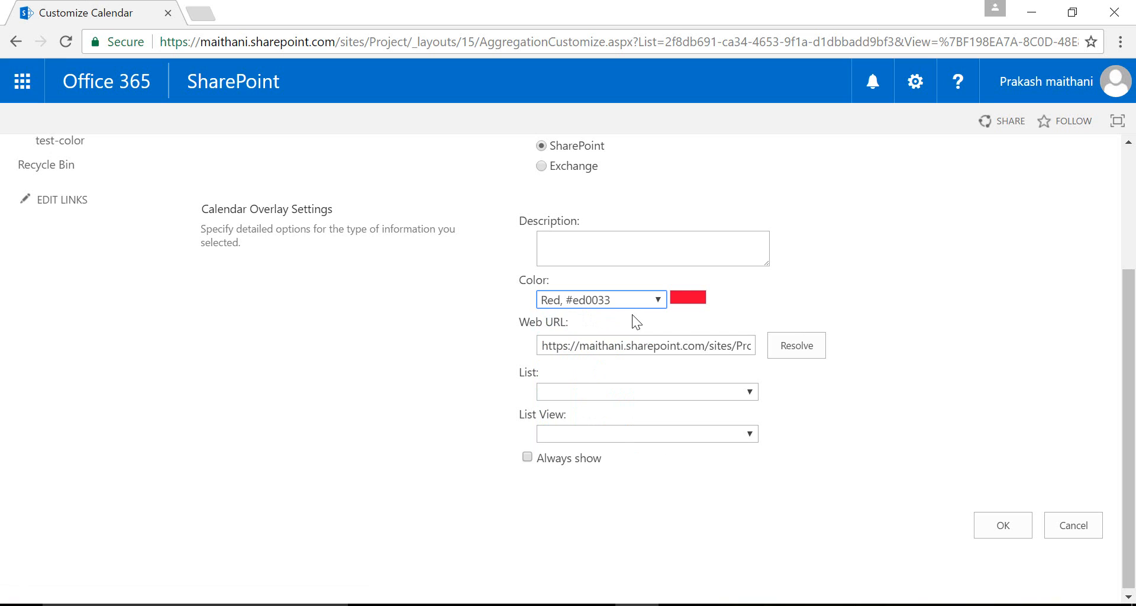
pyautogui.click(645, 391)
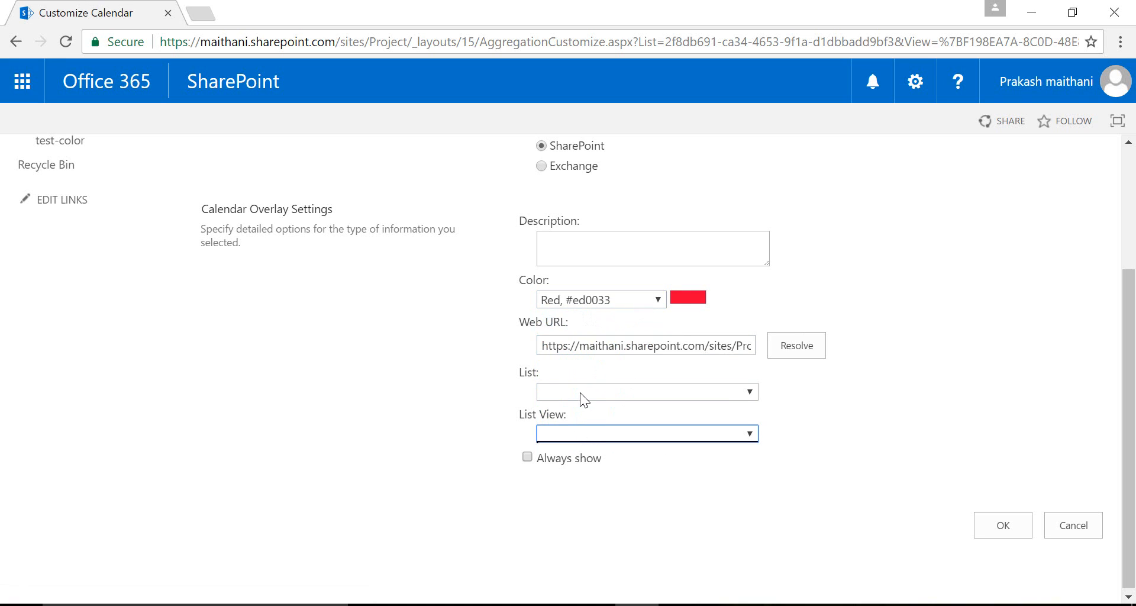
pyautogui.click(645, 392)
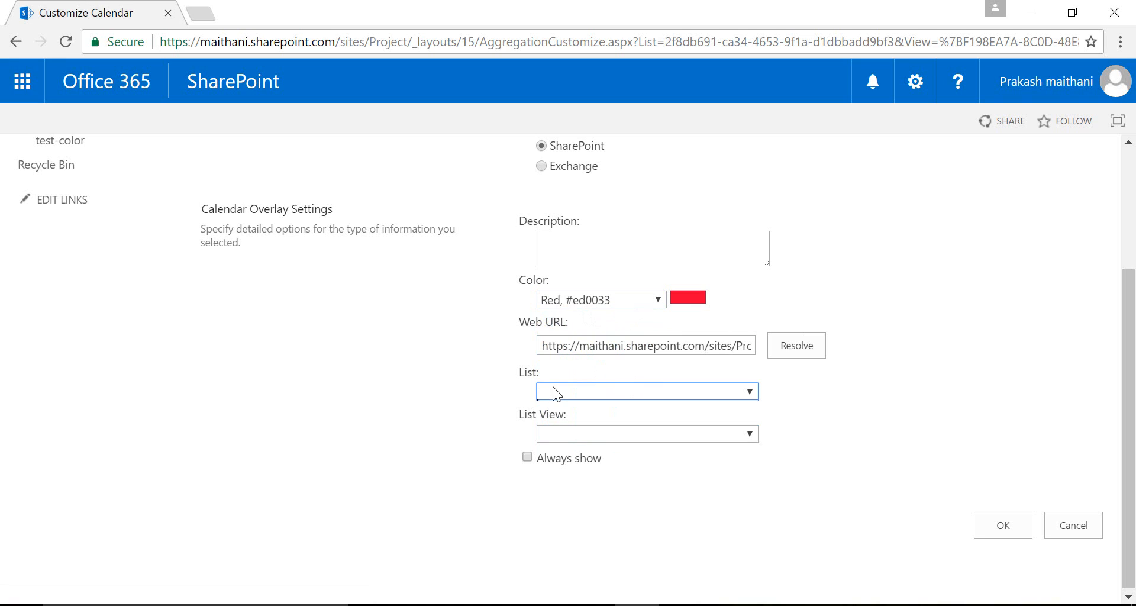
pyautogui.moveTo(709, 375)
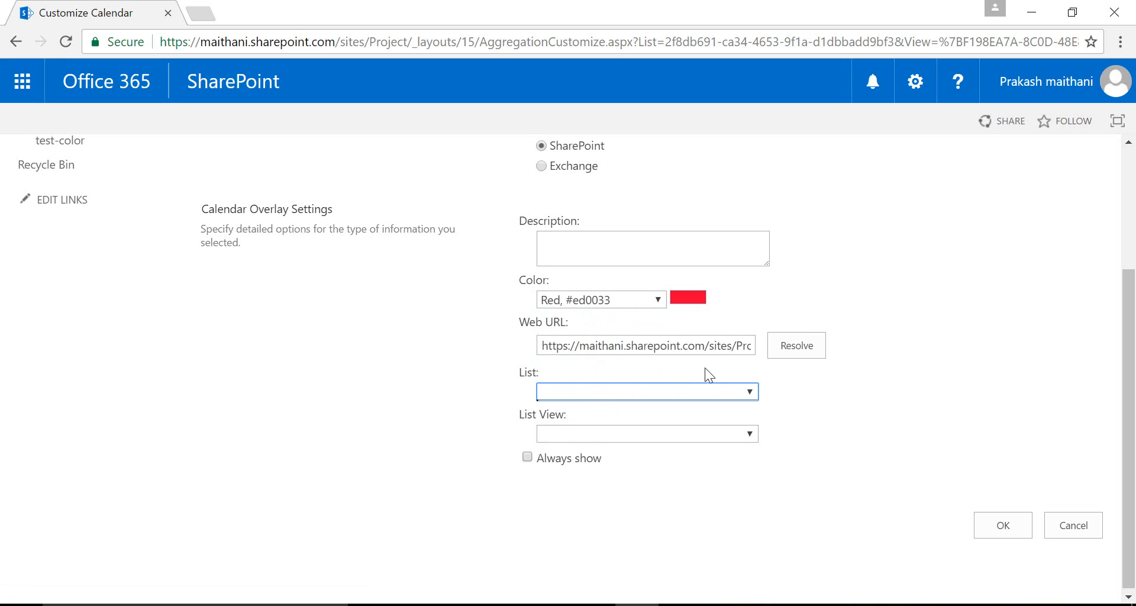
pyautogui.click(795, 345)
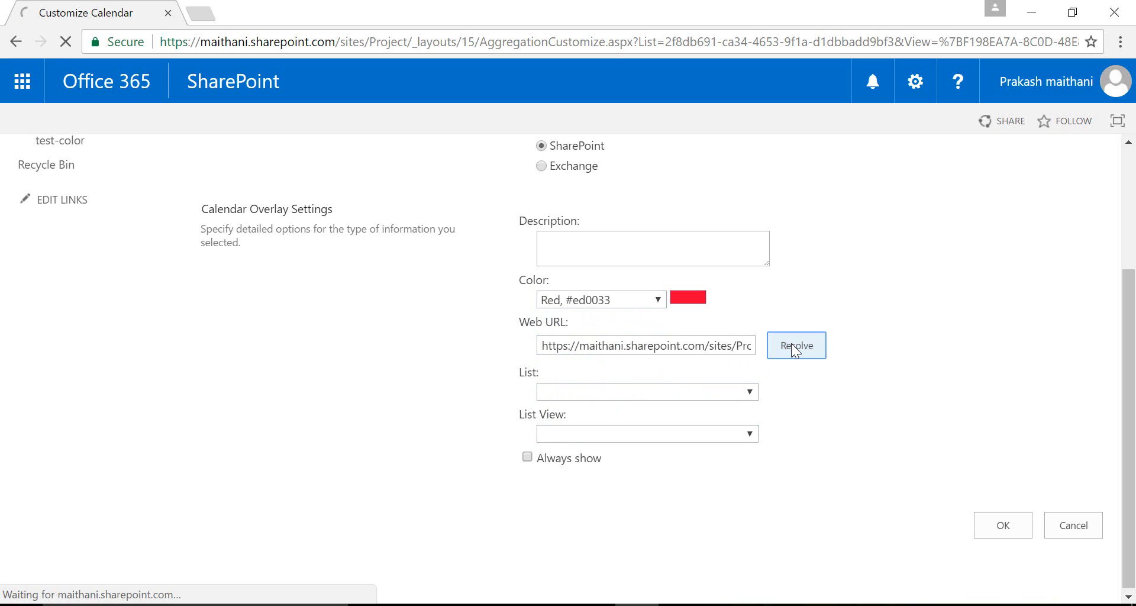
pyautogui.click(795, 345)
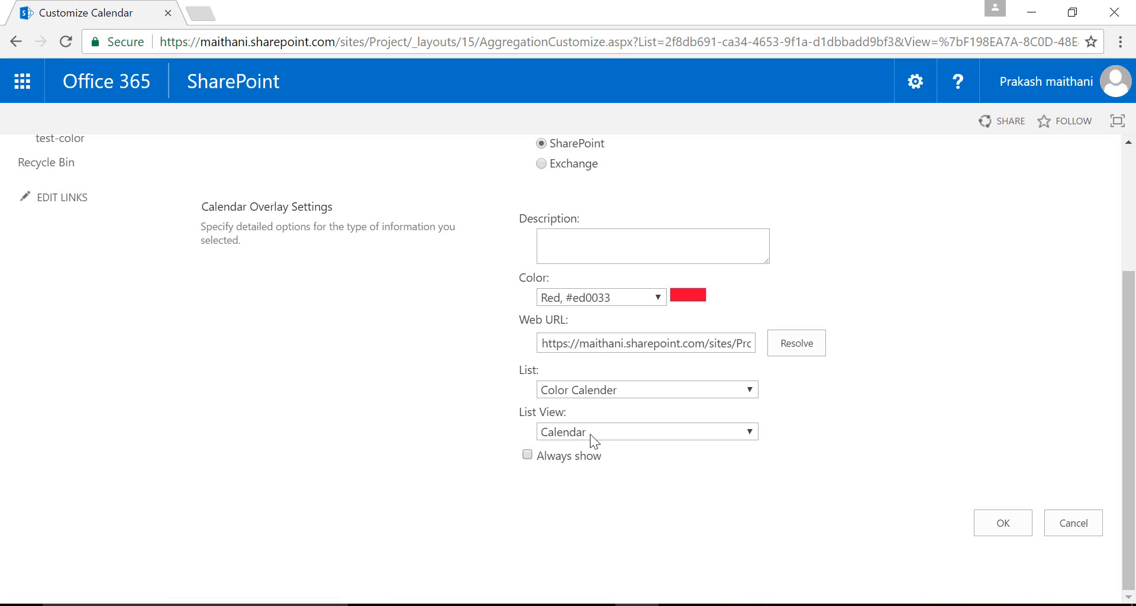
# Step: Base the overlay on the Meeting view, always shown, and save it
pyautogui.click(646, 430)
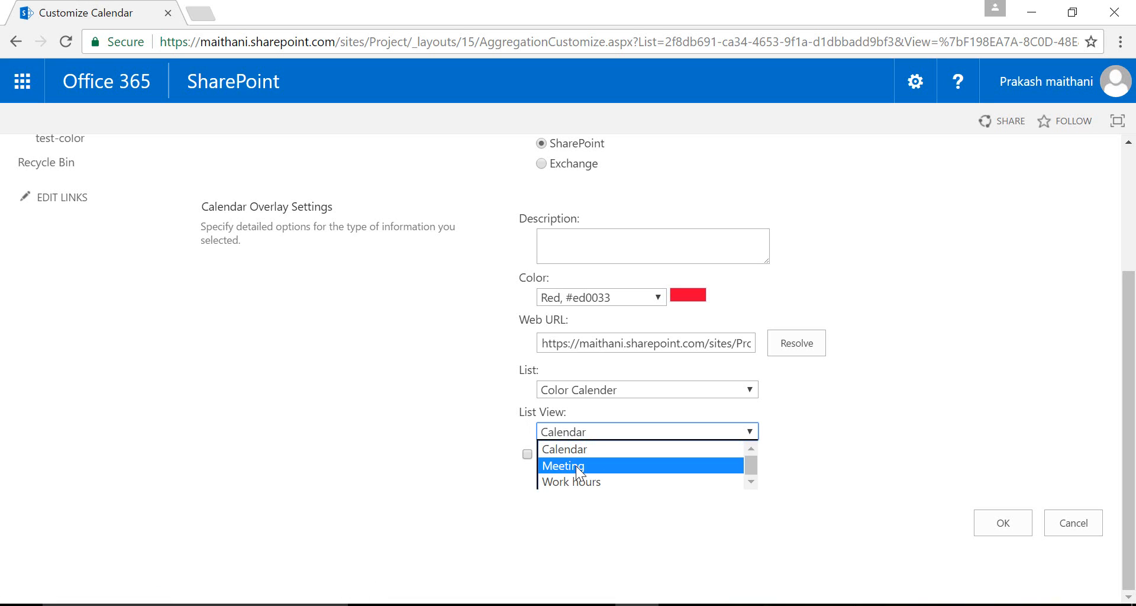
pyautogui.click(563, 467)
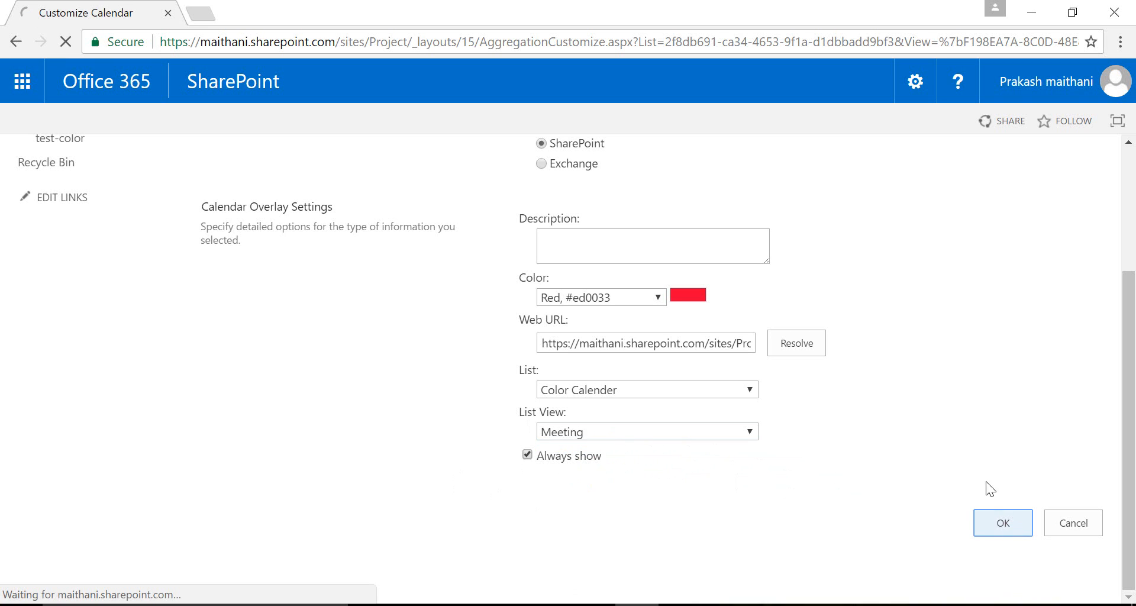
pyautogui.click(1003, 523)
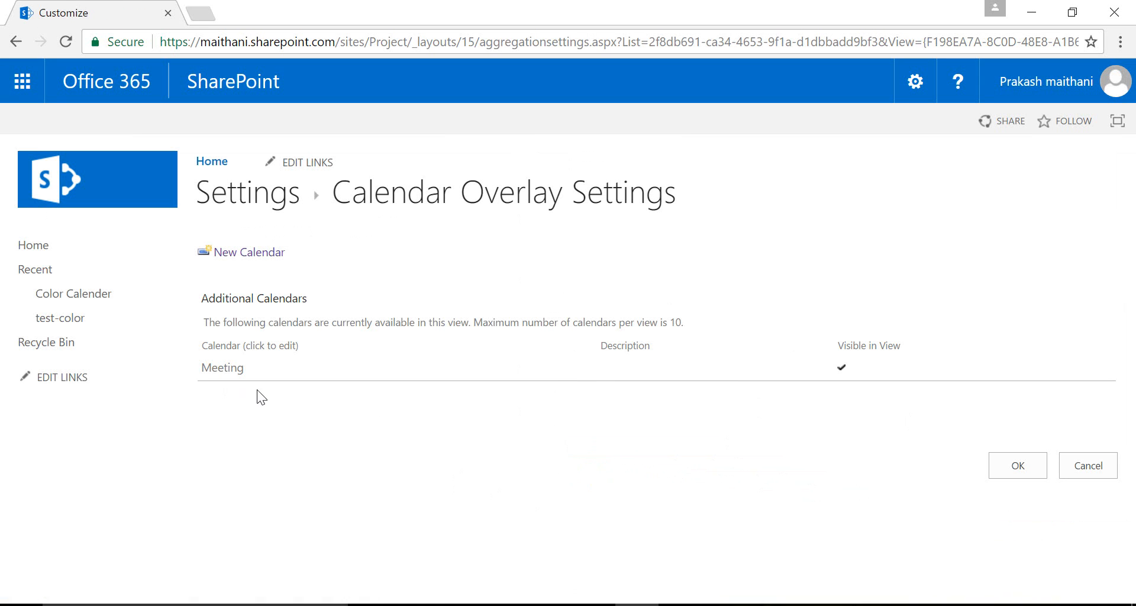
# Step: Start a second overlay named work hours in Dark Teal #006984 from the Color Calender list
pyautogui.click(222, 368)
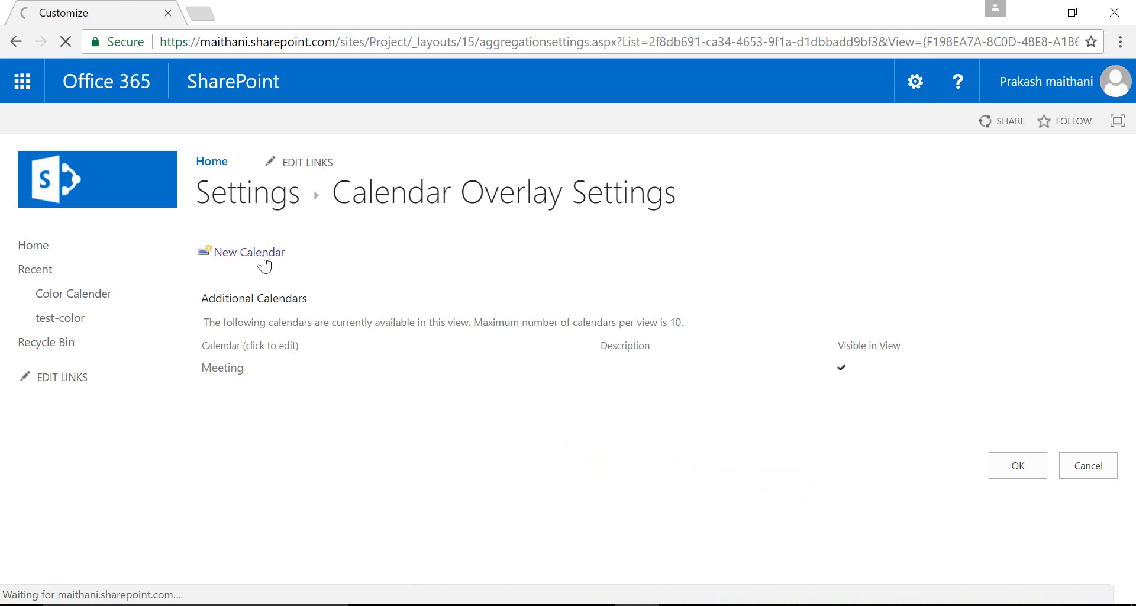
pyautogui.click(248, 252)
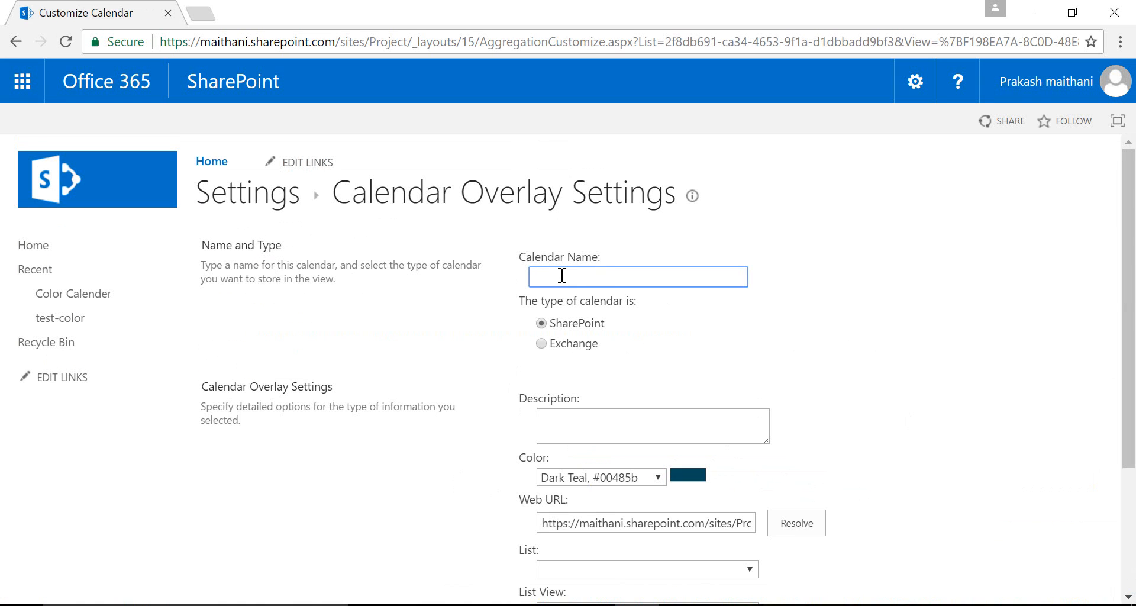
pyautogui.write('work hours')
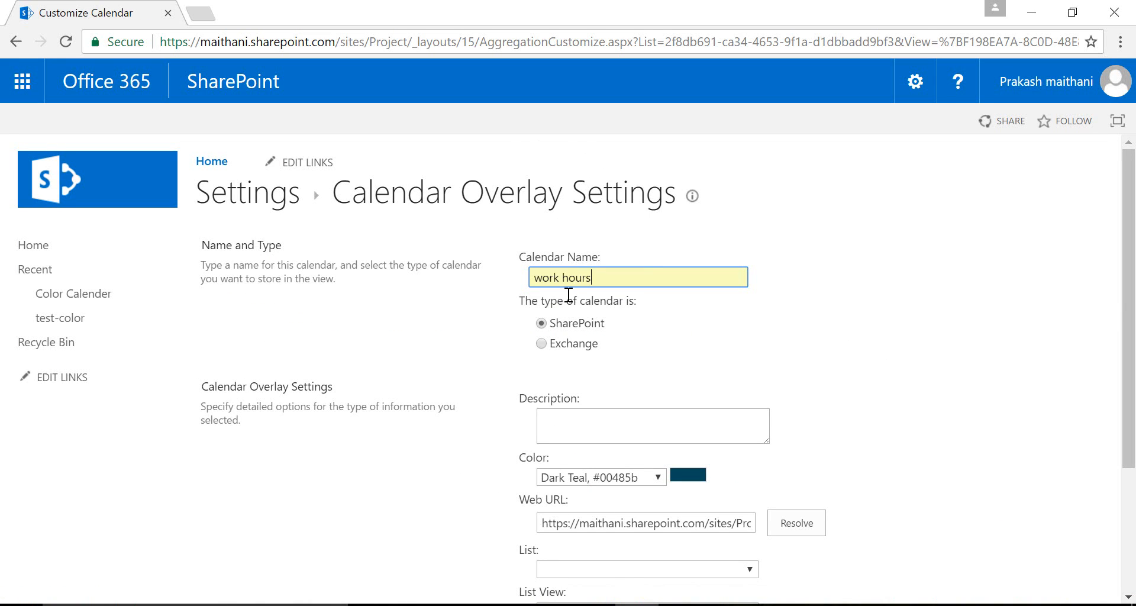
pyautogui.click(654, 476)
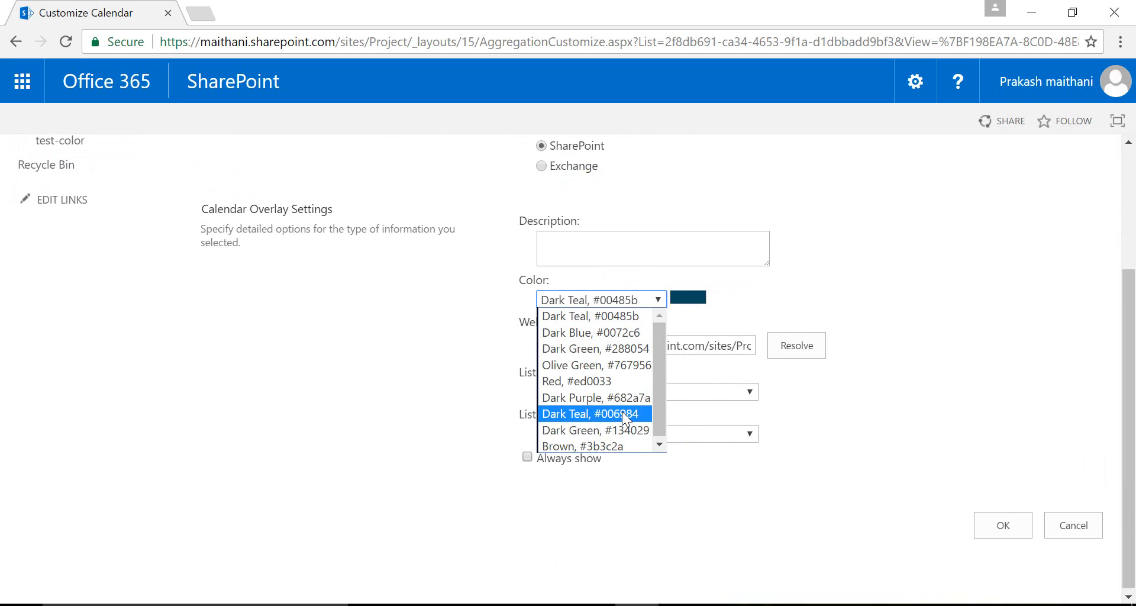
pyautogui.click(593, 413)
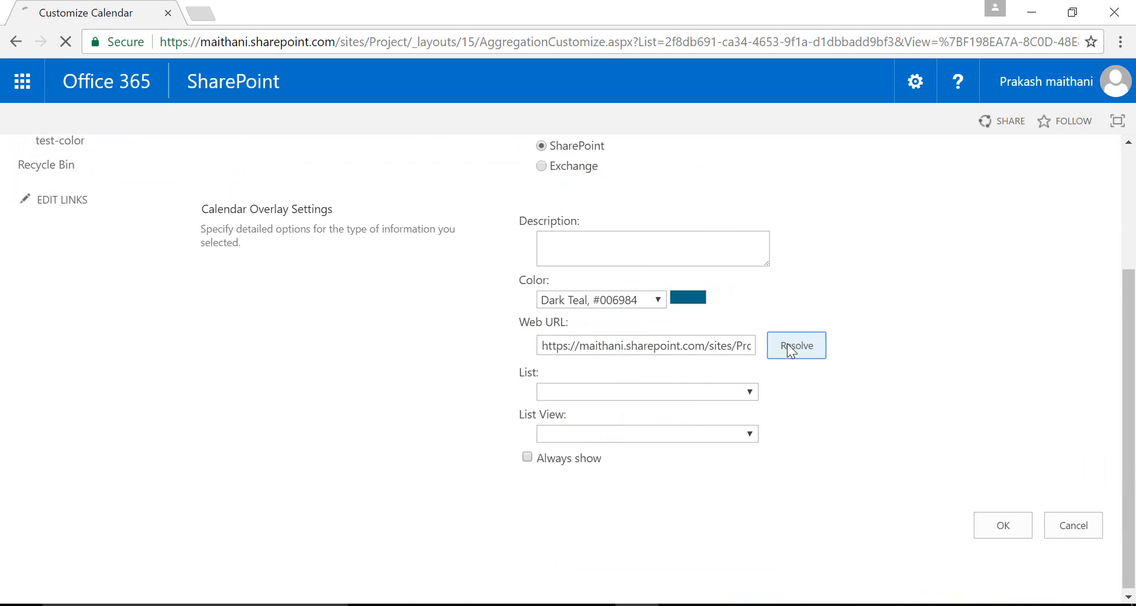
pyautogui.click(796, 346)
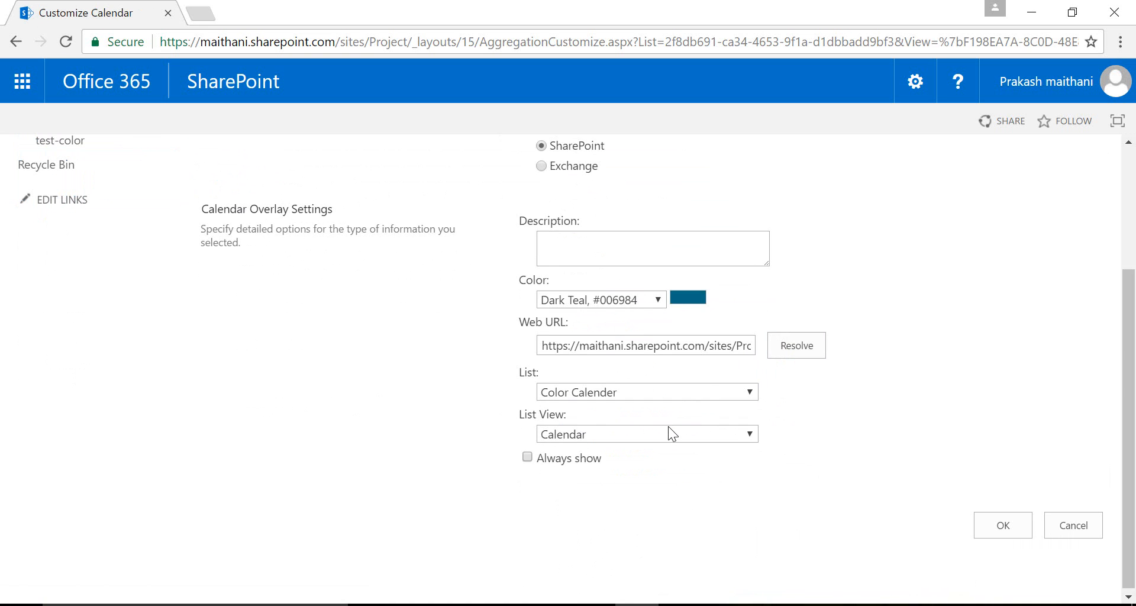
# Step: Base it on the Work hours view, save the overlay and confirm Calendar Overlay Settings
pyautogui.click(647, 433)
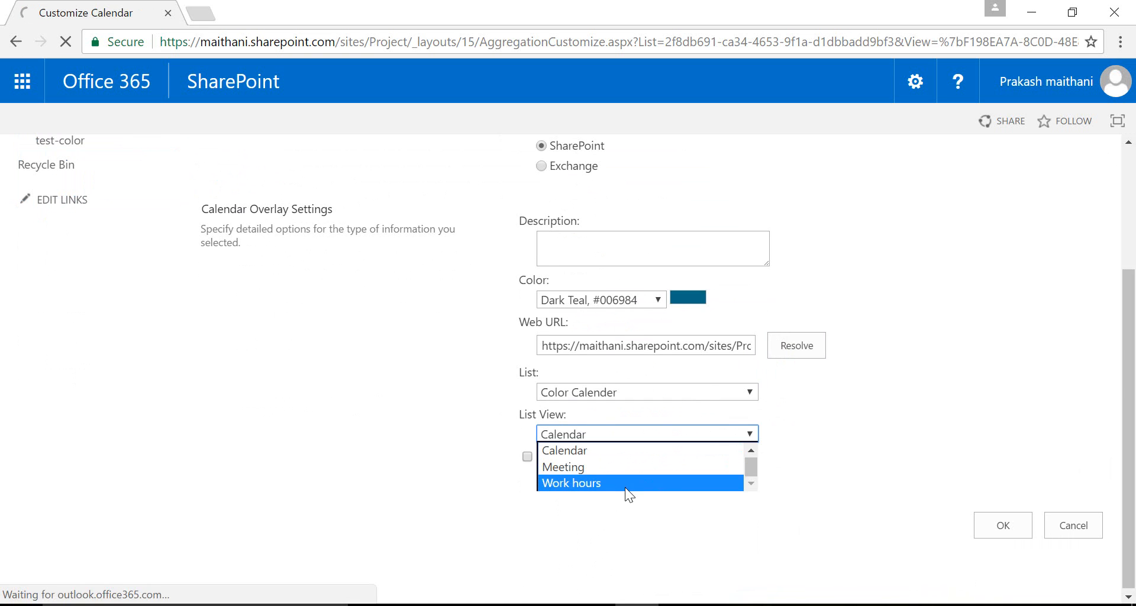
pyautogui.click(571, 483)
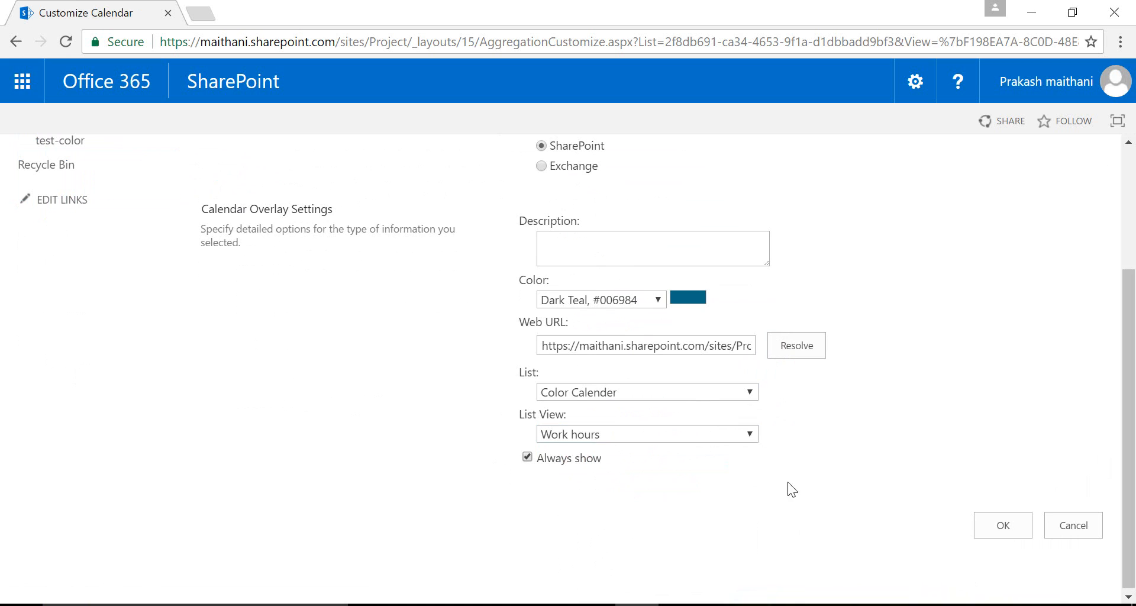
pyautogui.click(1003, 524)
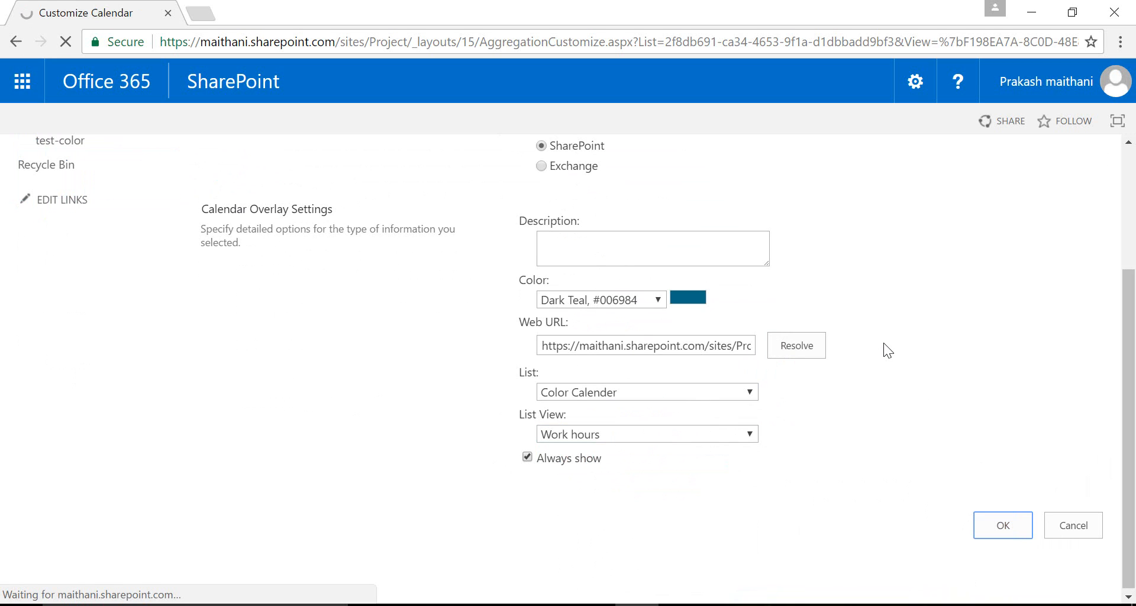
pyautogui.click(1003, 525)
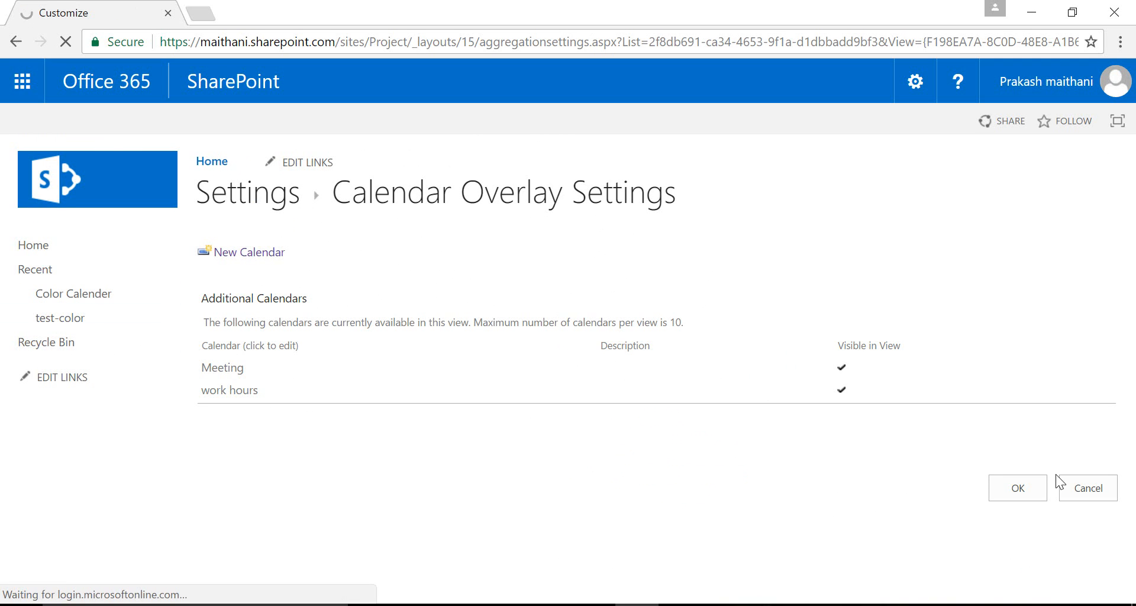
pyautogui.click(1018, 487)
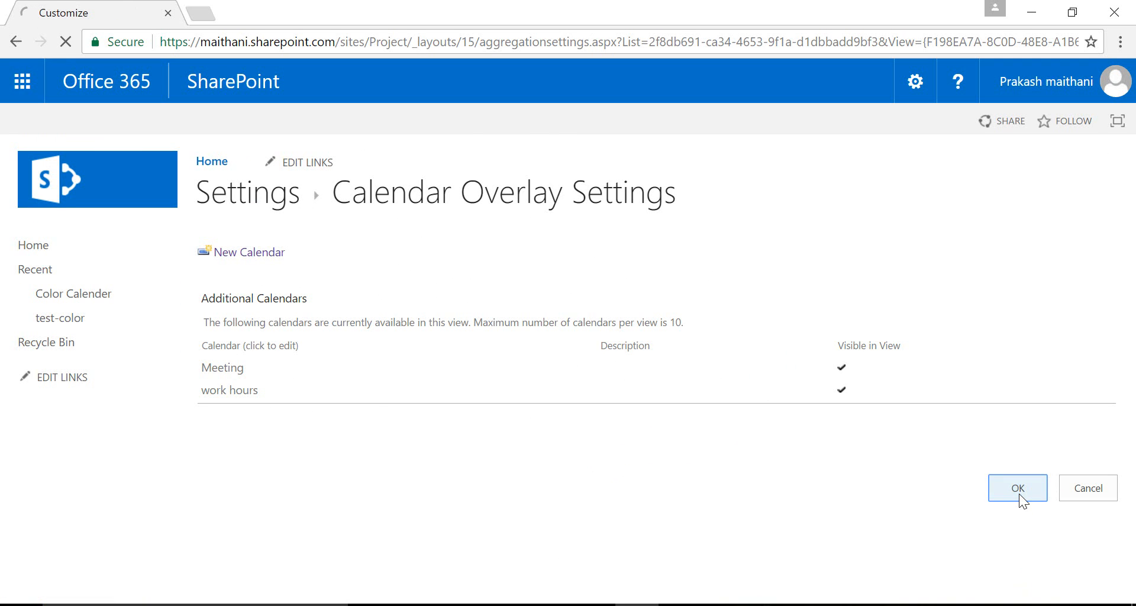
pyautogui.click(1017, 488)
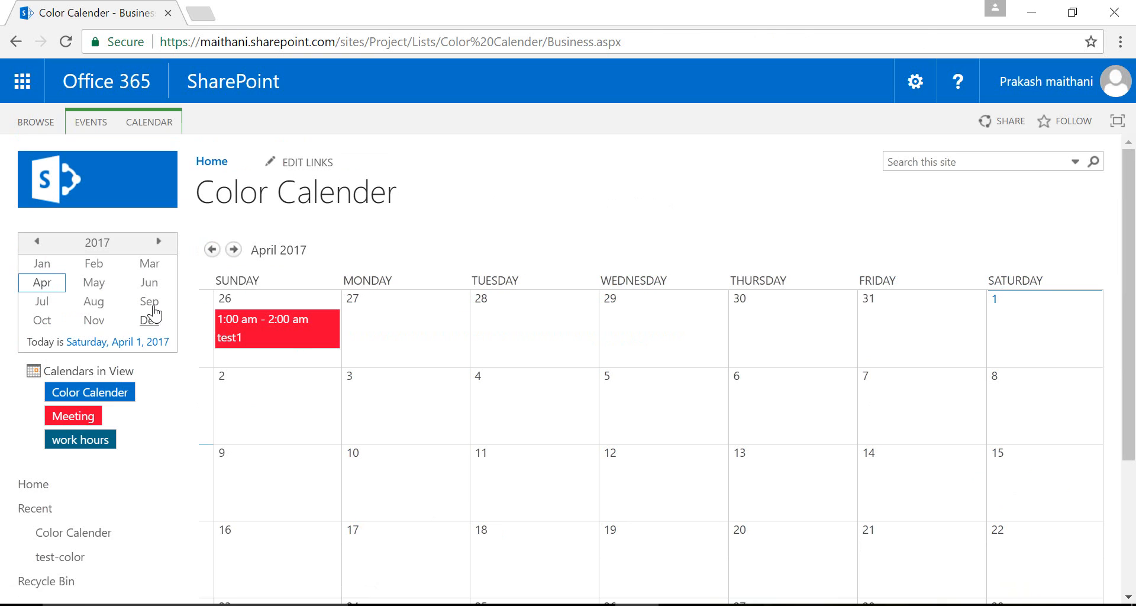
# Step: Hover the red test1 event to confirm its Meeting overlay alongside dark teal test2
pyautogui.click(79, 439)
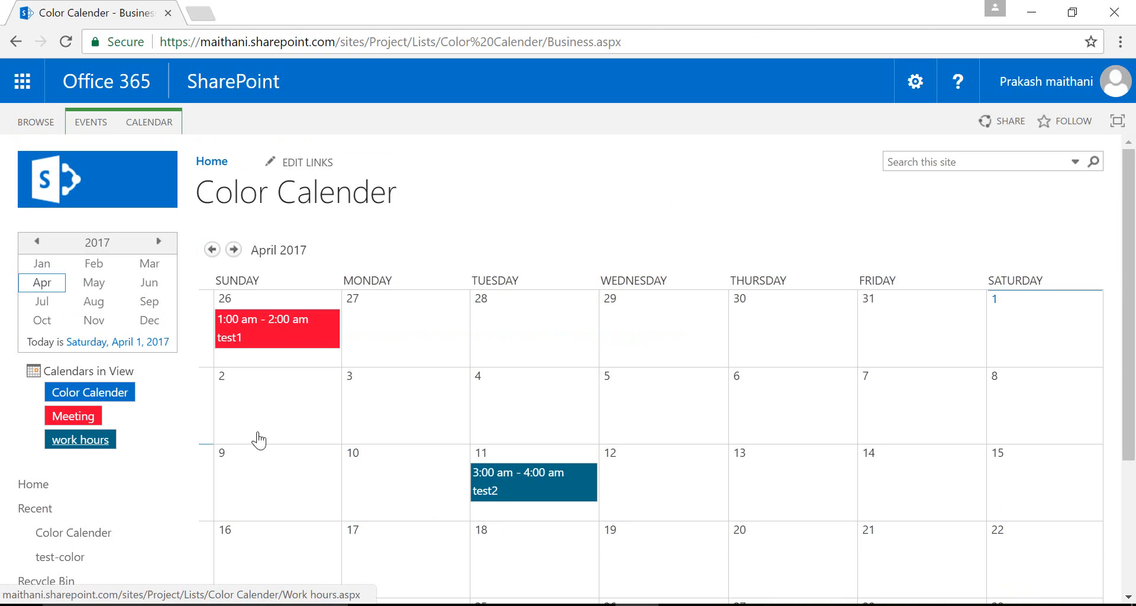
pyautogui.moveTo(324, 380)
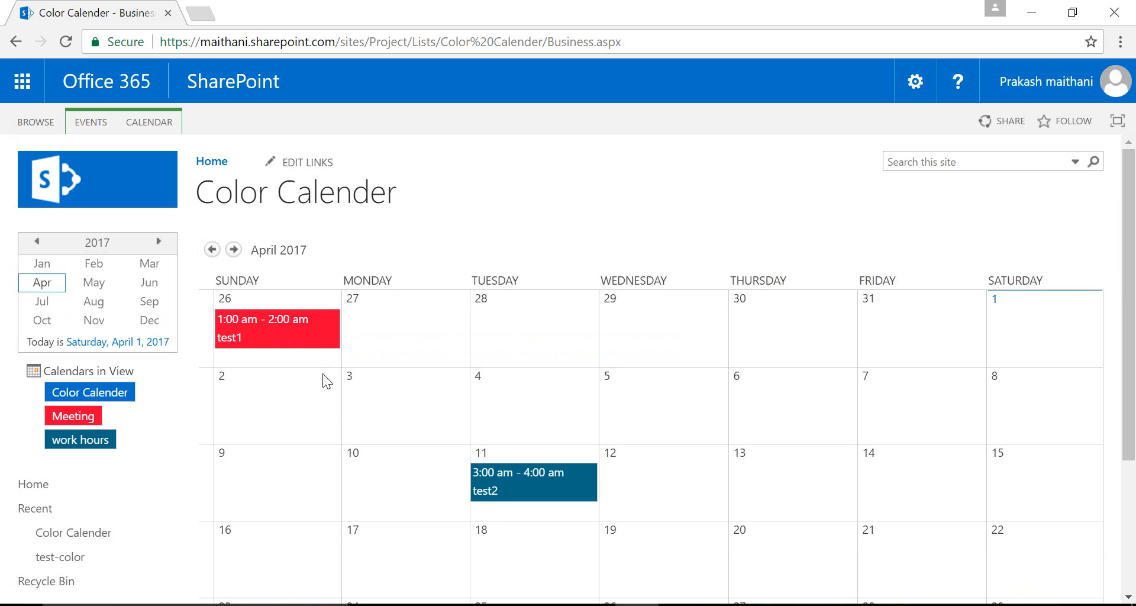
pyautogui.moveTo(131, 448)
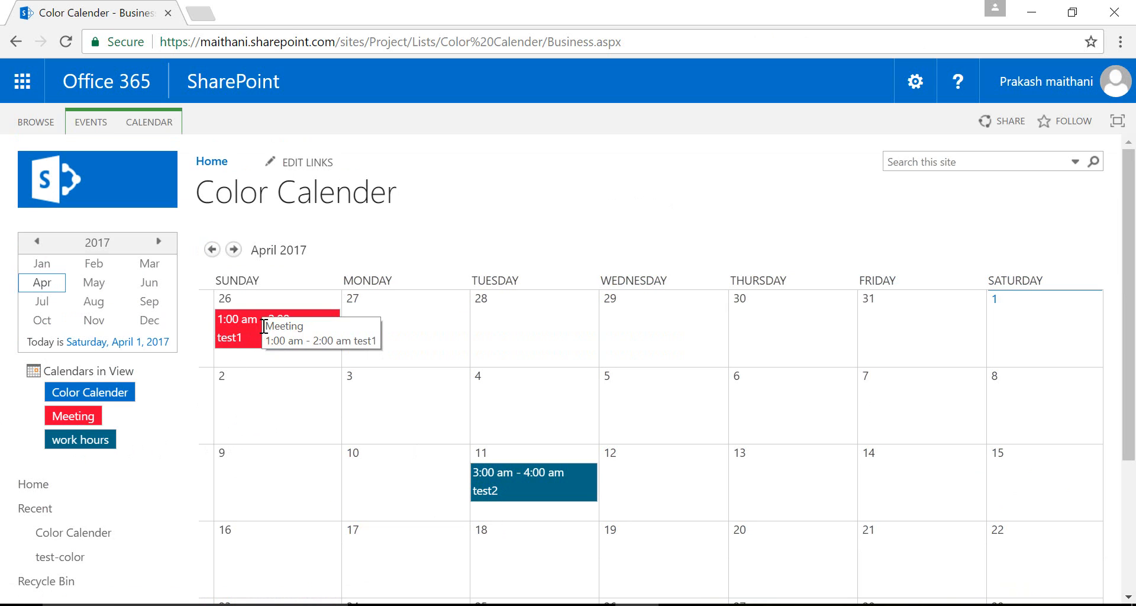
pyautogui.moveTo(284, 362)
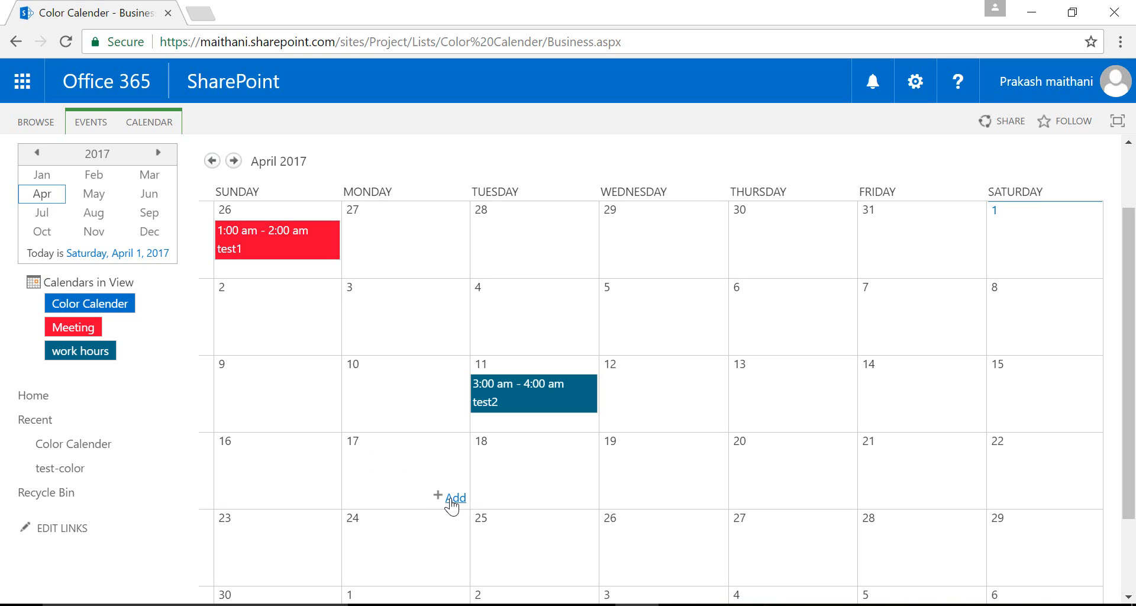
# Step: Create Meeting event test3 on April 17, 4:00–5:00 am, shown in red, and begin a new event on April 25
pyautogui.click(456, 497)
pyautogui.write('test3')
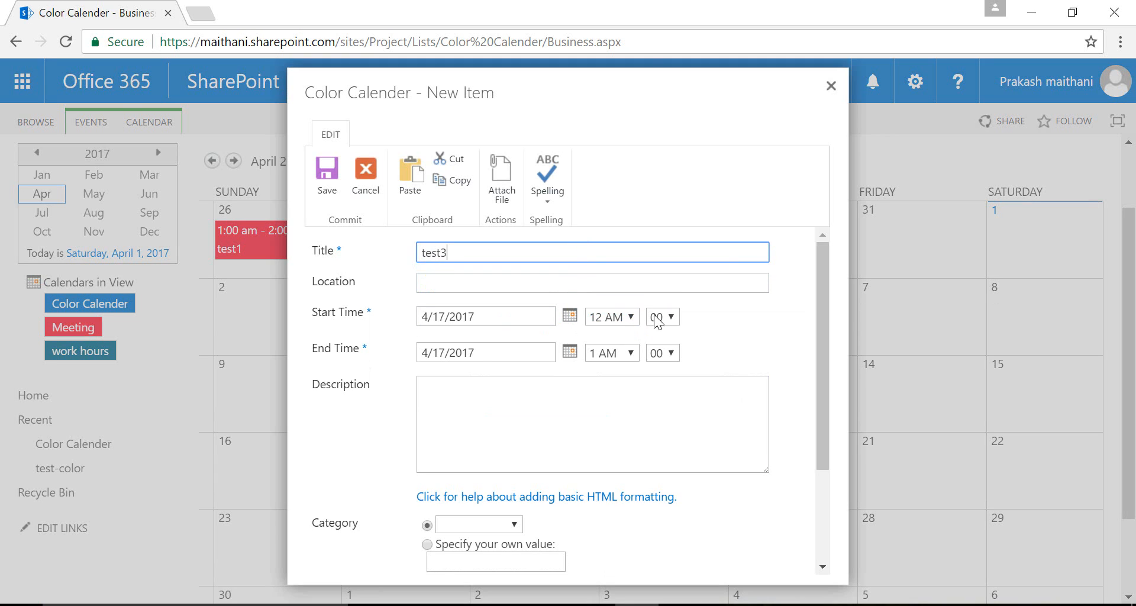
pyautogui.click(607, 317)
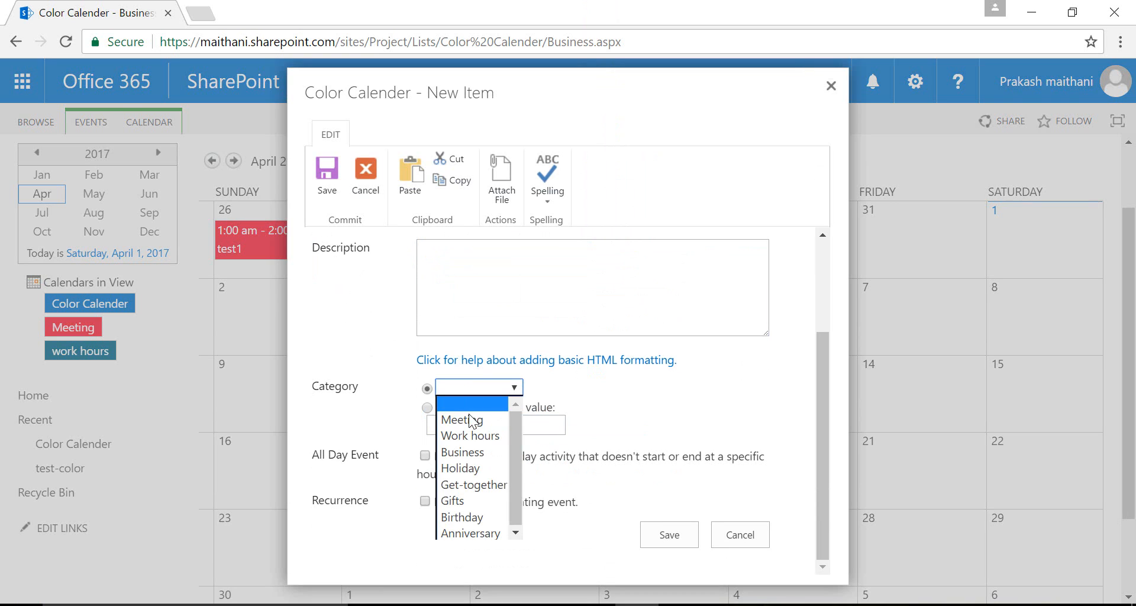
pyautogui.click(460, 420)
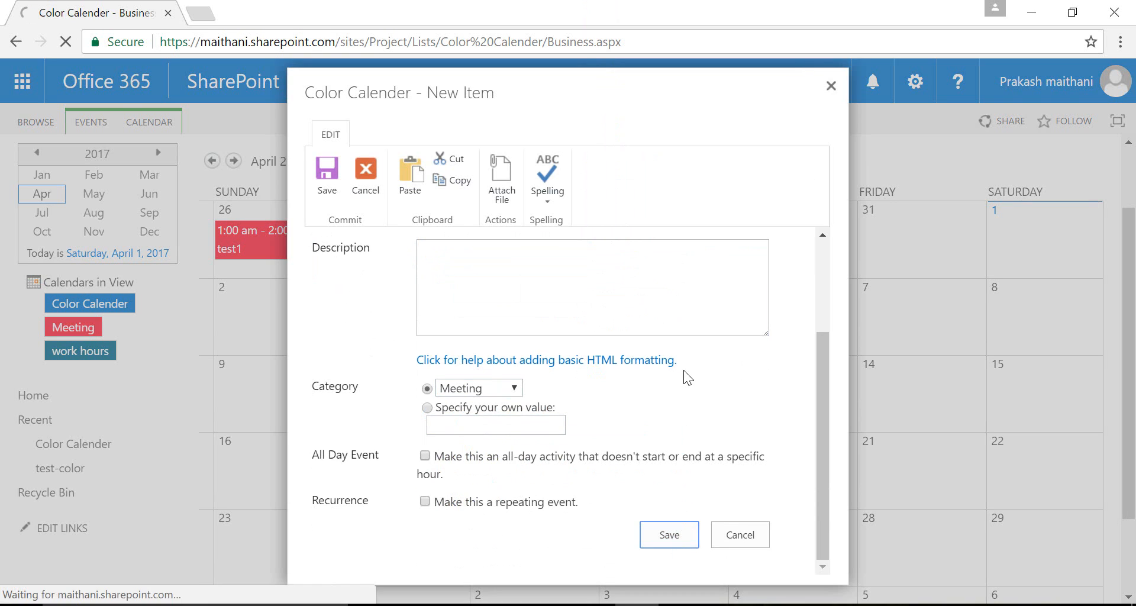
pyautogui.click(667, 534)
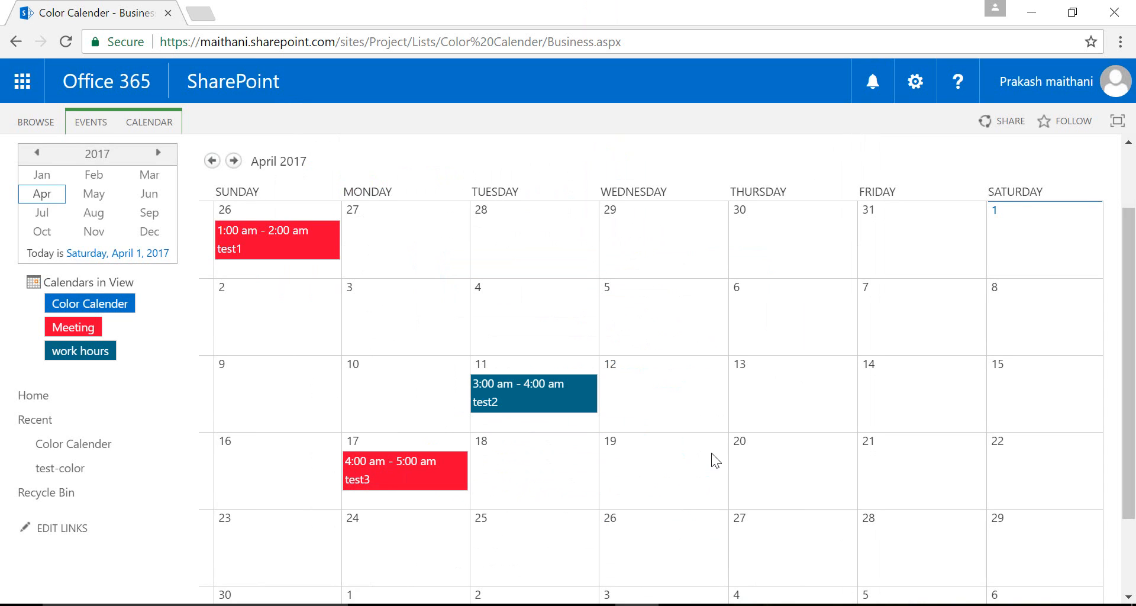
pyautogui.scroll(-3)
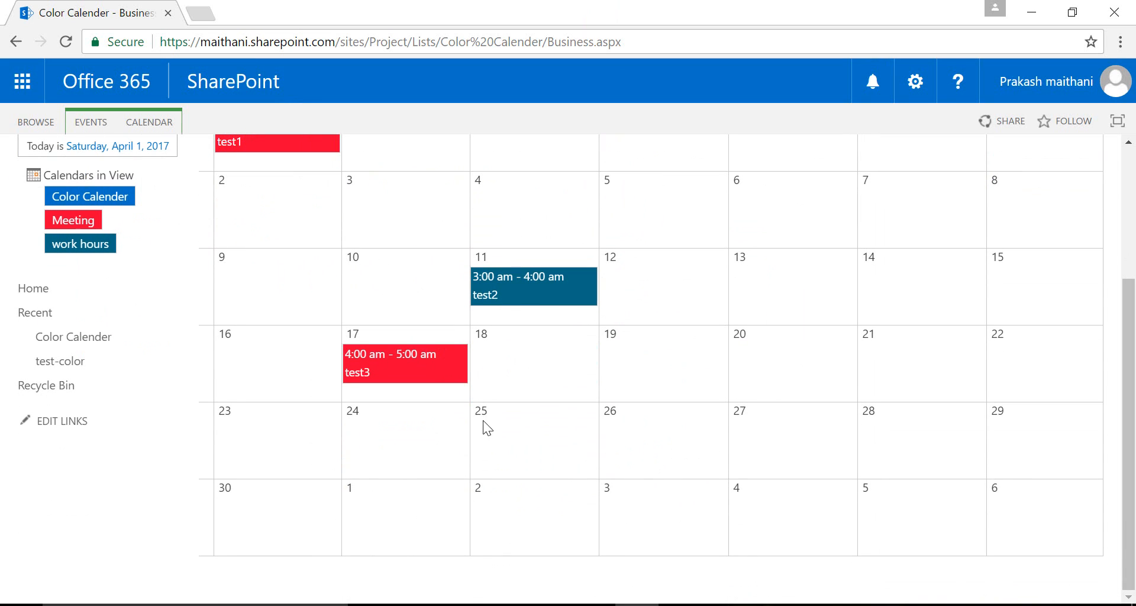
pyautogui.click(534, 446)
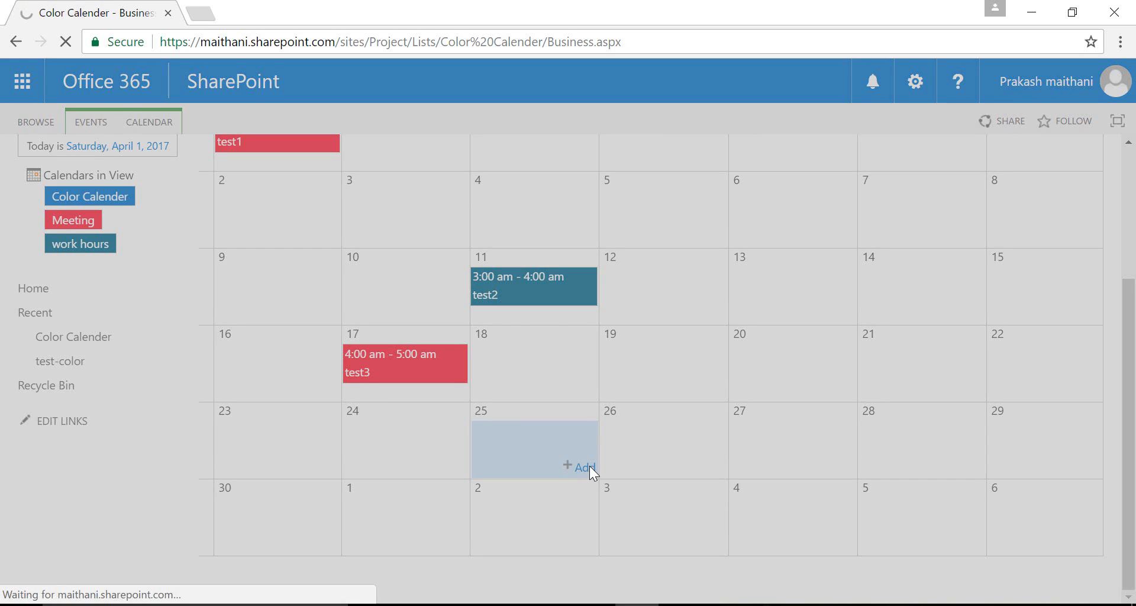
# Step: Create Work hours event test4 on April 25, 3:00–4:00 am, shown in dark teal
pyautogui.click(583, 466)
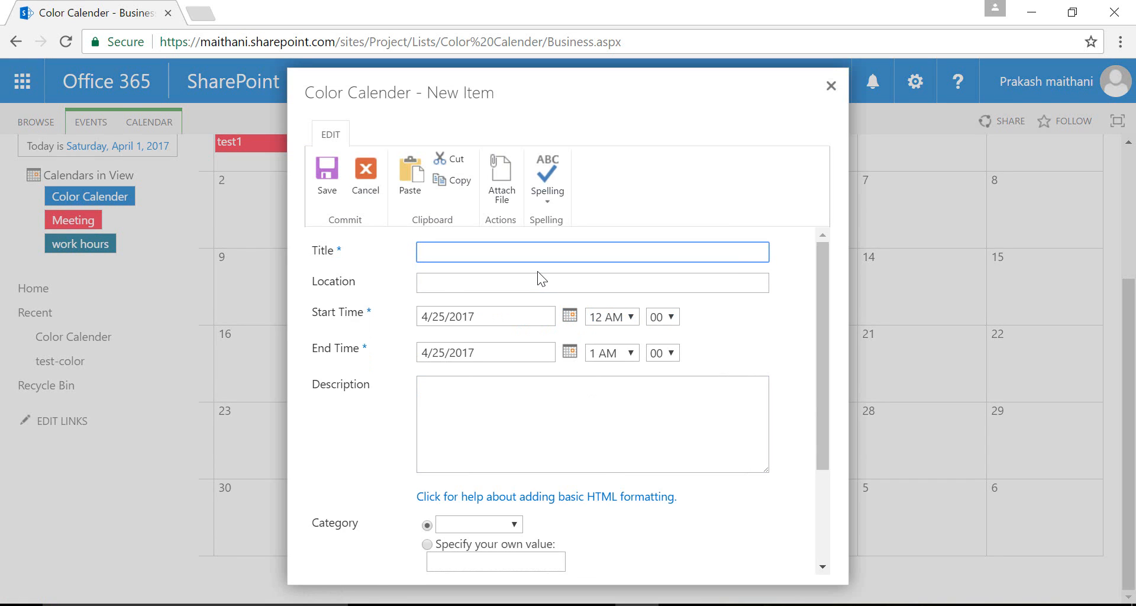
pyautogui.write('test4')
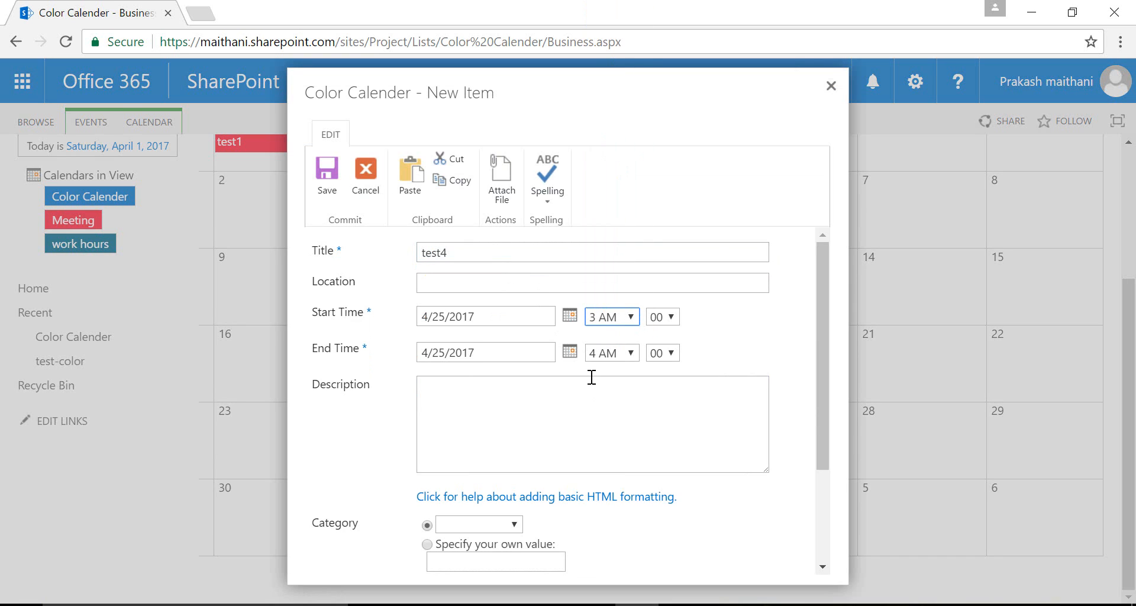
pyautogui.click(512, 524)
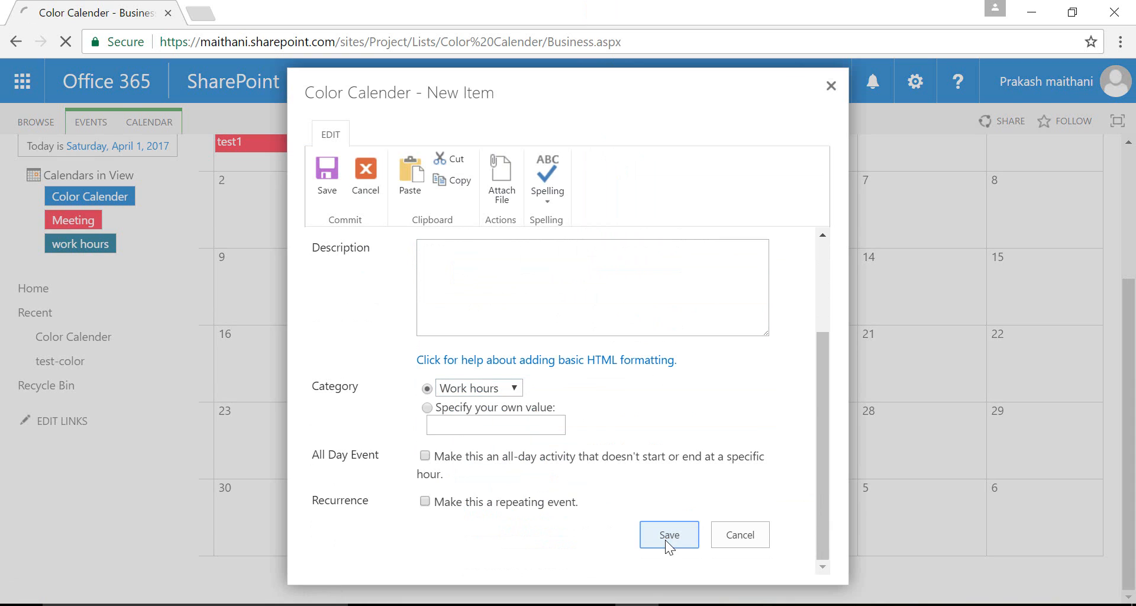
pyautogui.click(667, 535)
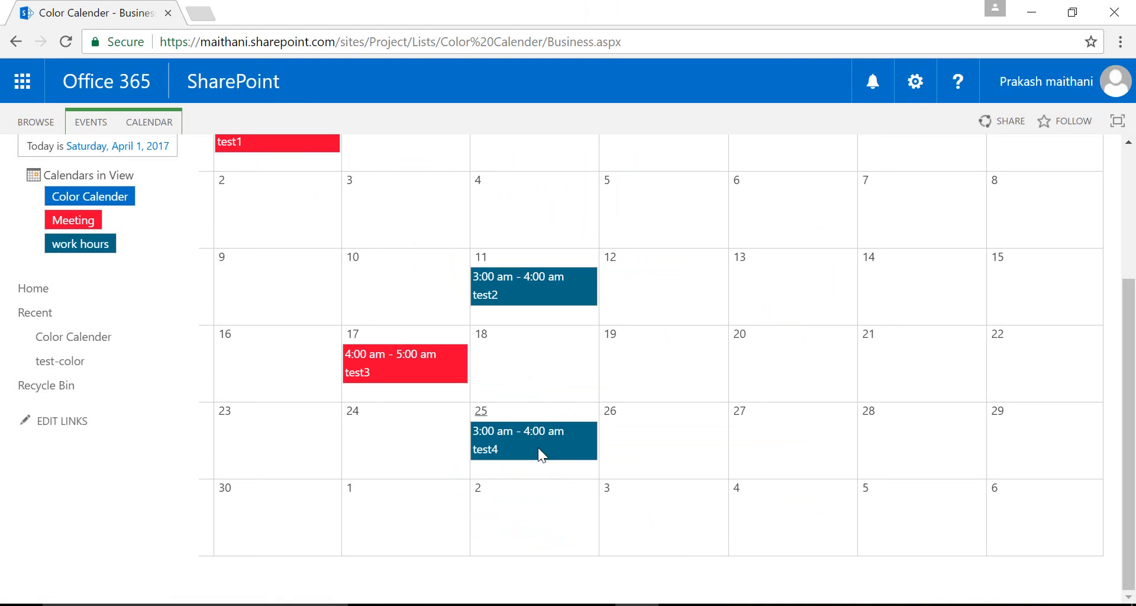
pyautogui.moveTo(409, 406)
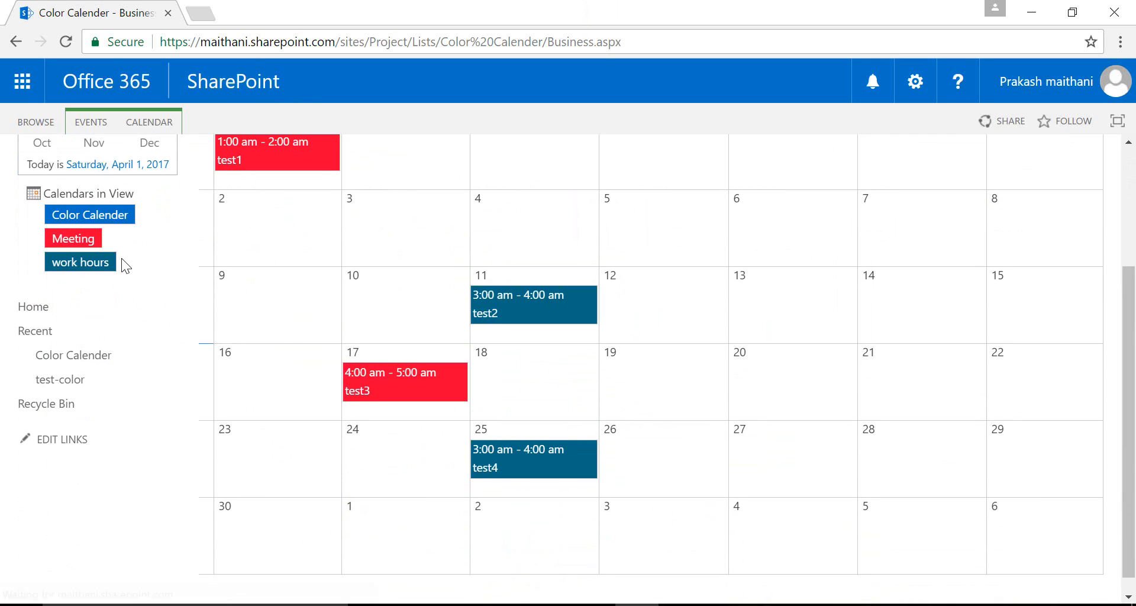
pyautogui.moveTo(79, 262)
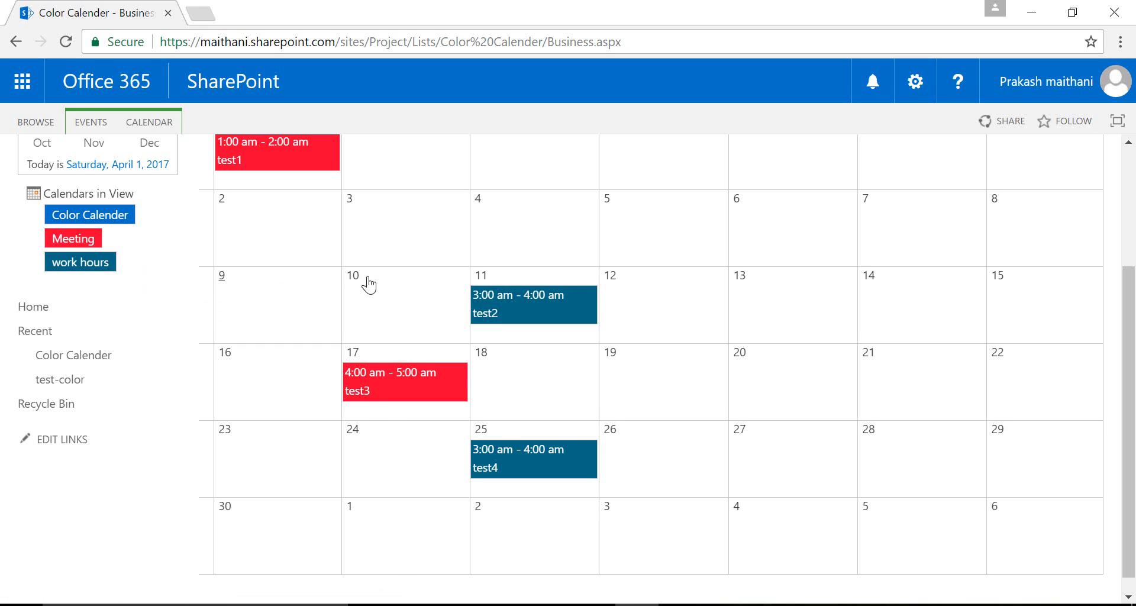
pyautogui.scroll(-3)
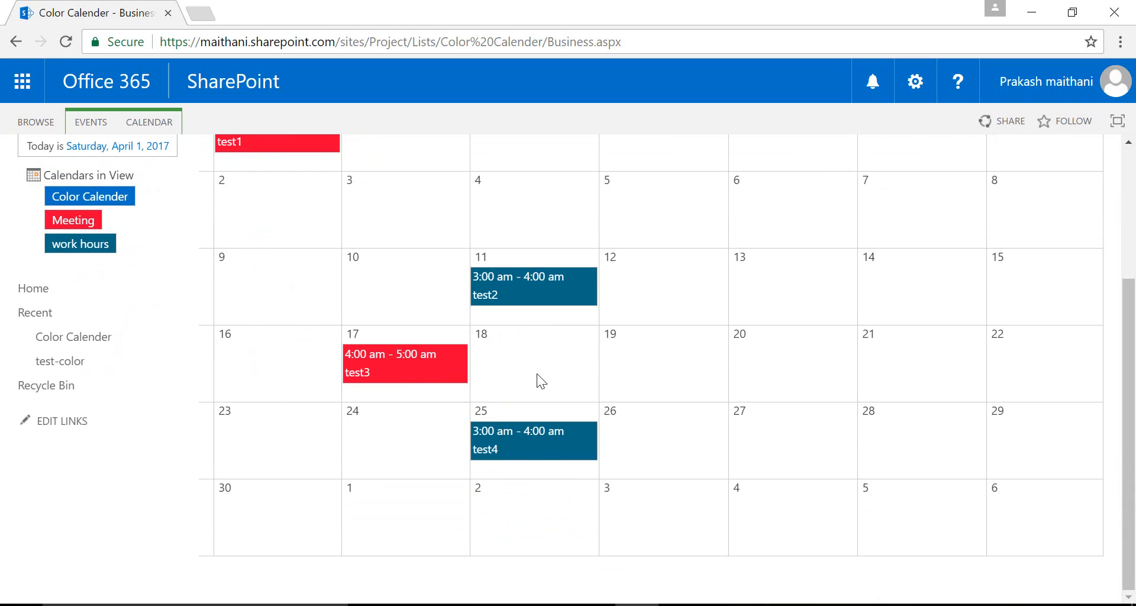
pyautogui.moveTo(578, 353)
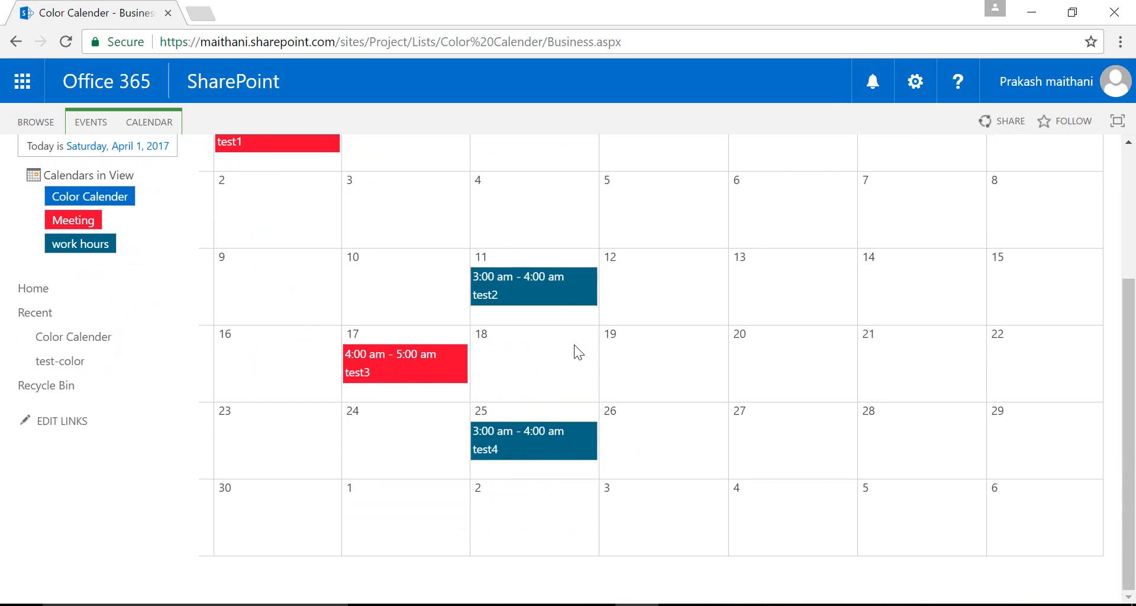